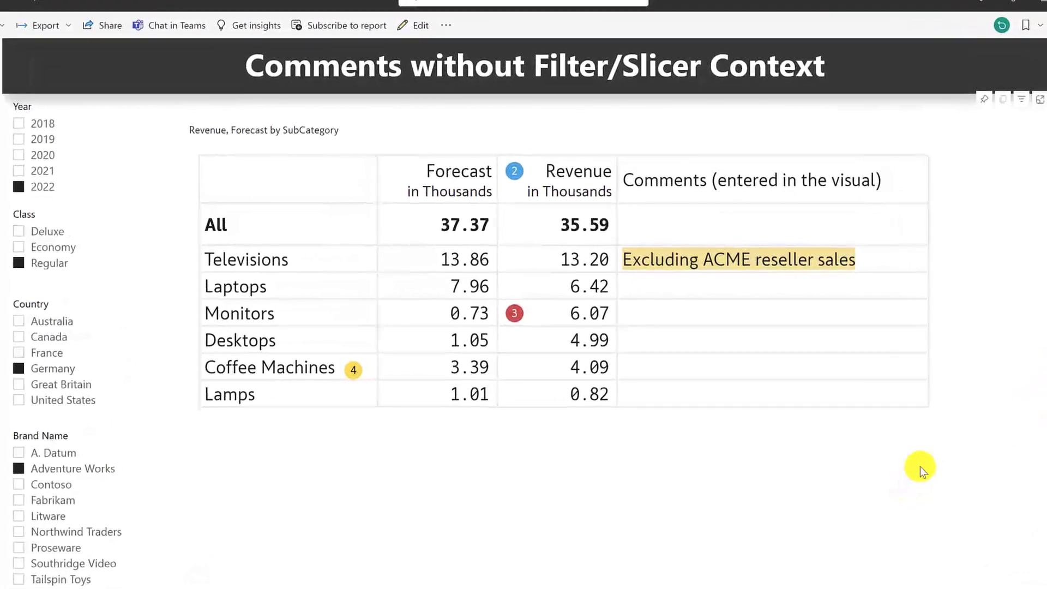
pyautogui.moveTo(363, 486)
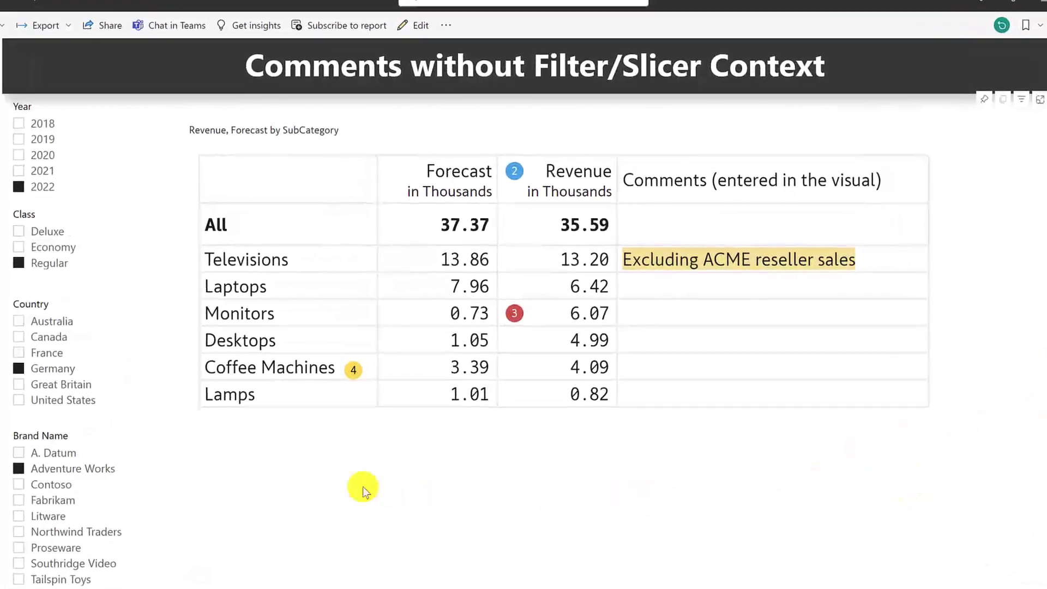
pyautogui.moveTo(42, 456)
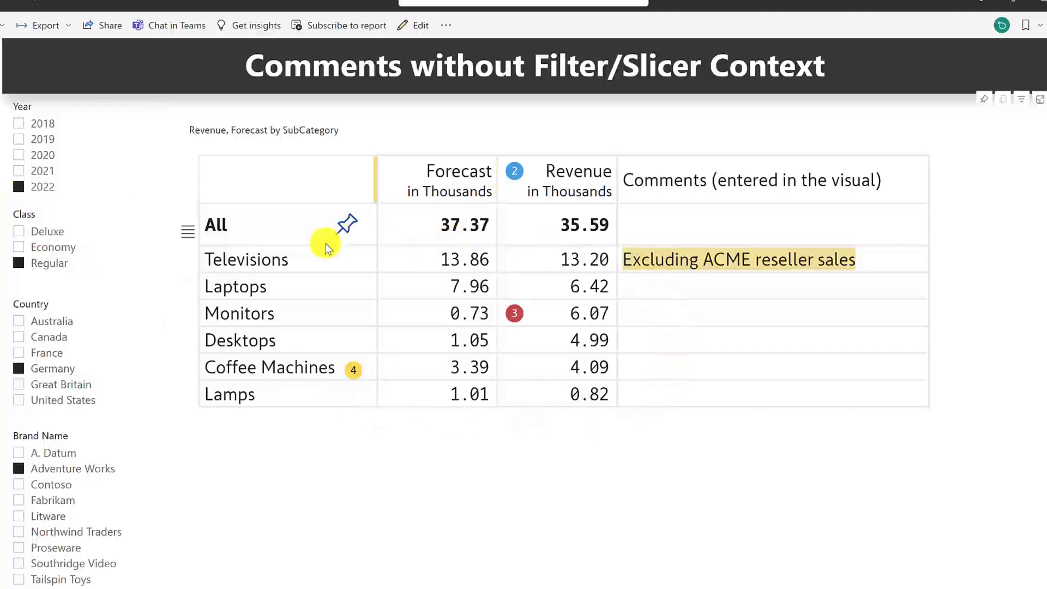
pyautogui.moveTo(408, 251)
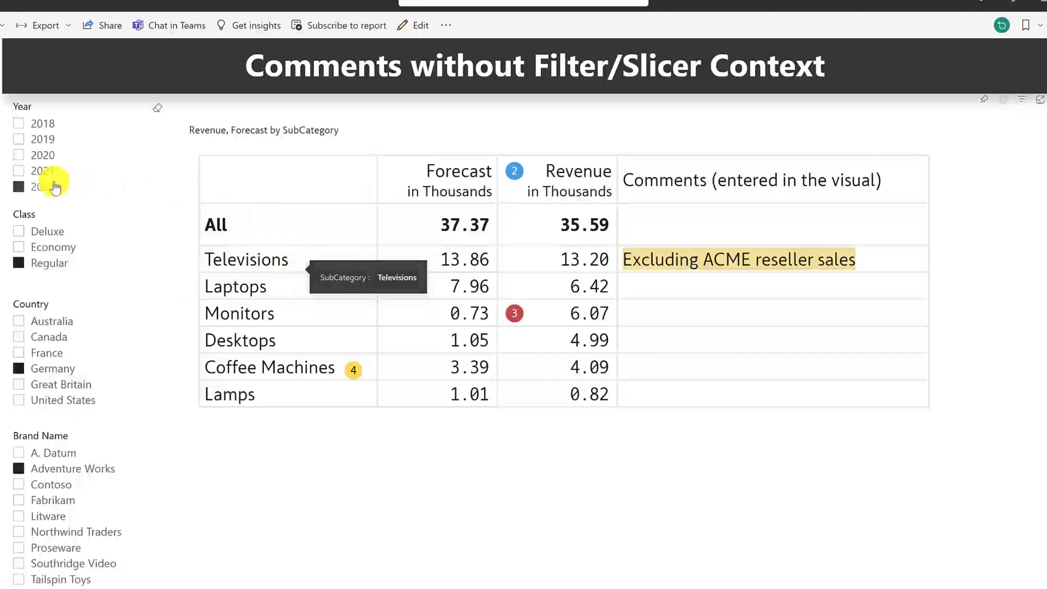
pyautogui.moveTo(699, 302)
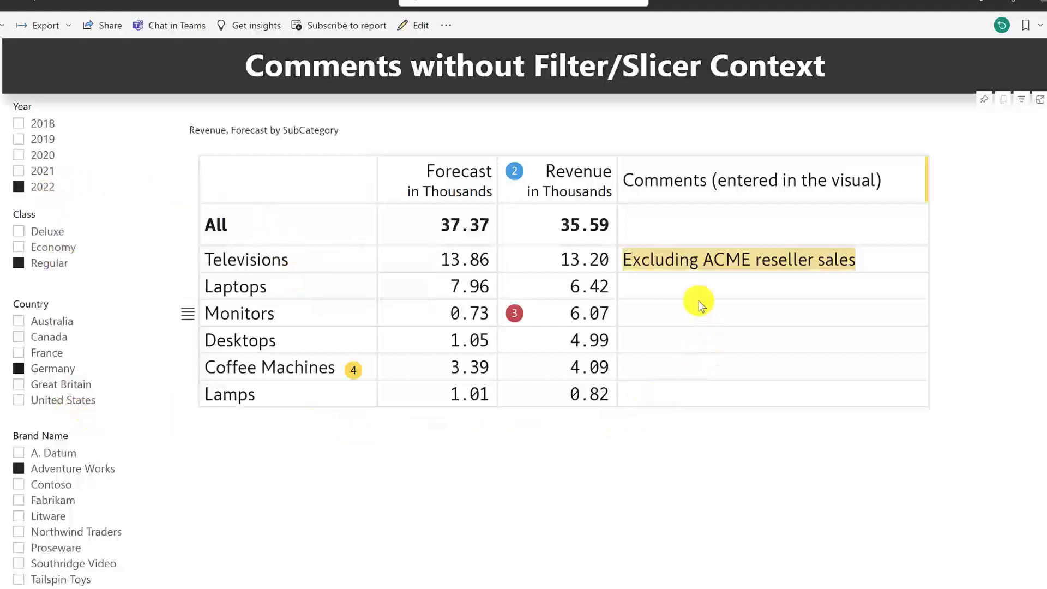
pyautogui.moveTo(668, 267)
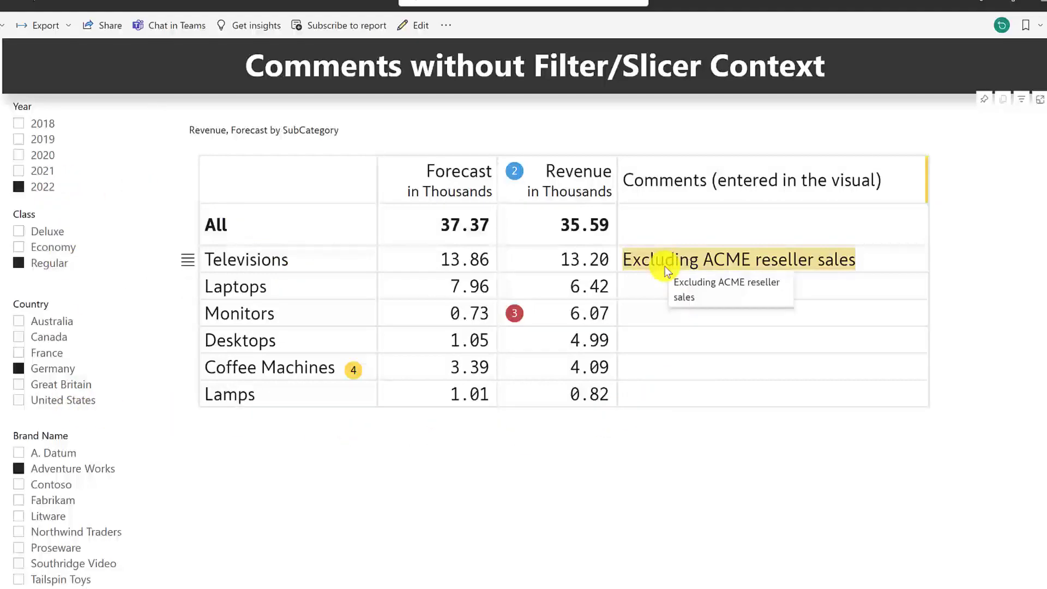
pyautogui.moveTo(823, 280)
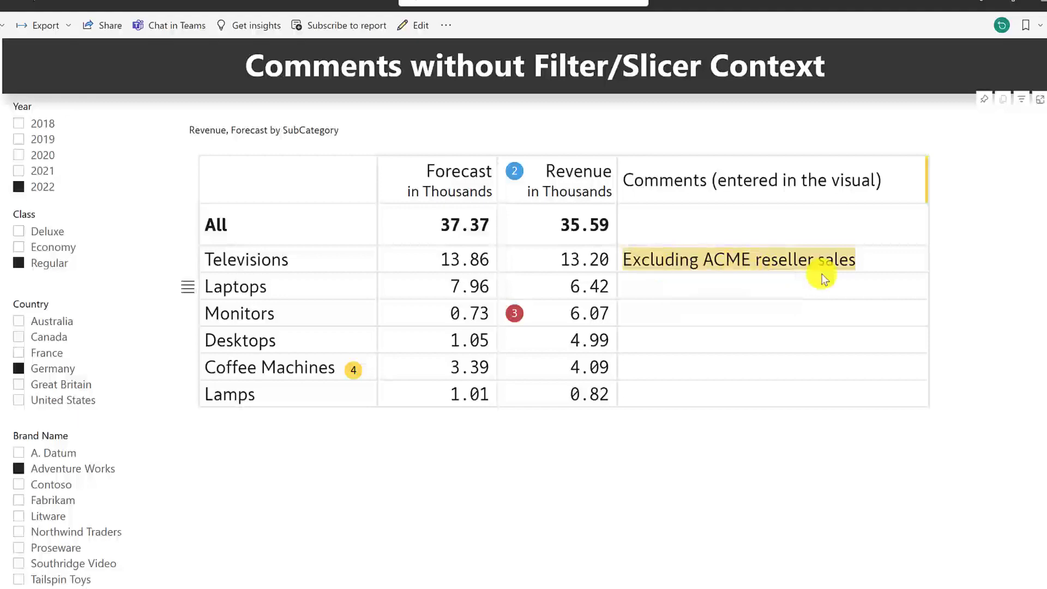
pyautogui.moveTo(690, 394)
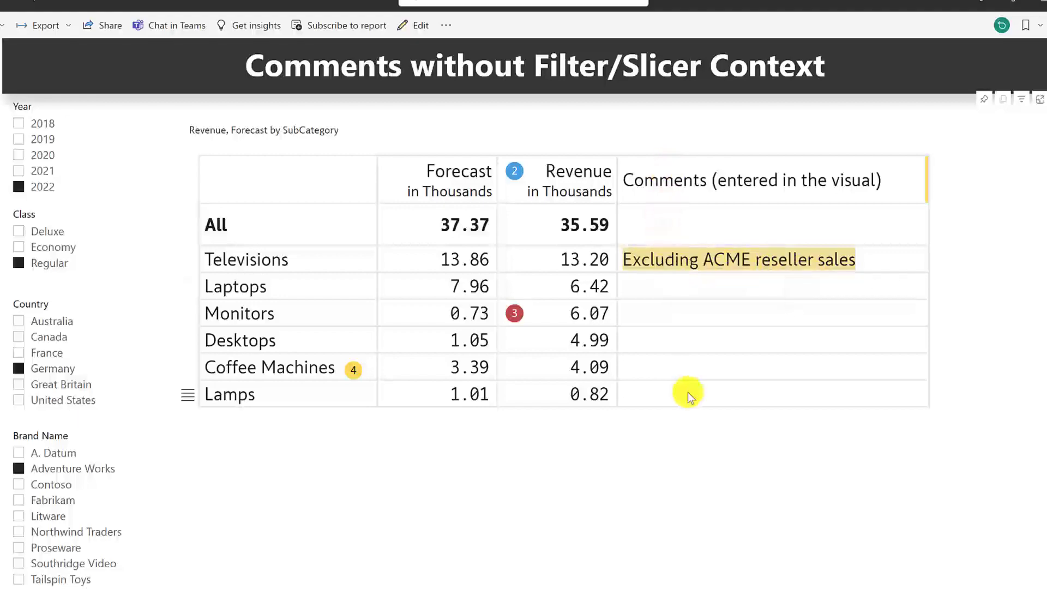
pyautogui.moveTo(713, 203)
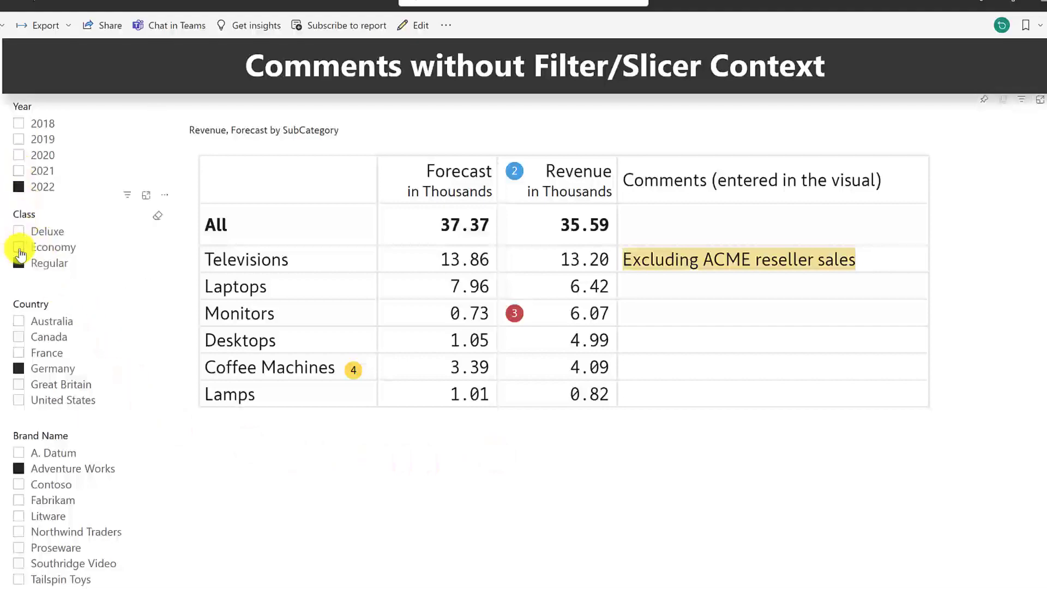
# Switch the Class slicer selection from Regular to Economy
pyautogui.click(20, 247)
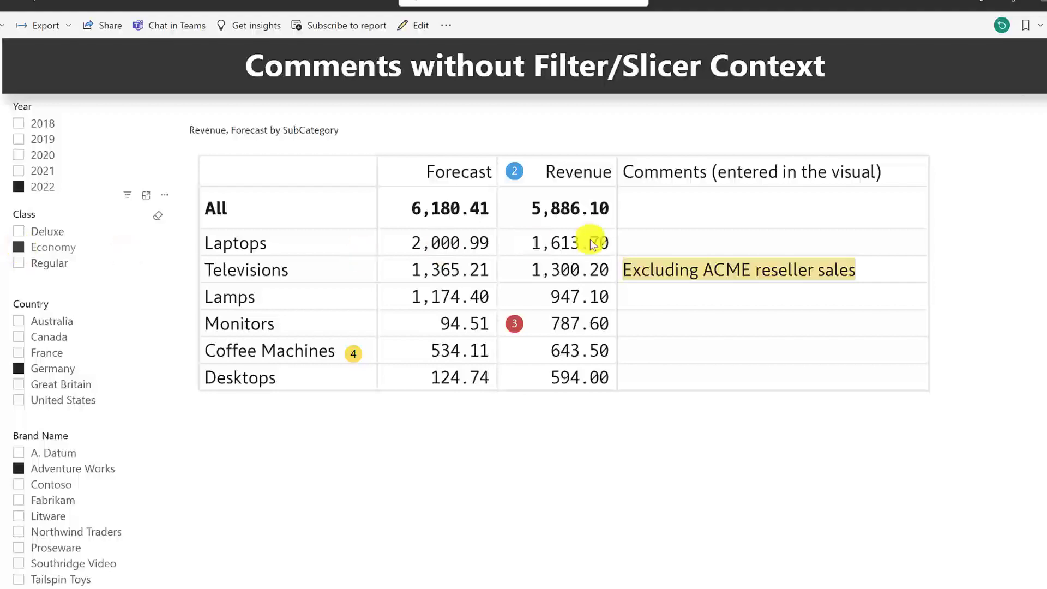
pyautogui.click(18, 263)
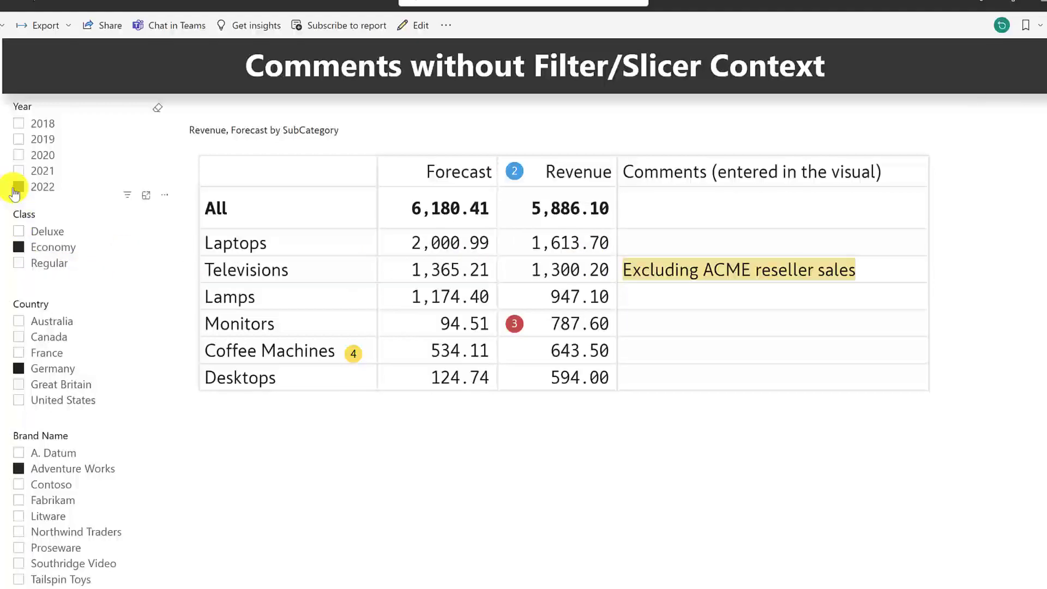
pyautogui.click(18, 170)
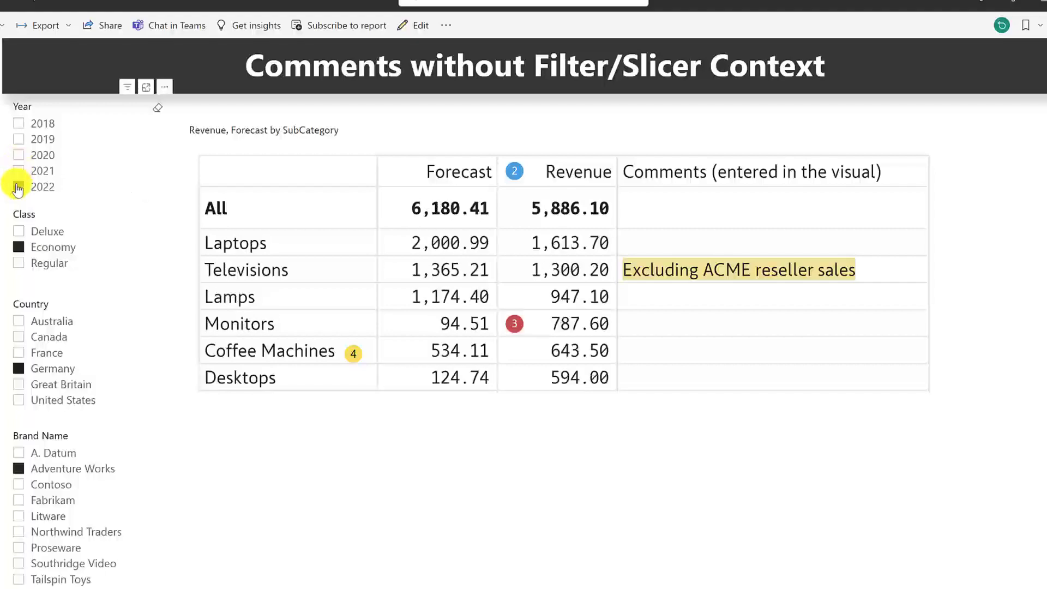
pyautogui.moveTo(684, 276)
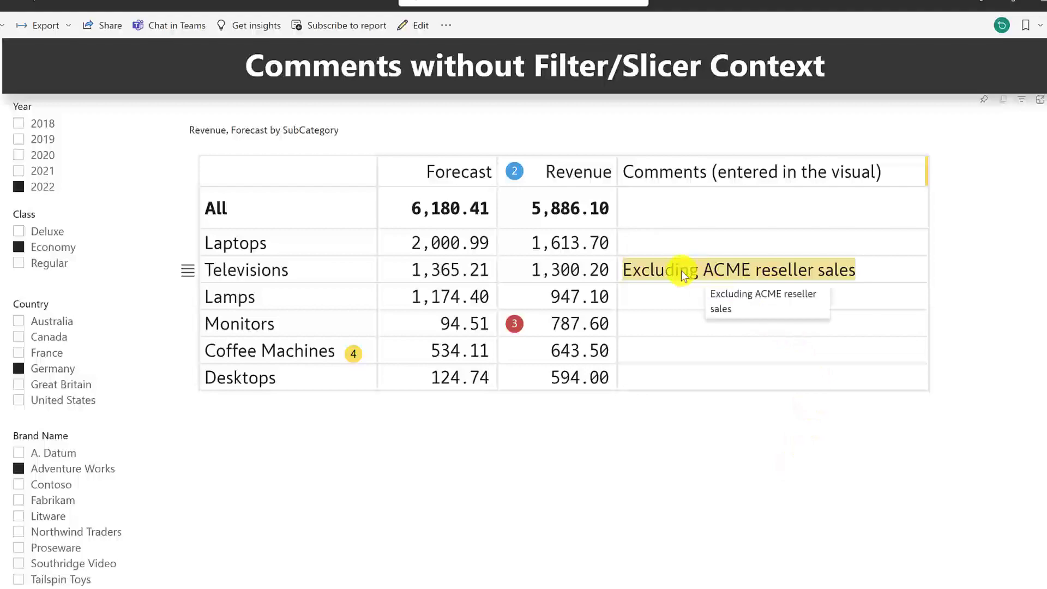
pyautogui.moveTo(672, 418)
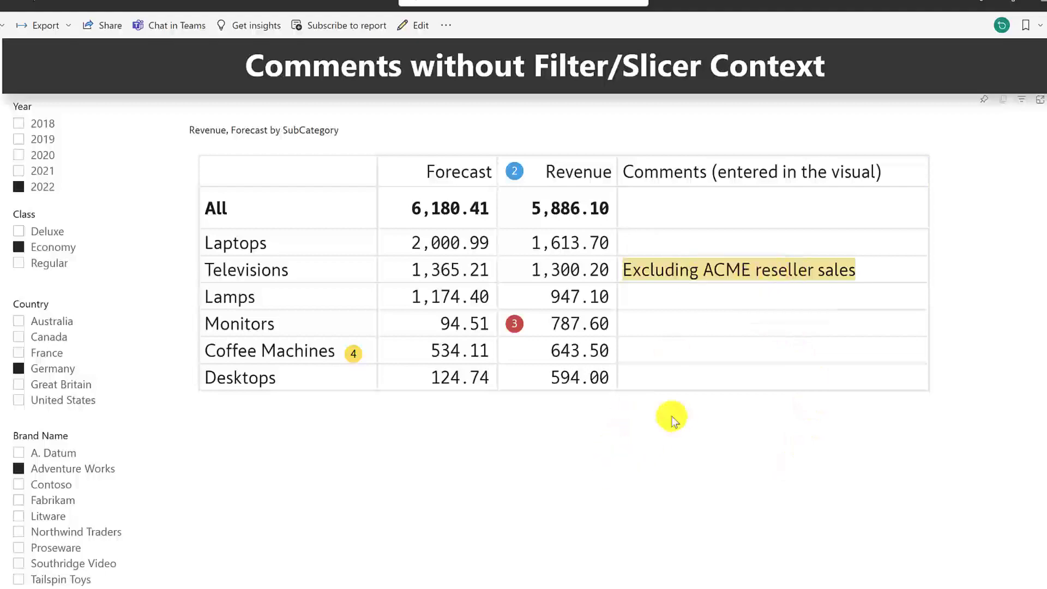
pyautogui.moveTo(671, 420)
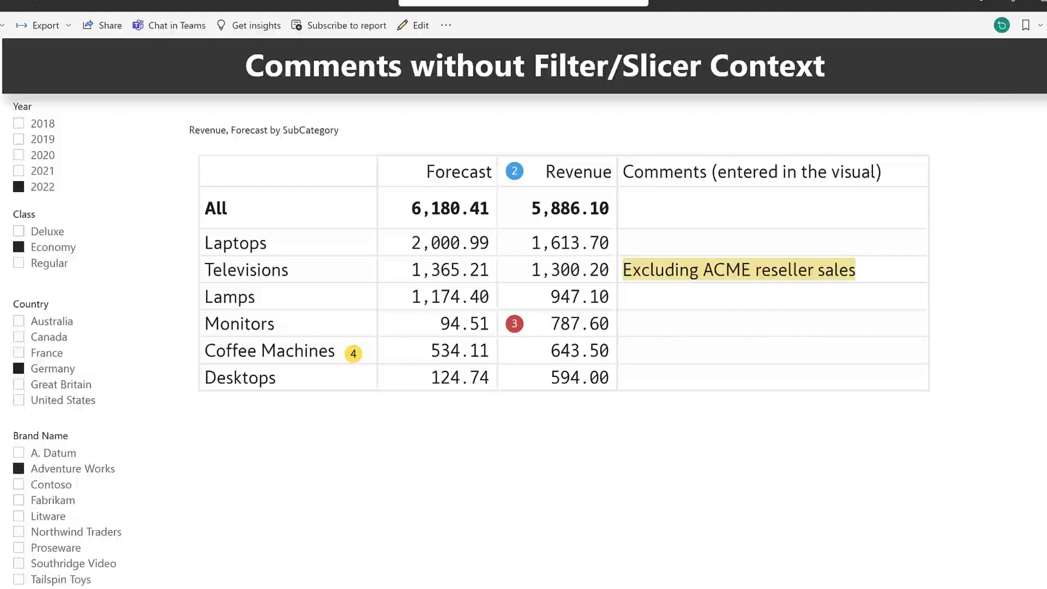
pyautogui.moveTo(598, 122)
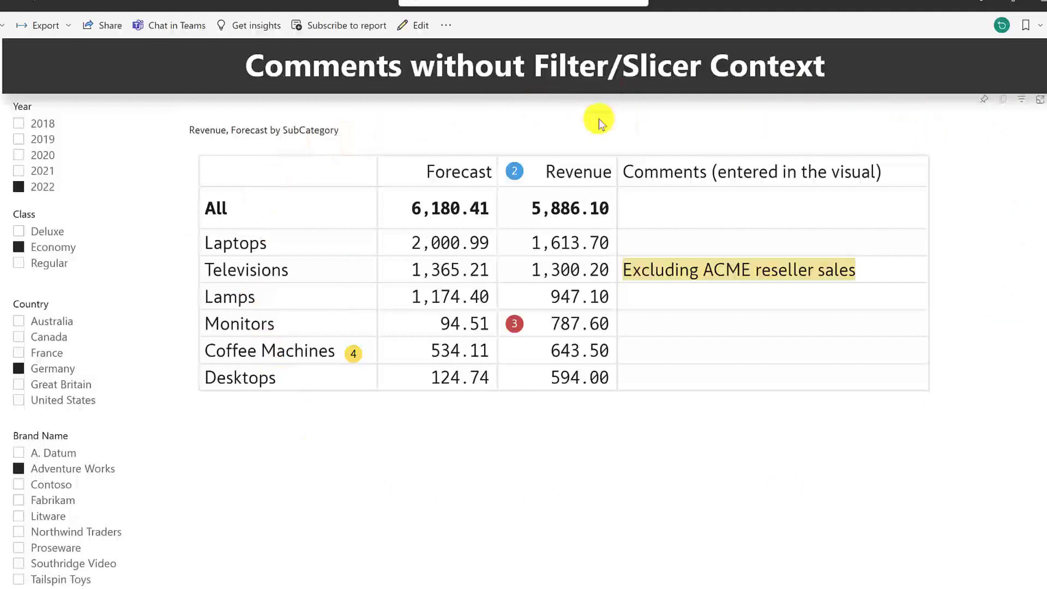
pyautogui.moveTo(158, 152)
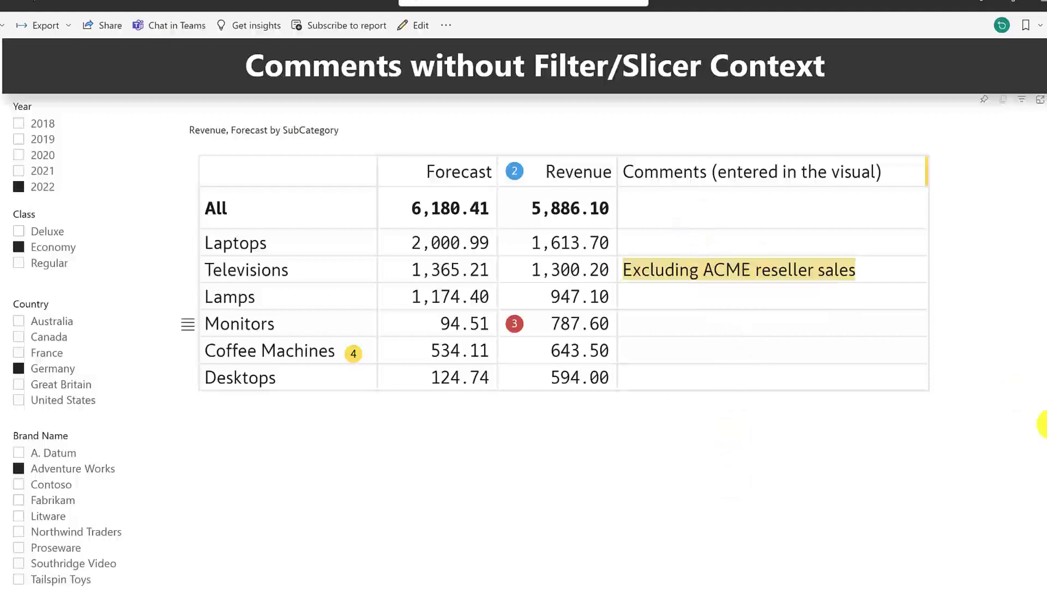
pyautogui.moveTo(981, 306)
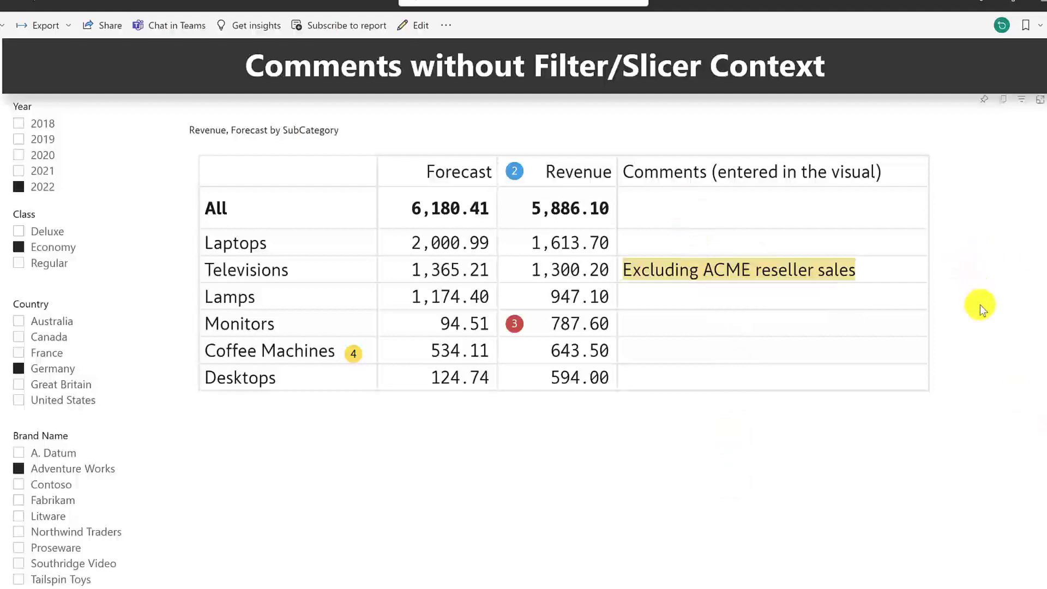
pyautogui.moveTo(1041, 298)
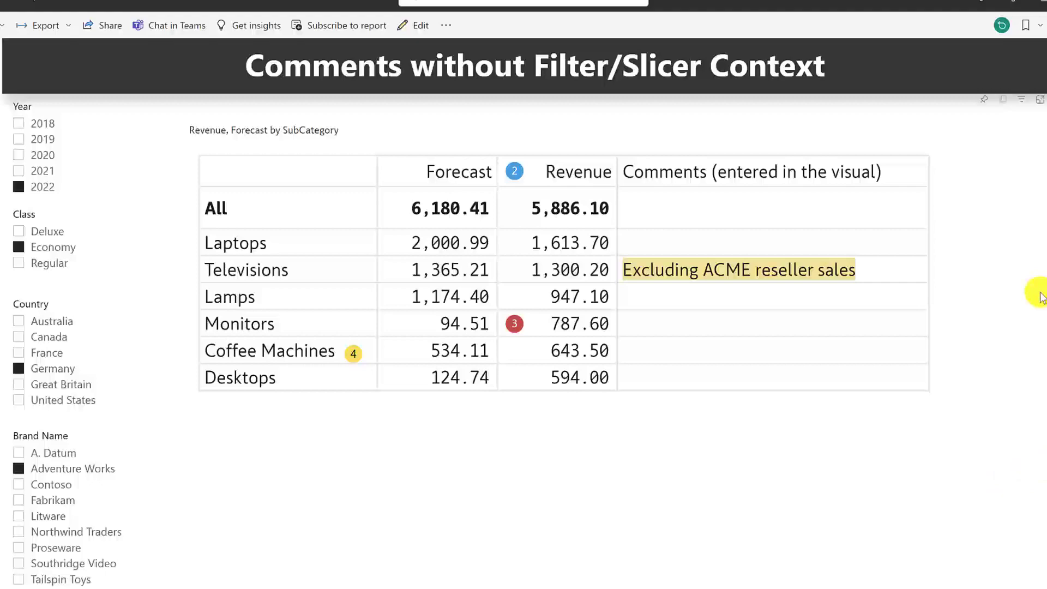
pyautogui.moveTo(748, 137)
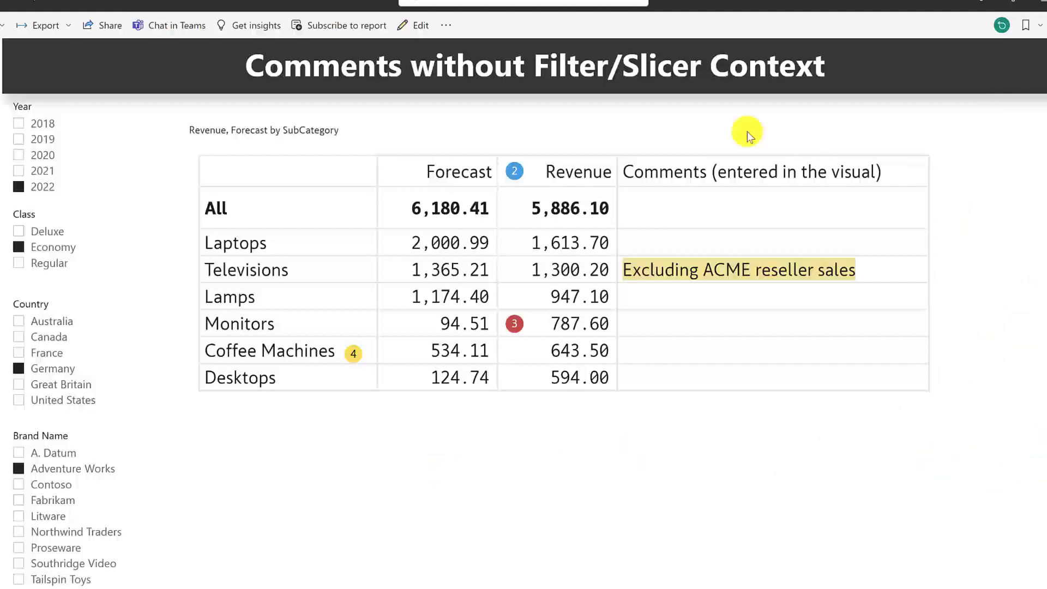
pyautogui.moveTo(5, 259)
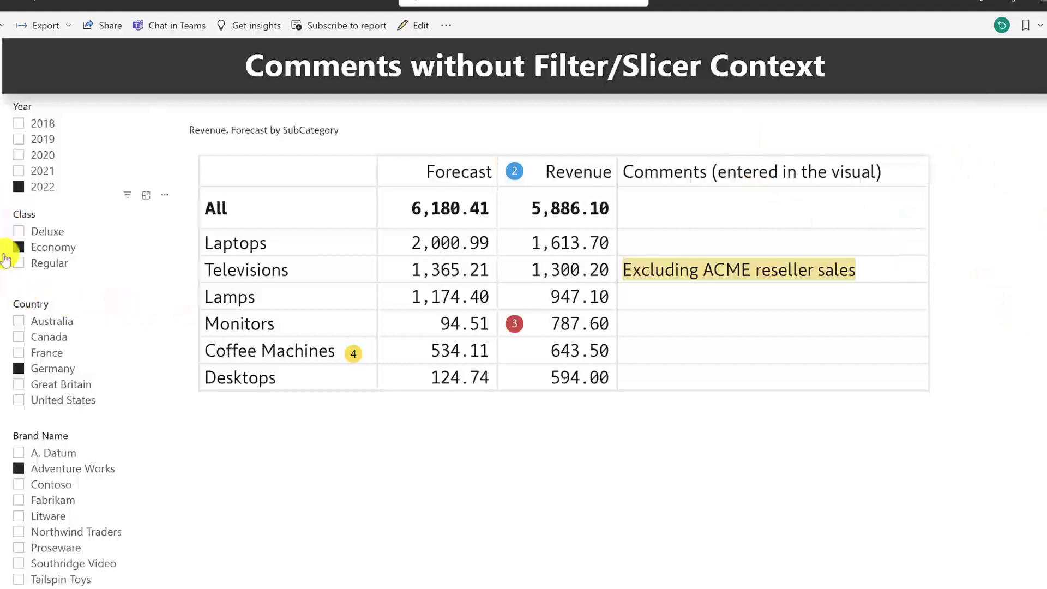
pyautogui.moveTo(869, 212)
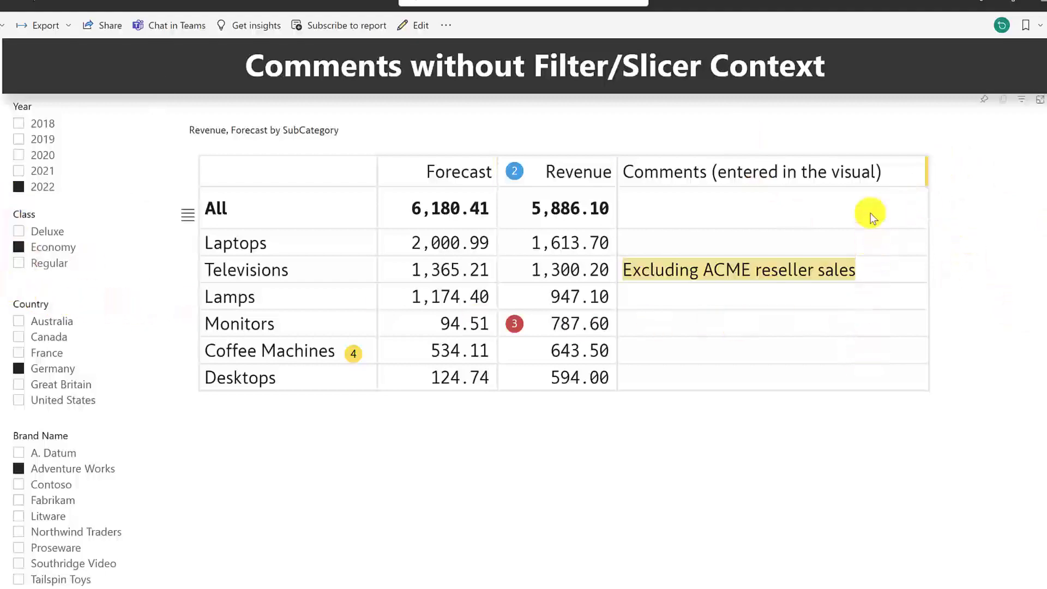
pyautogui.moveTo(854, 211)
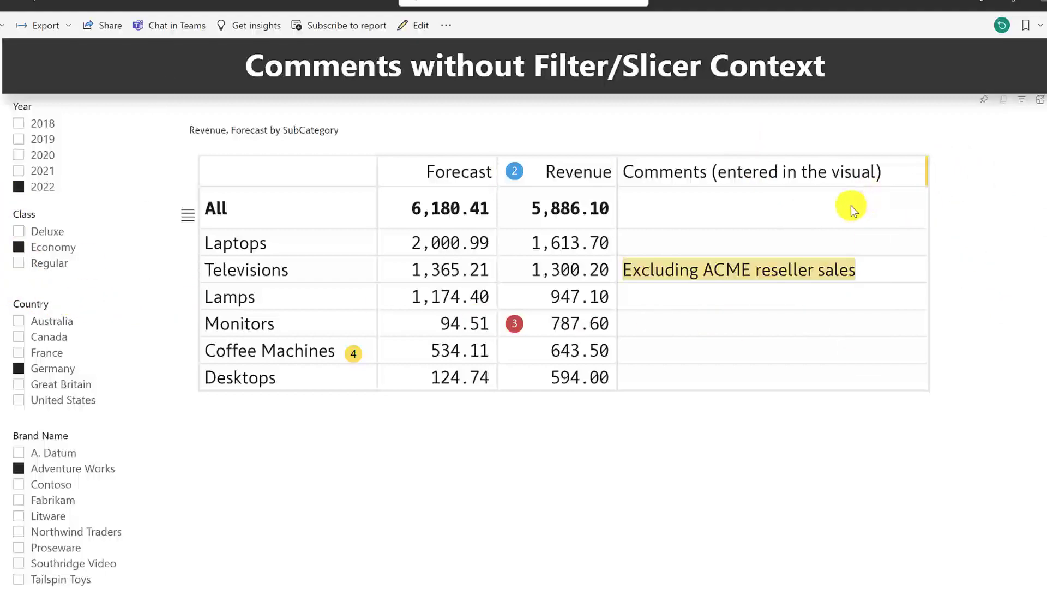
pyautogui.moveTo(694, 274)
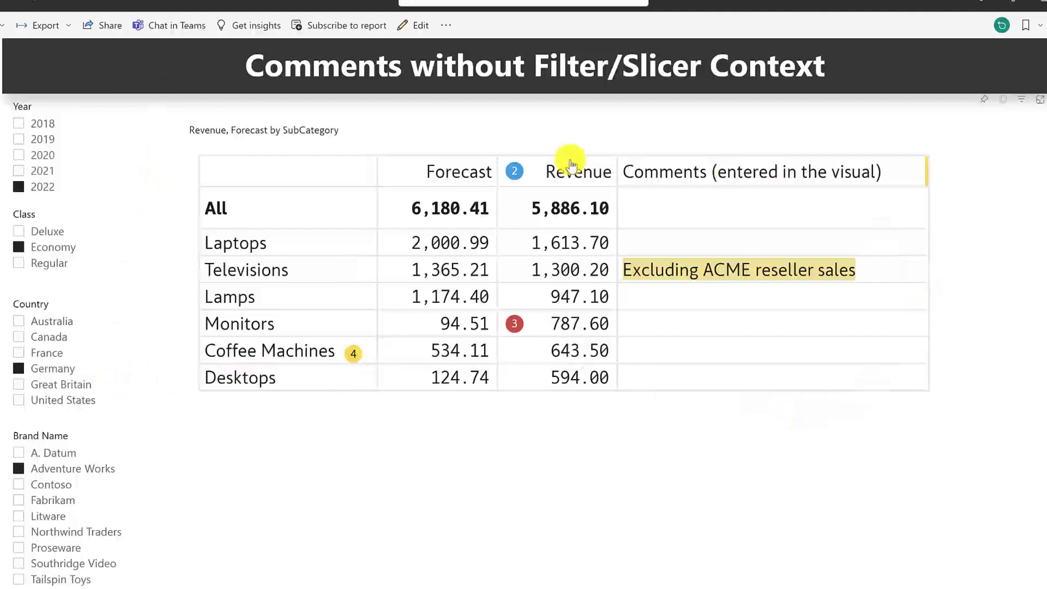
pyautogui.moveTo(862, 417)
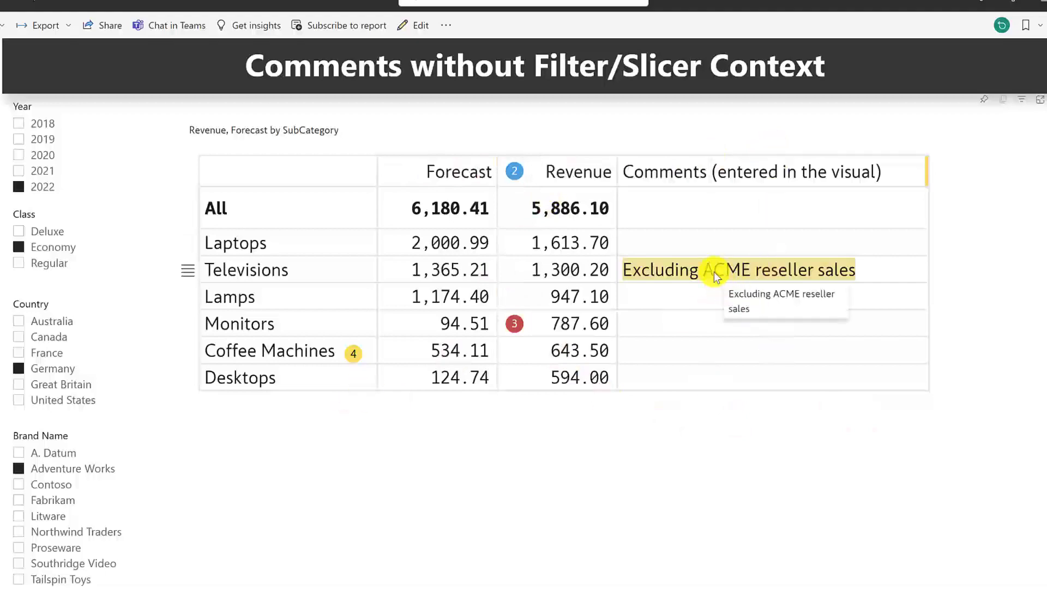
pyautogui.moveTo(717, 321)
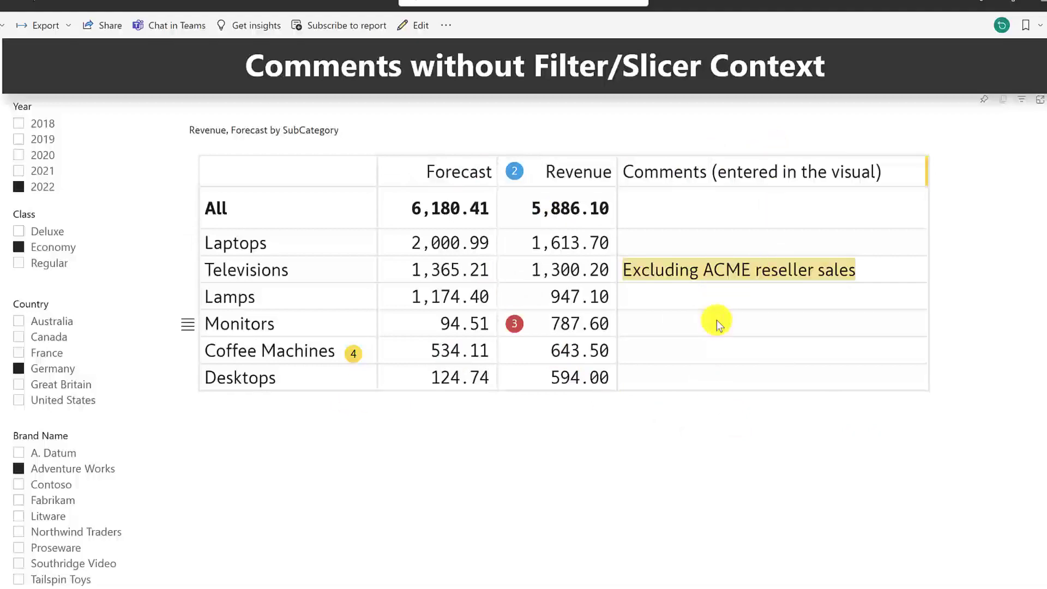
pyautogui.moveTo(19, 188)
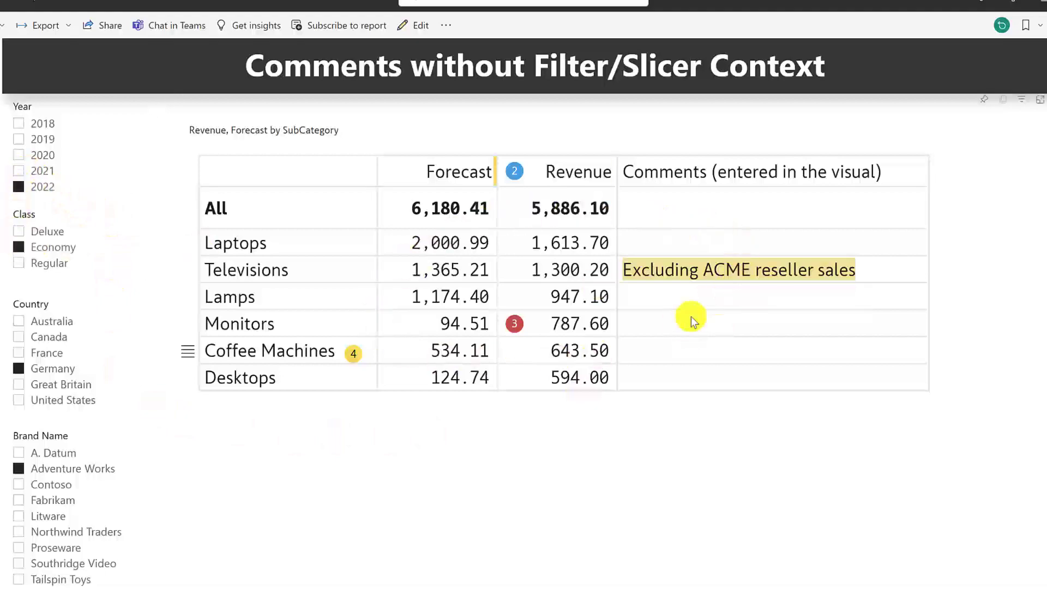
pyautogui.moveTo(503, 148)
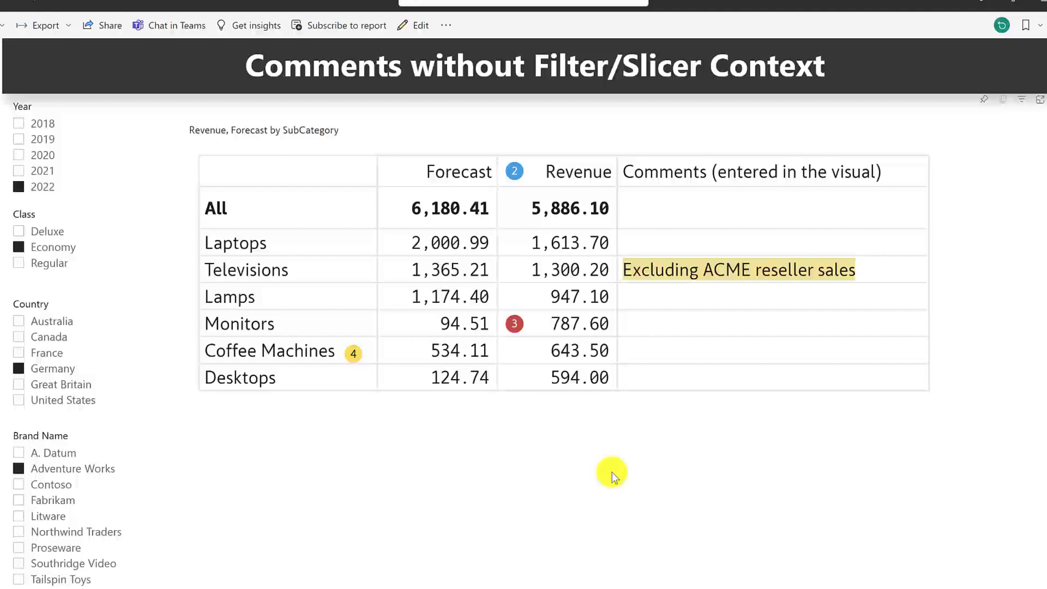
pyautogui.moveTo(681, 481)
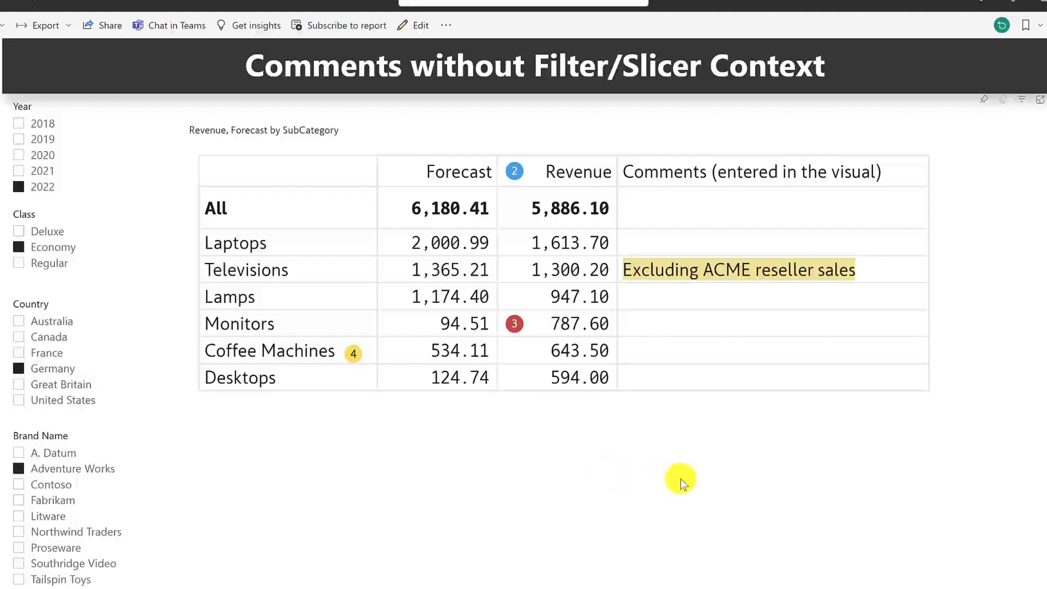
pyautogui.moveTo(684, 343)
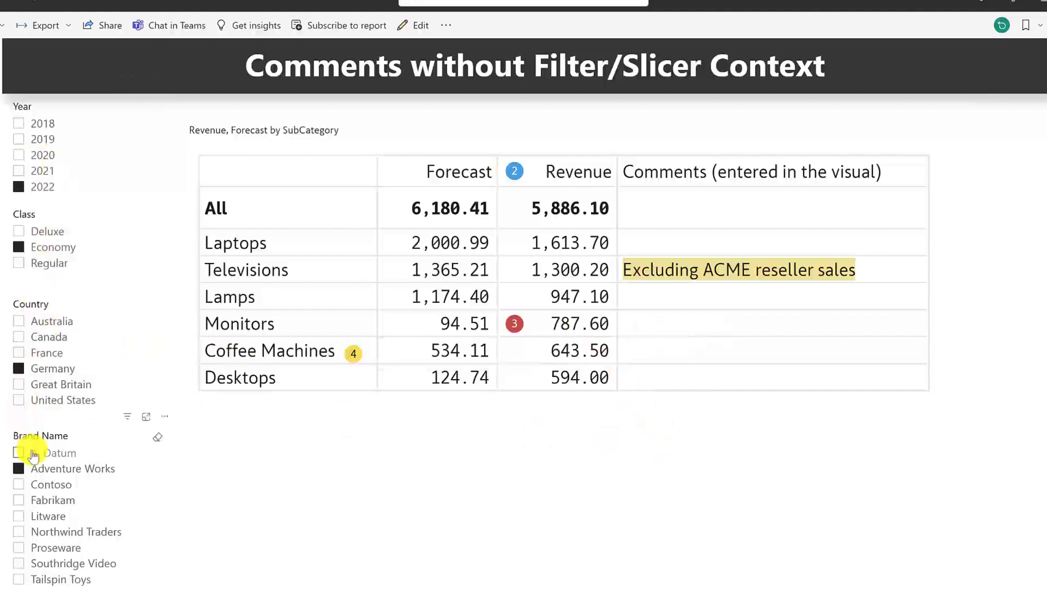
pyautogui.moveTo(33, 452)
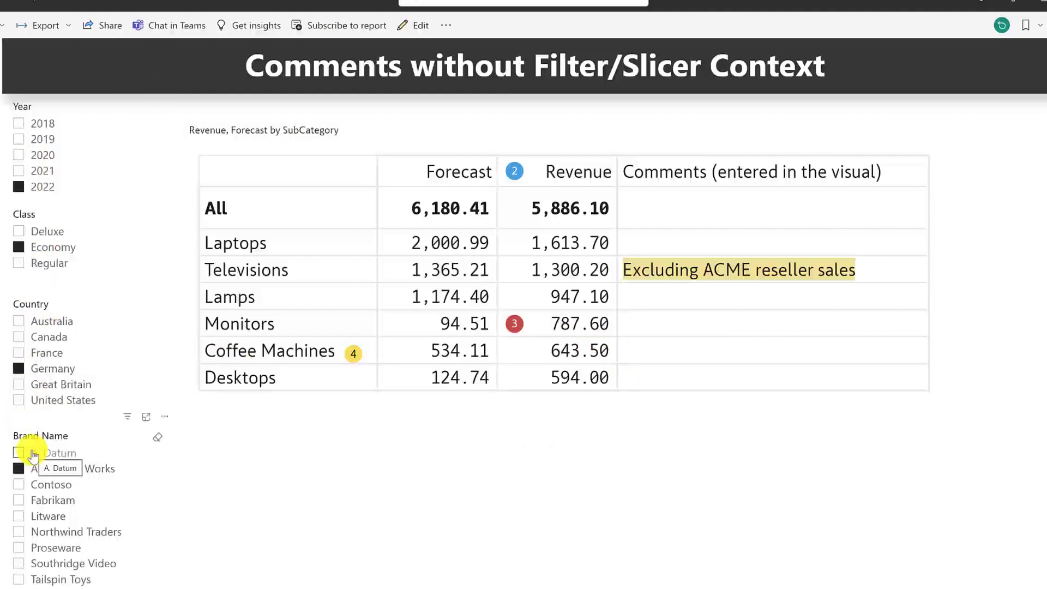
pyautogui.moveTo(672, 496)
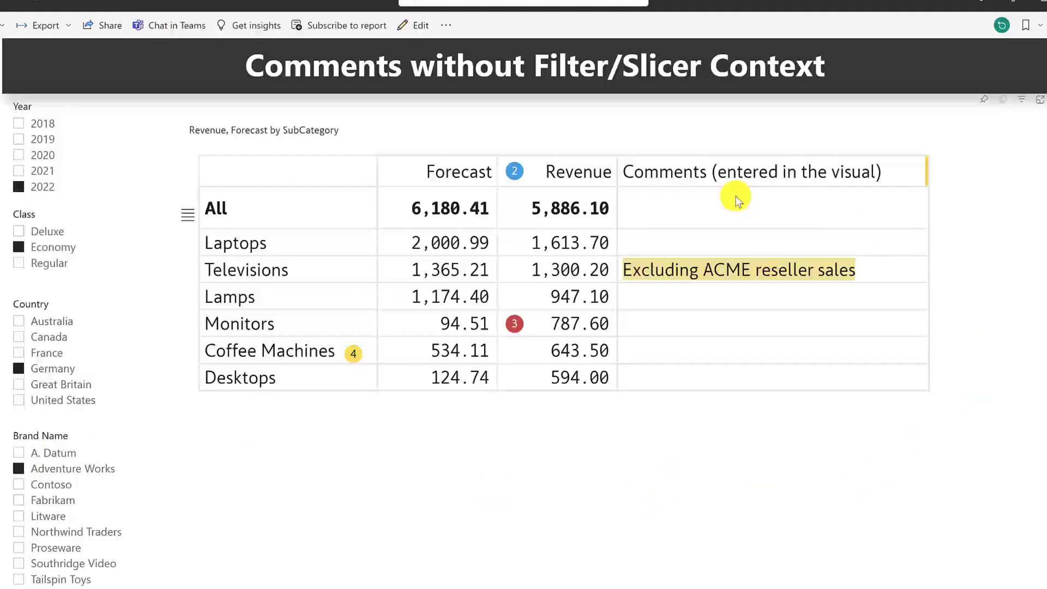
pyautogui.moveTo(710, 202)
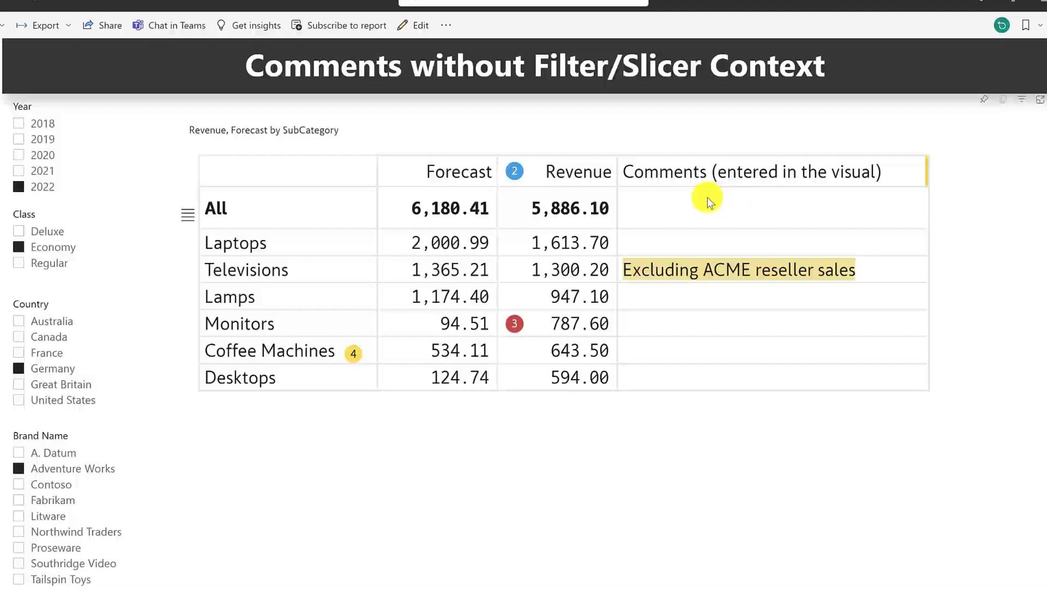
pyautogui.moveTo(715, 222)
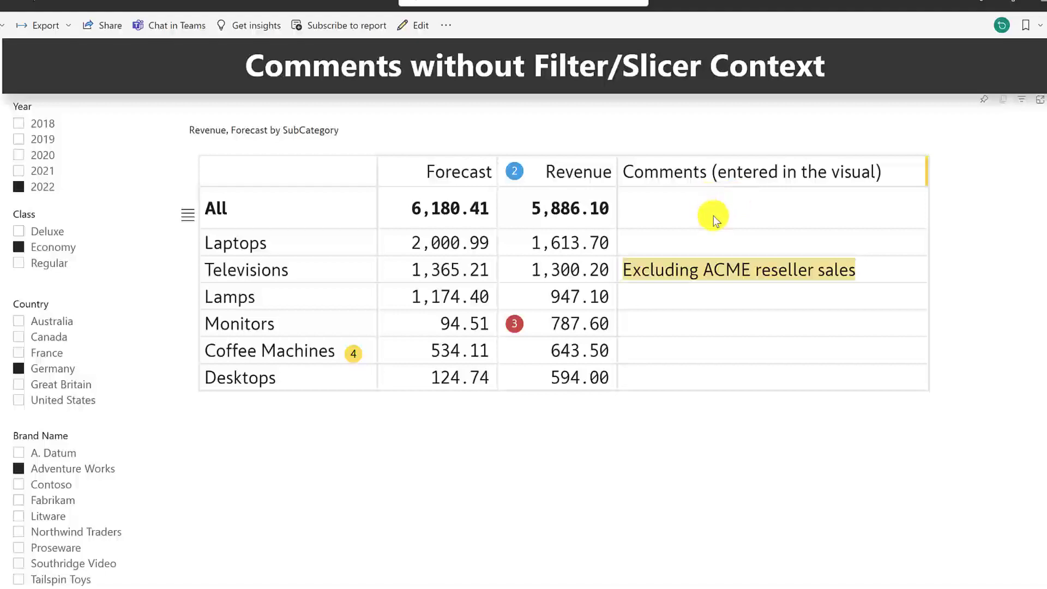
pyautogui.moveTo(717, 246)
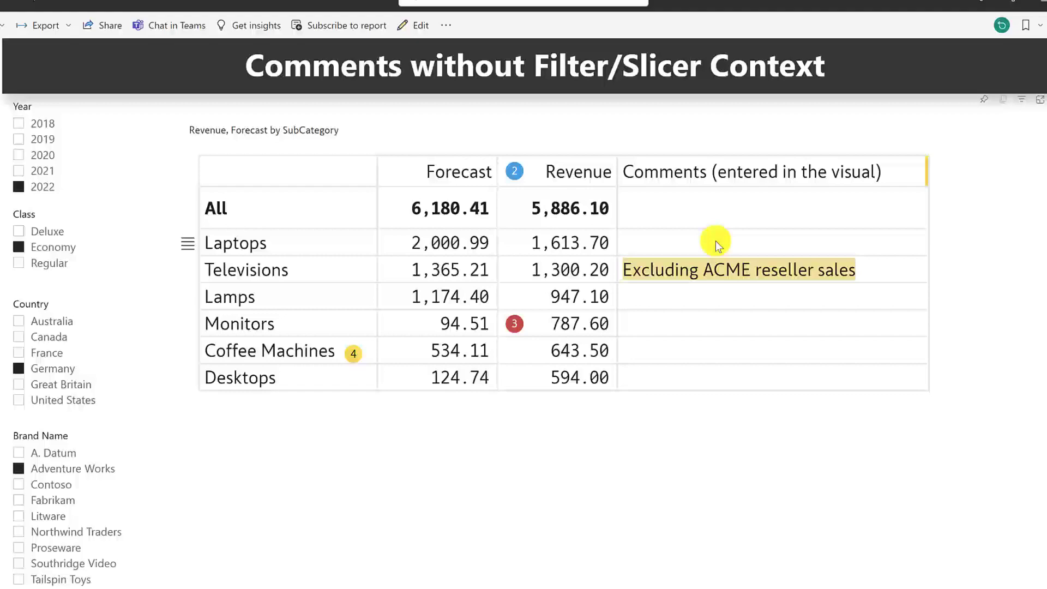
pyautogui.moveTo(735, 277)
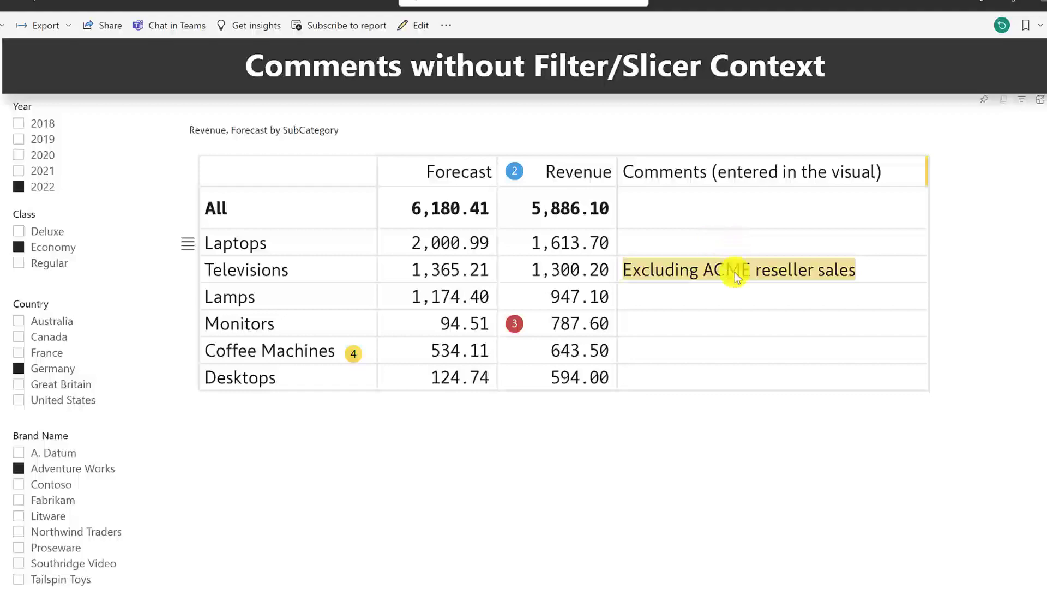
pyautogui.moveTo(699, 327)
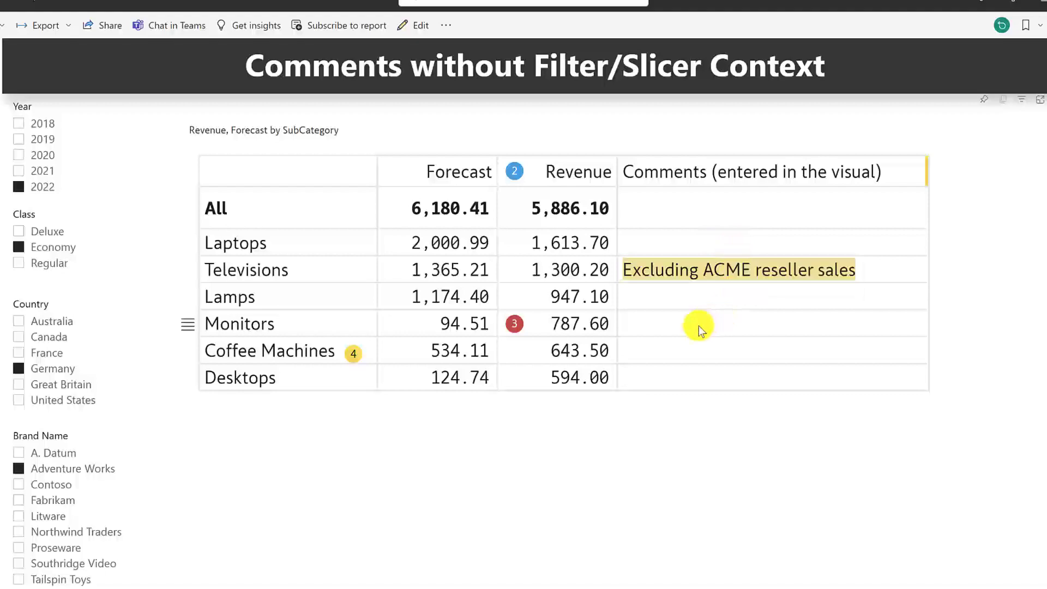
pyautogui.moveTo(695, 318)
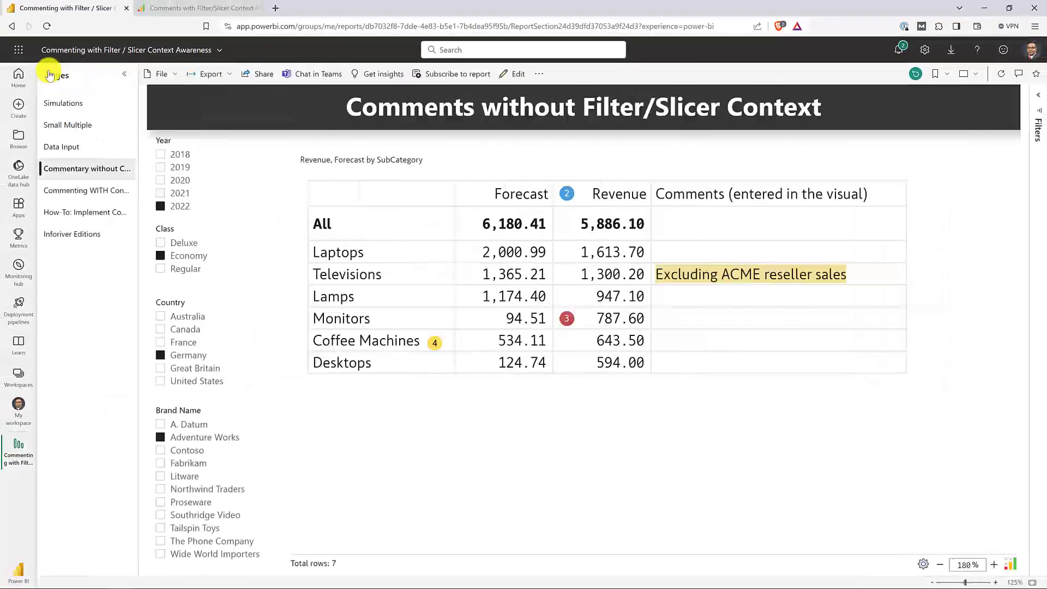
# Go to the 'Commenting WITH Context' report page
pyautogui.click(86, 190)
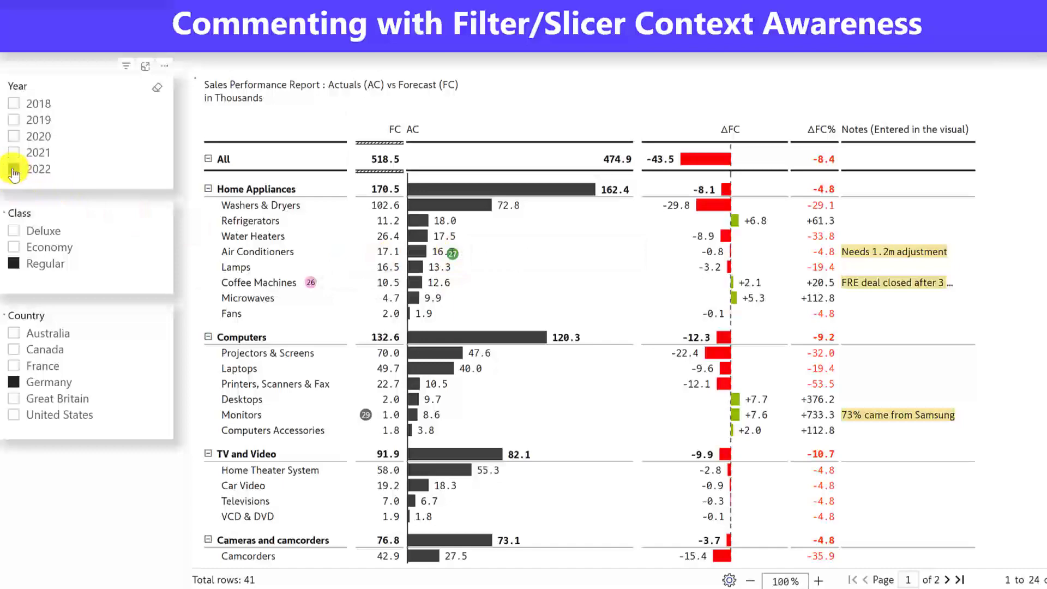
# Select 2021 in the Year slicer in place of 2022
pyautogui.click(13, 169)
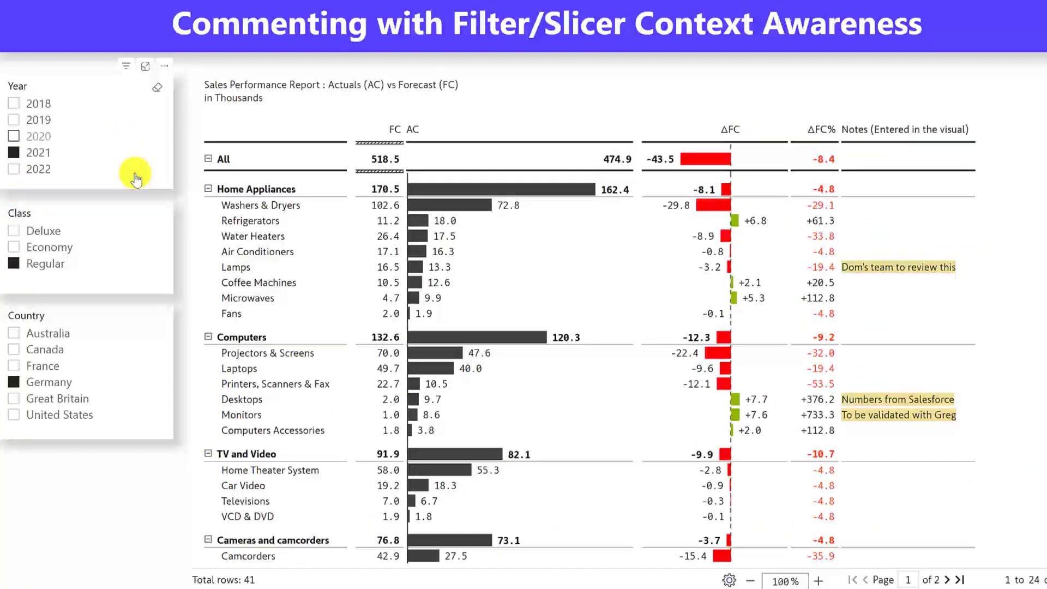
pyautogui.moveTo(887, 145)
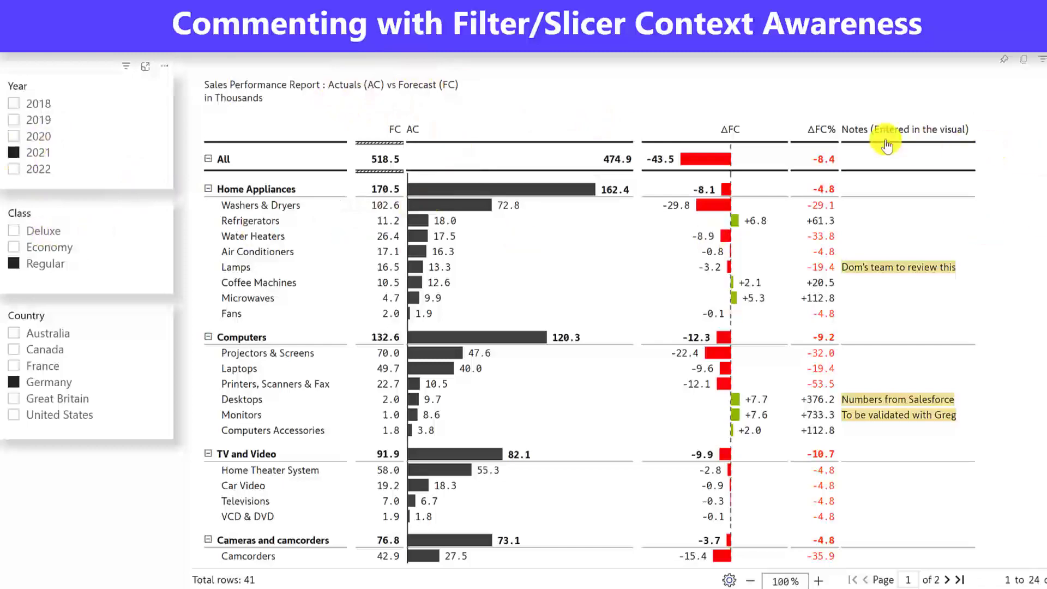
pyautogui.moveTo(893, 333)
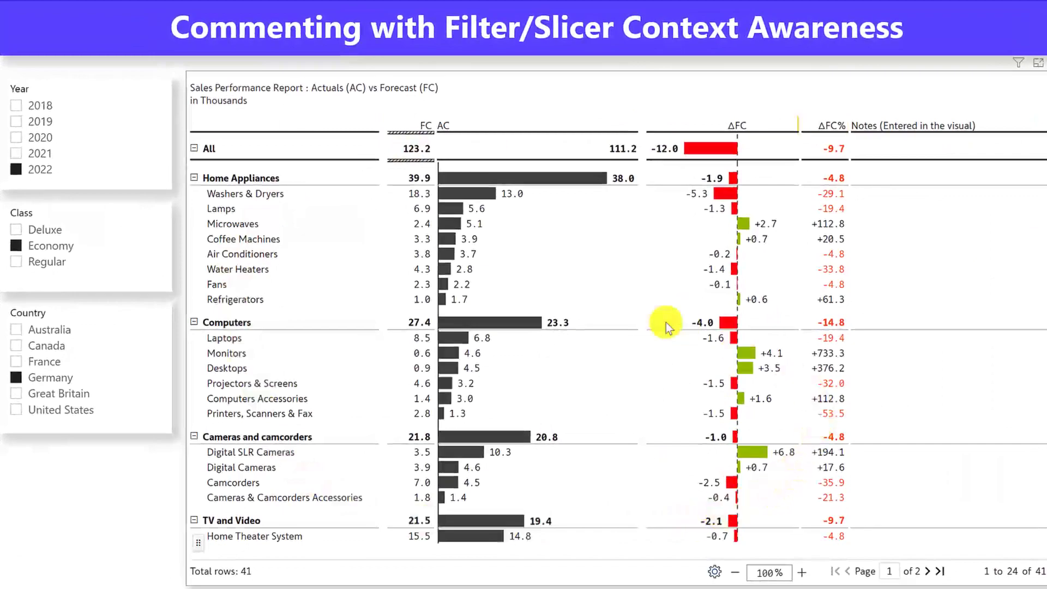
pyautogui.moveTo(492, 462)
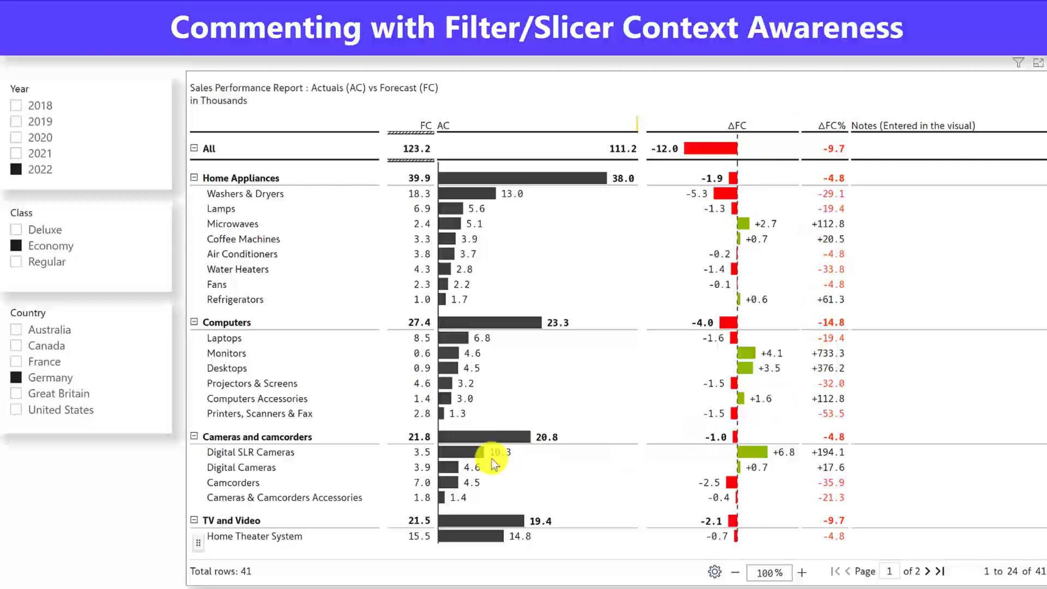
pyautogui.moveTo(871, 227)
pyautogui.write('my')
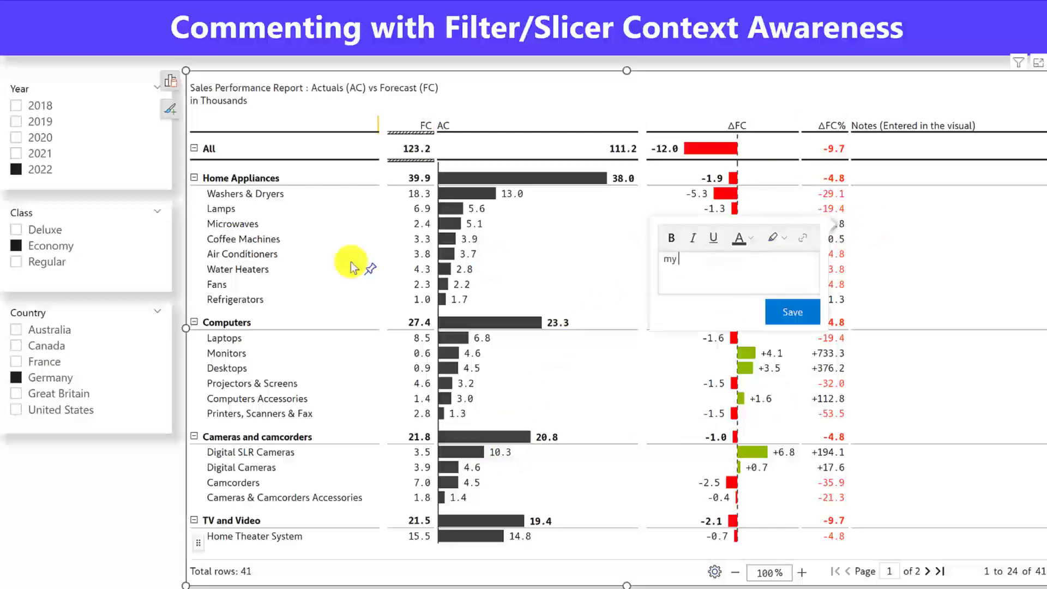
# Save the Microwaves note 'my new comment', then flip the year to 2021 and back to 2022
pyautogui.write('new comment')
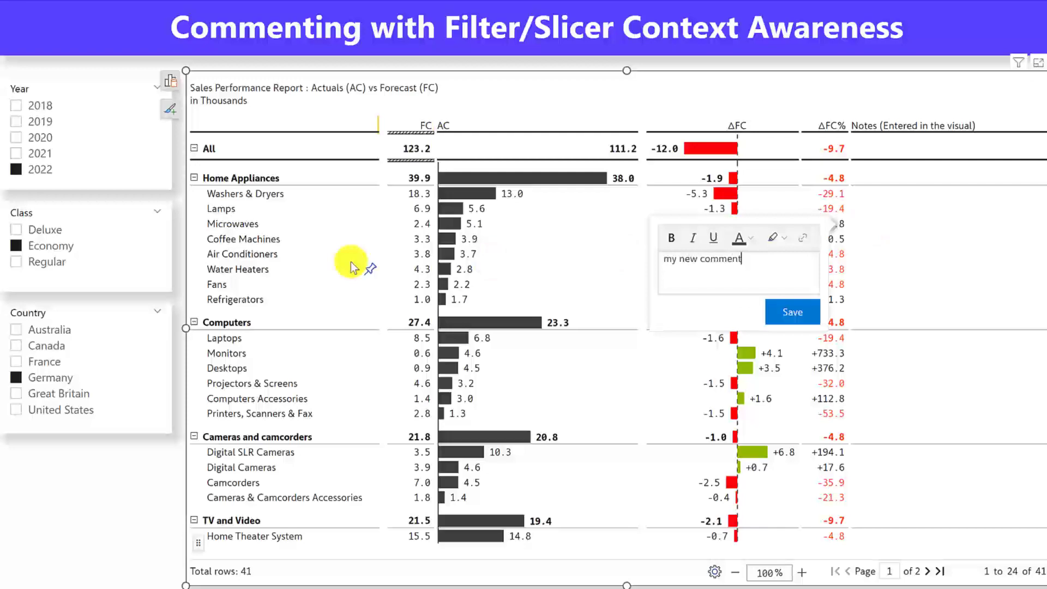
pyautogui.click(792, 312)
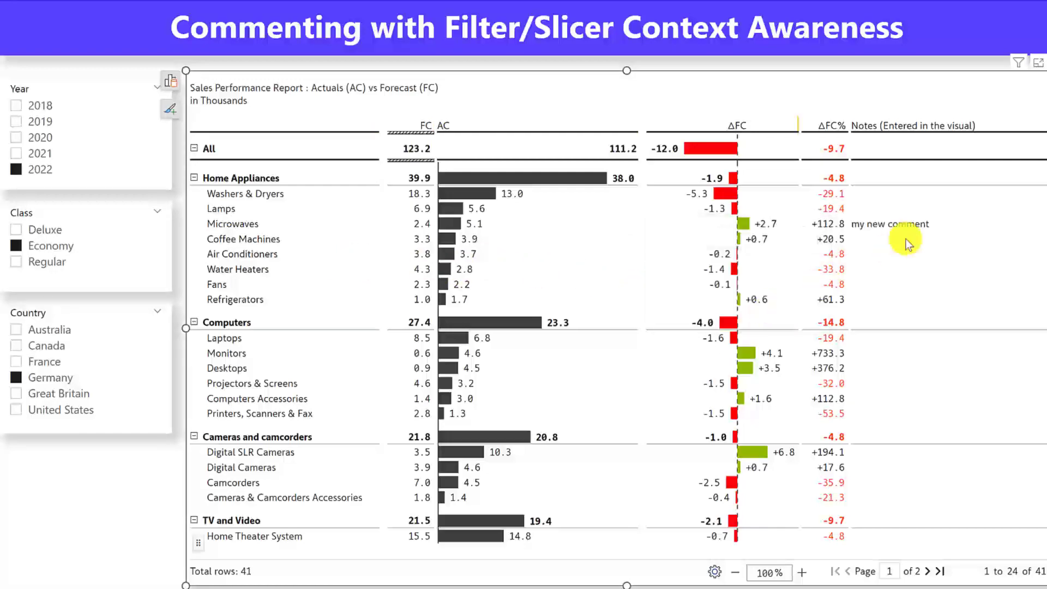
pyautogui.click(20, 157)
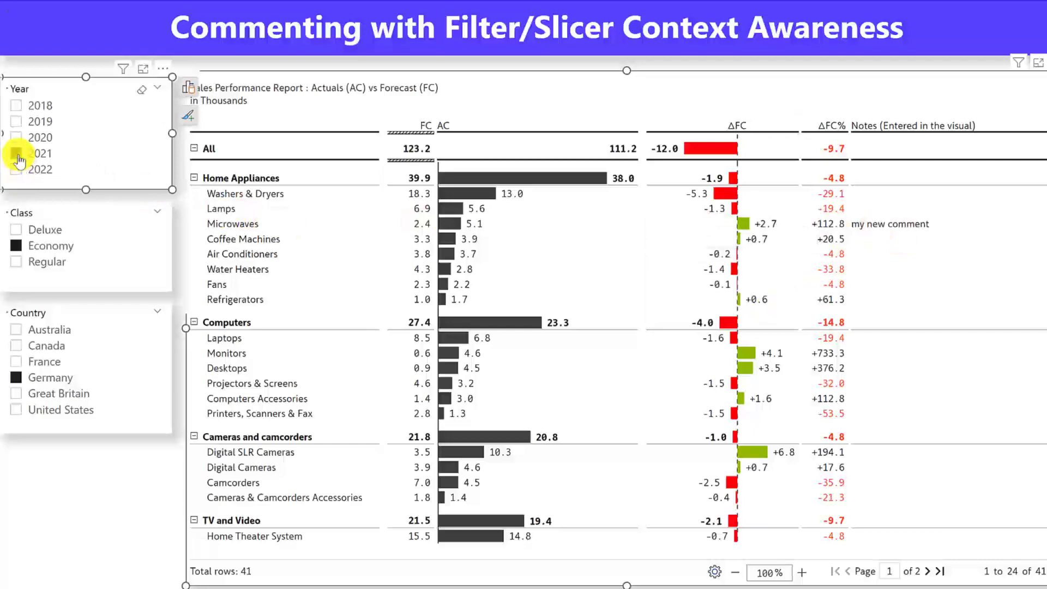
pyautogui.click(38, 153)
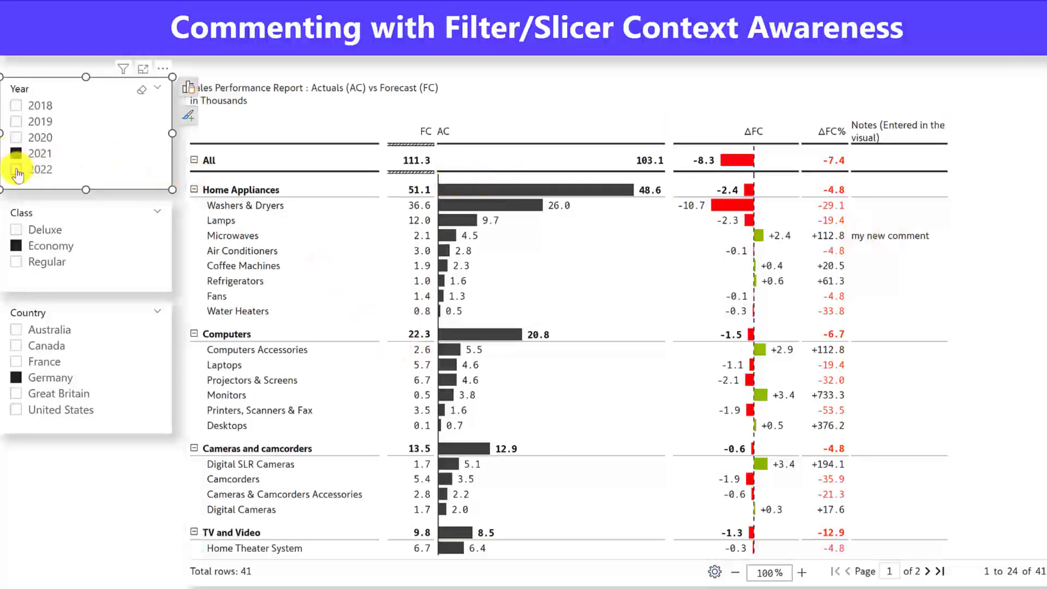
pyautogui.click(15, 152)
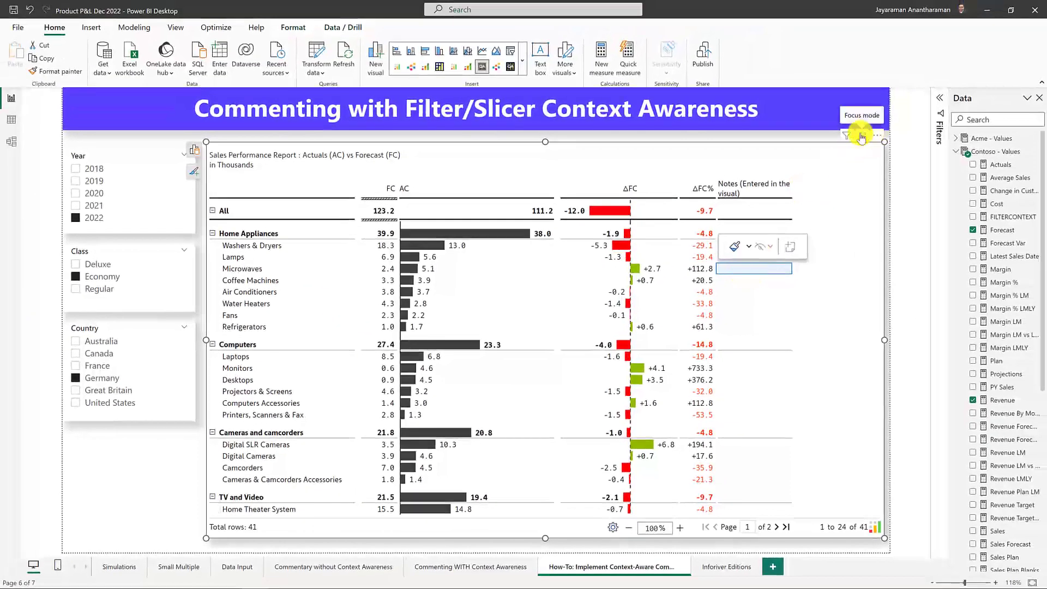
# Check the matrix's Display > Misc Filter/Slicer Context option in focus mode, leaving it None
pyautogui.click(860, 115)
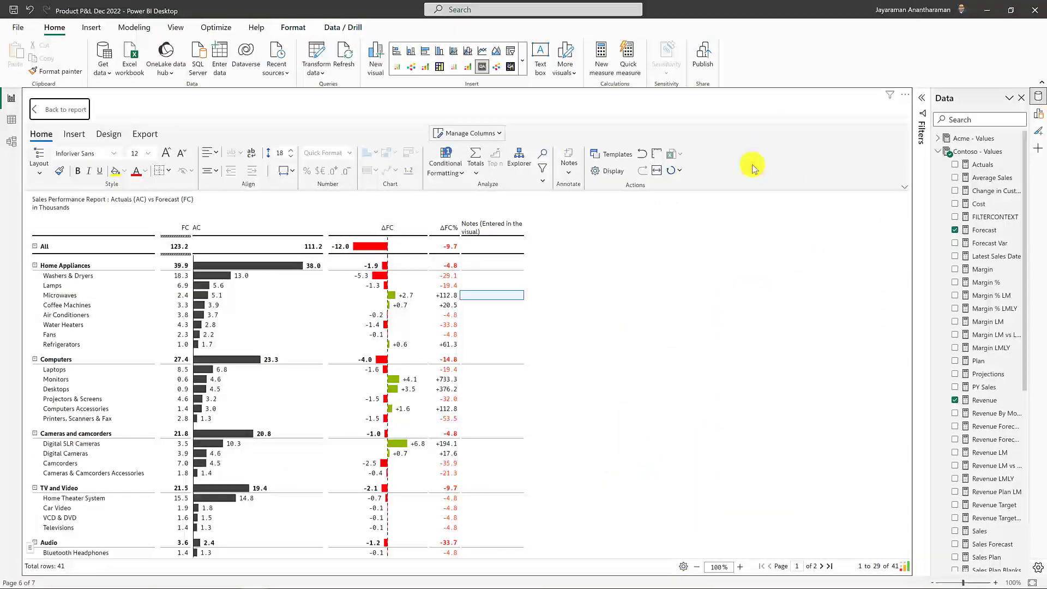
pyautogui.moveTo(609, 171)
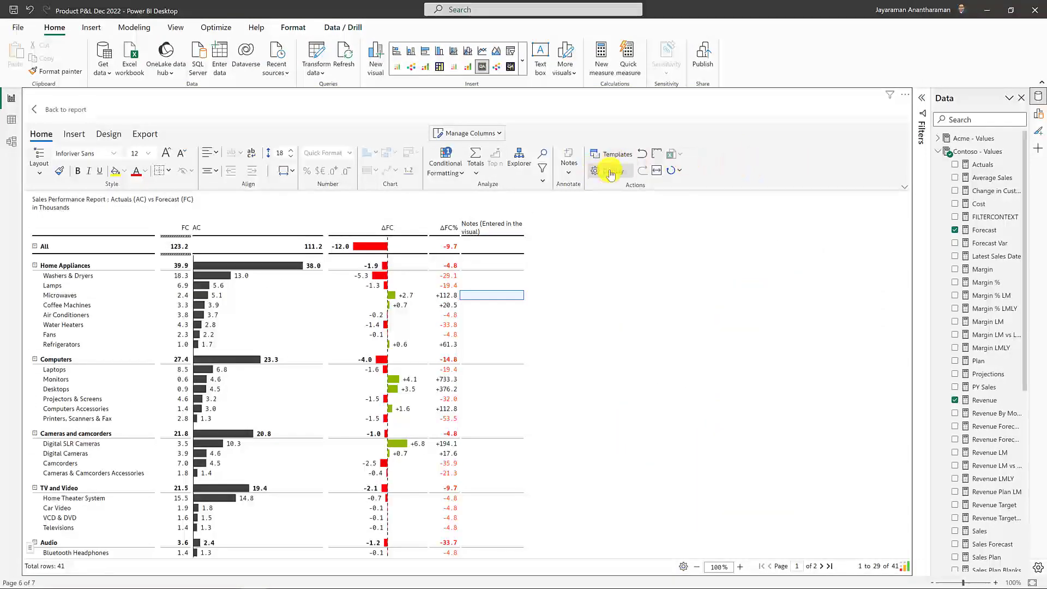
pyautogui.click(595, 170)
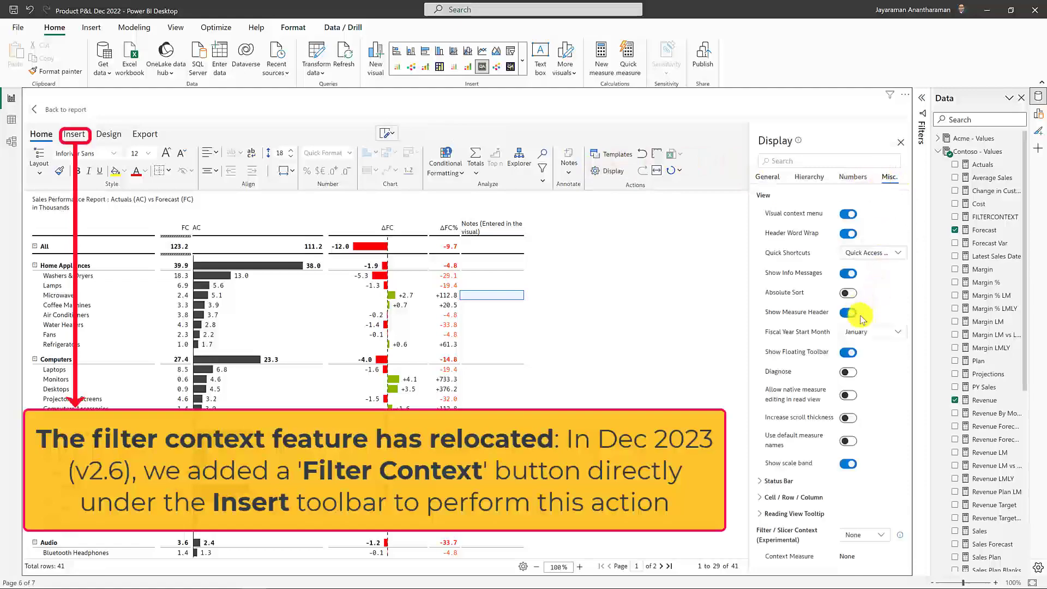
pyautogui.click(847, 312)
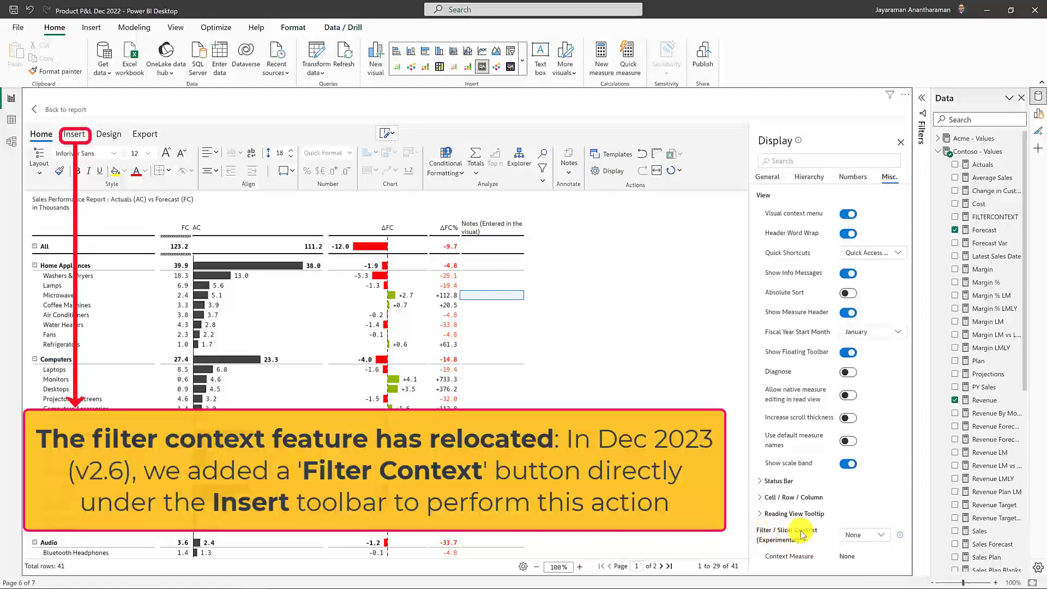
pyautogui.click(863, 535)
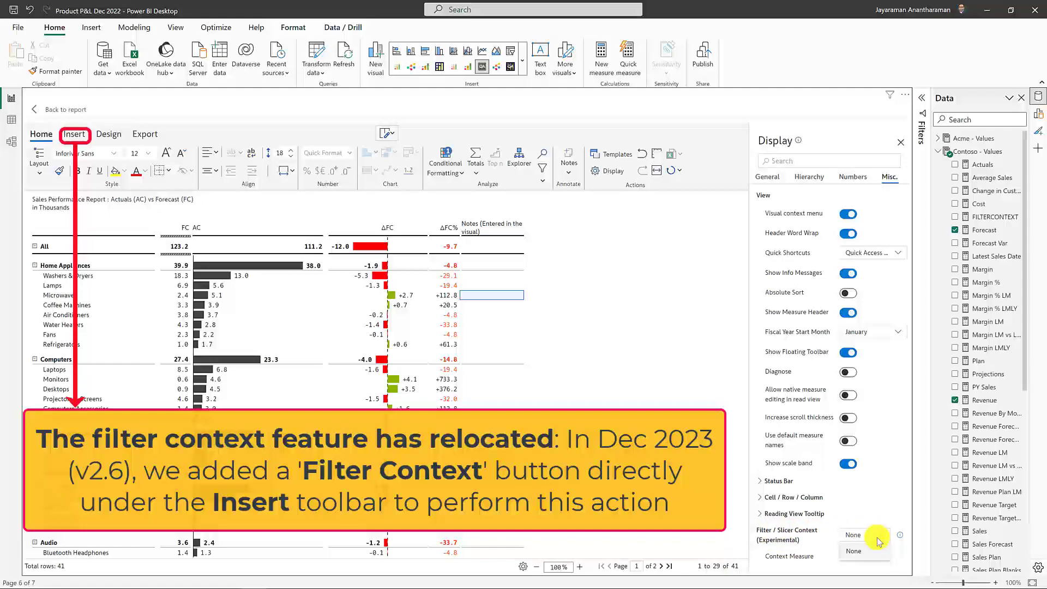
pyautogui.click(864, 551)
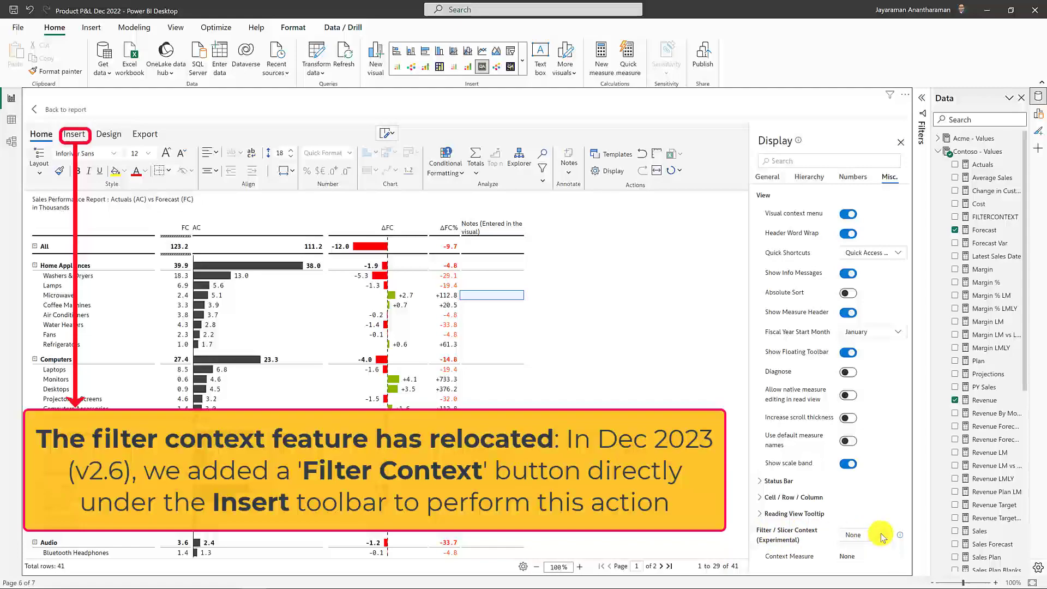
pyautogui.moveTo(931, 476)
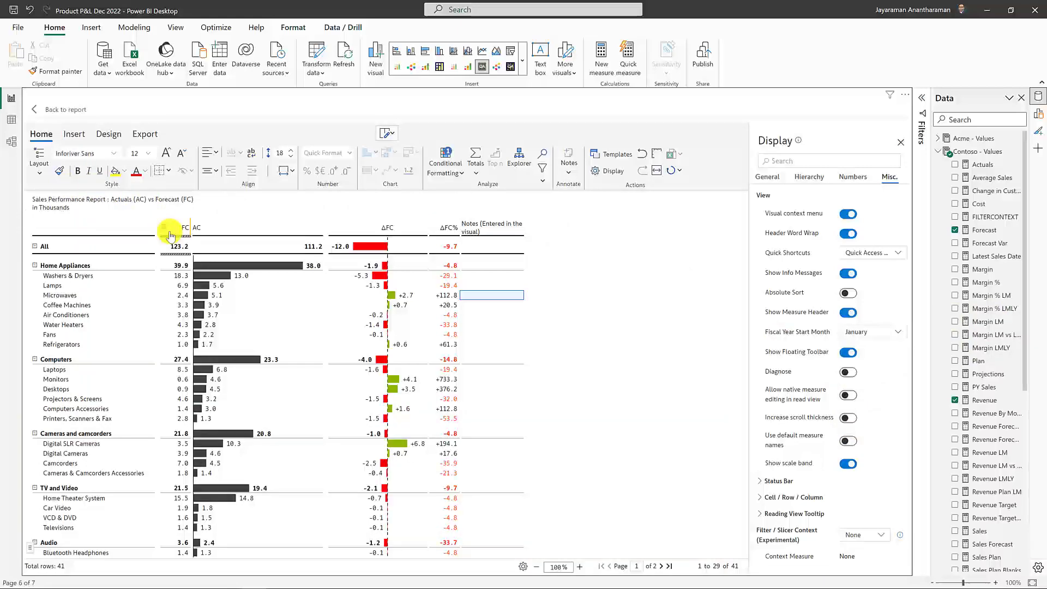
pyautogui.moveTo(542, 370)
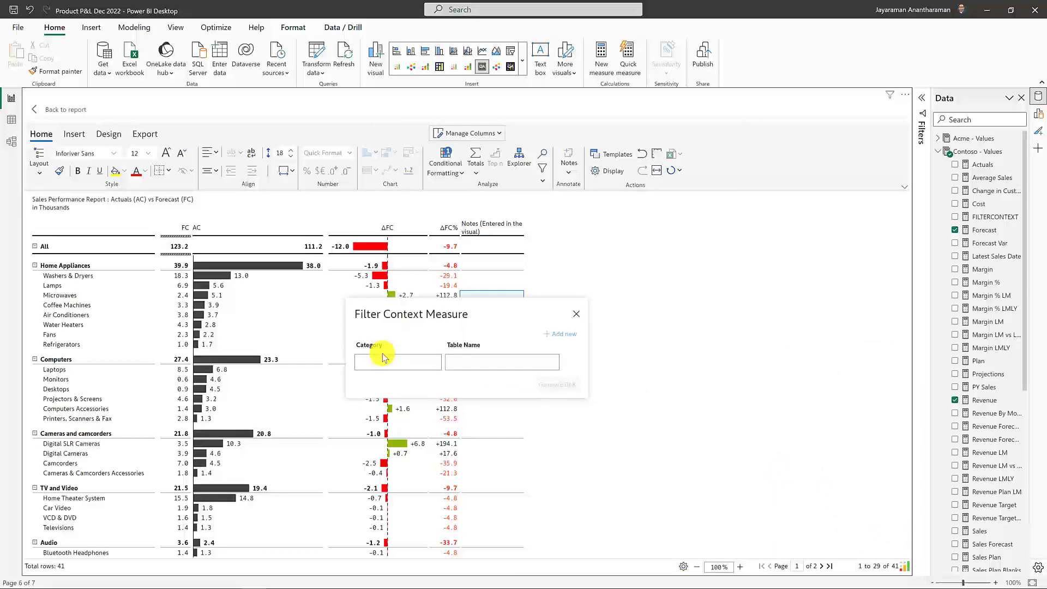
# Map the Year category to the Contoso - Time table in the filter context tool
pyautogui.click(398, 362)
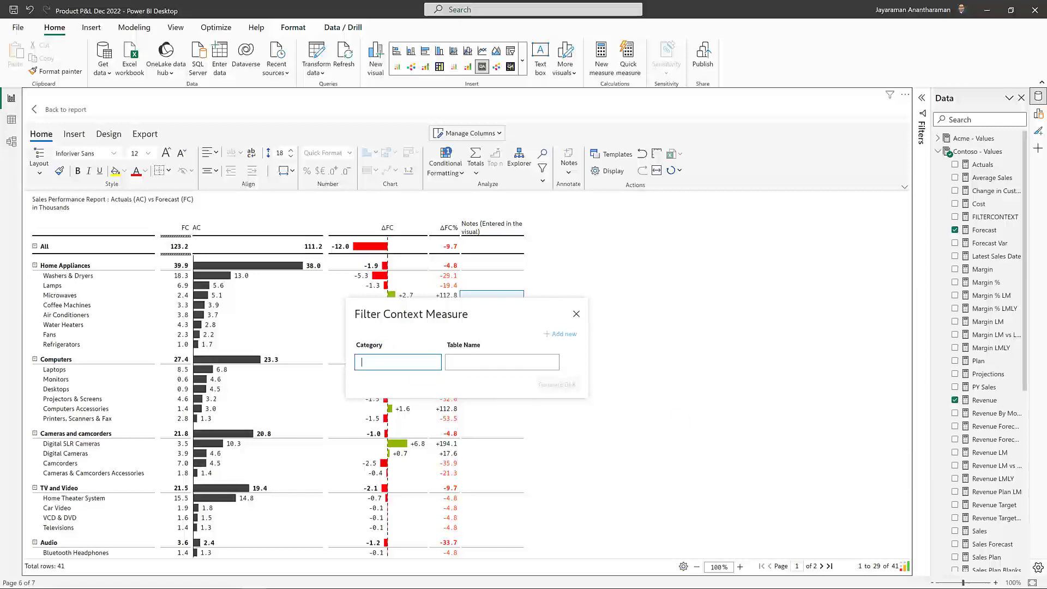
pyautogui.write('Year')
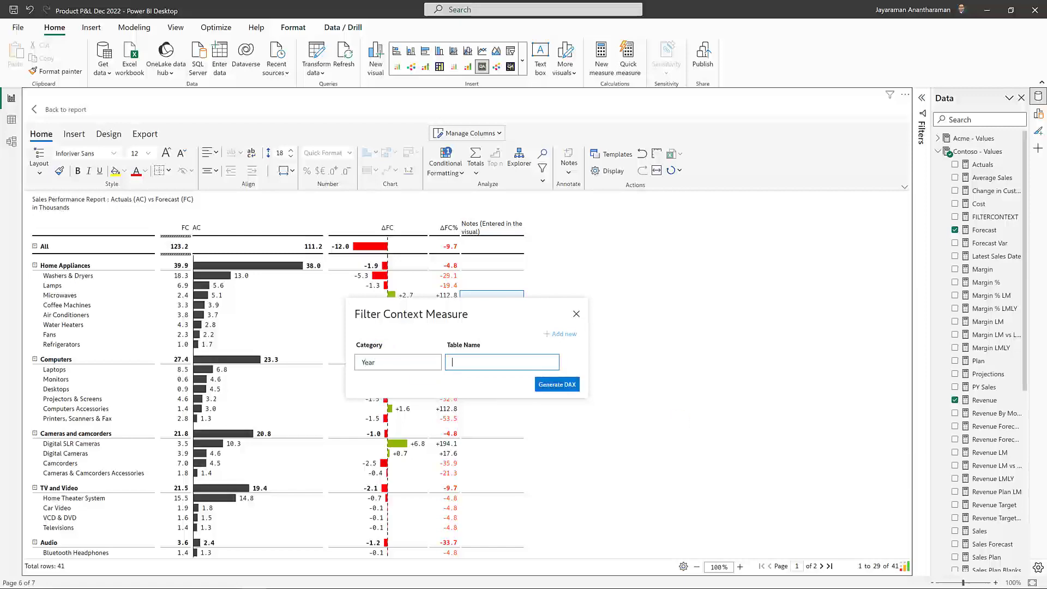
pyautogui.write('Contoso')
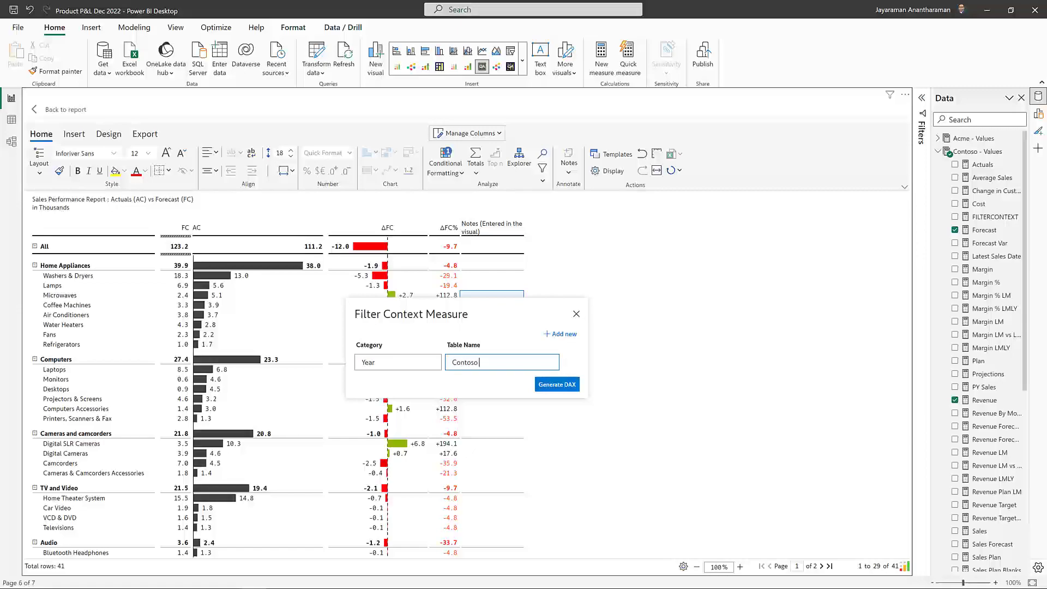
pyautogui.write('- T')
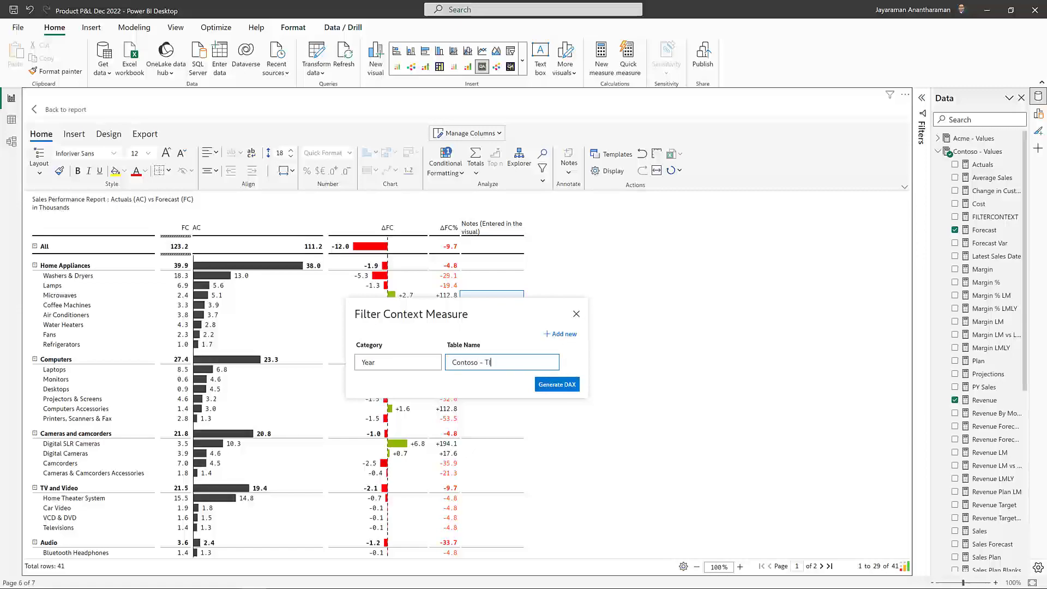
pyautogui.write('ime')
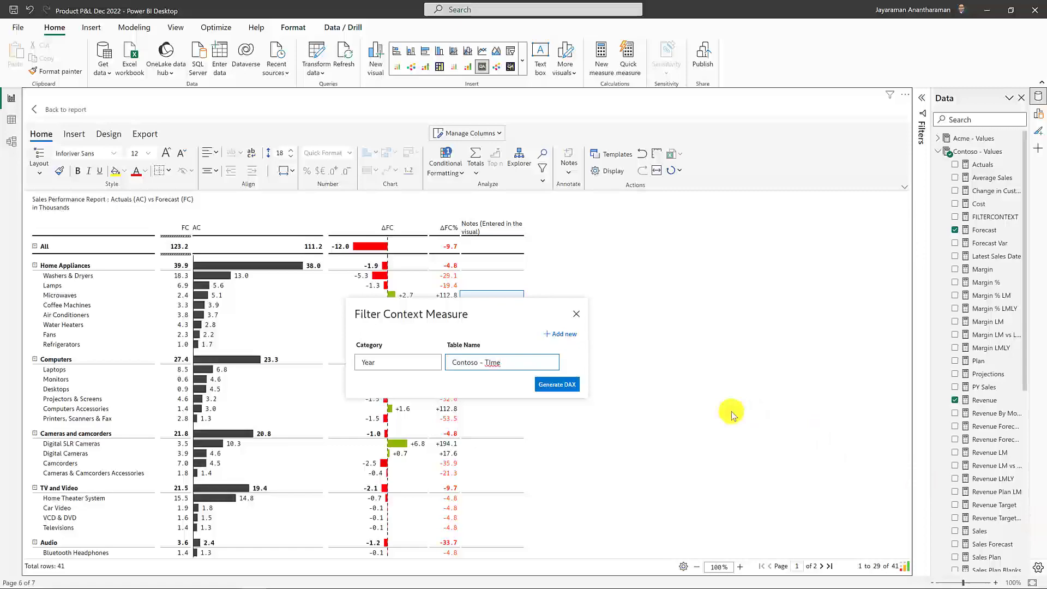
pyautogui.press('Backspace')
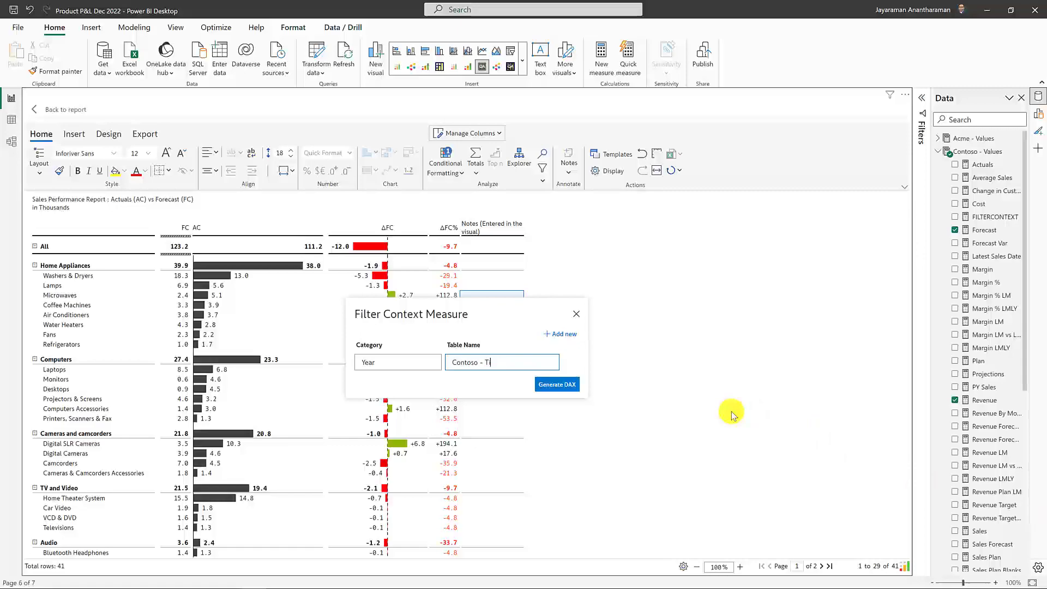
# Map Class and Country to Contoso - Sales, then generate and copy the DAX
pyautogui.click(559, 334)
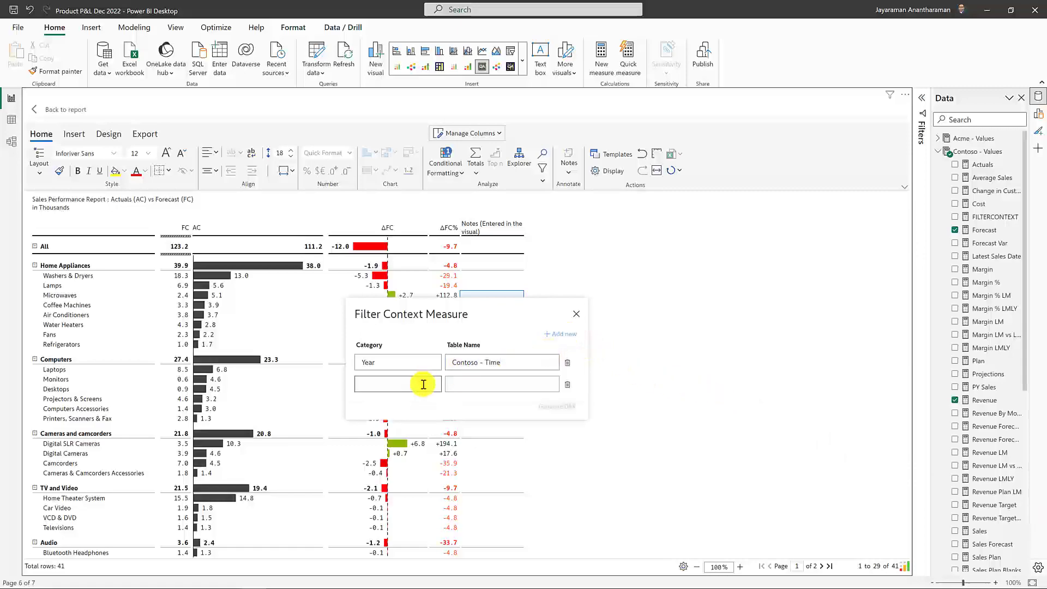
pyautogui.write('Class')
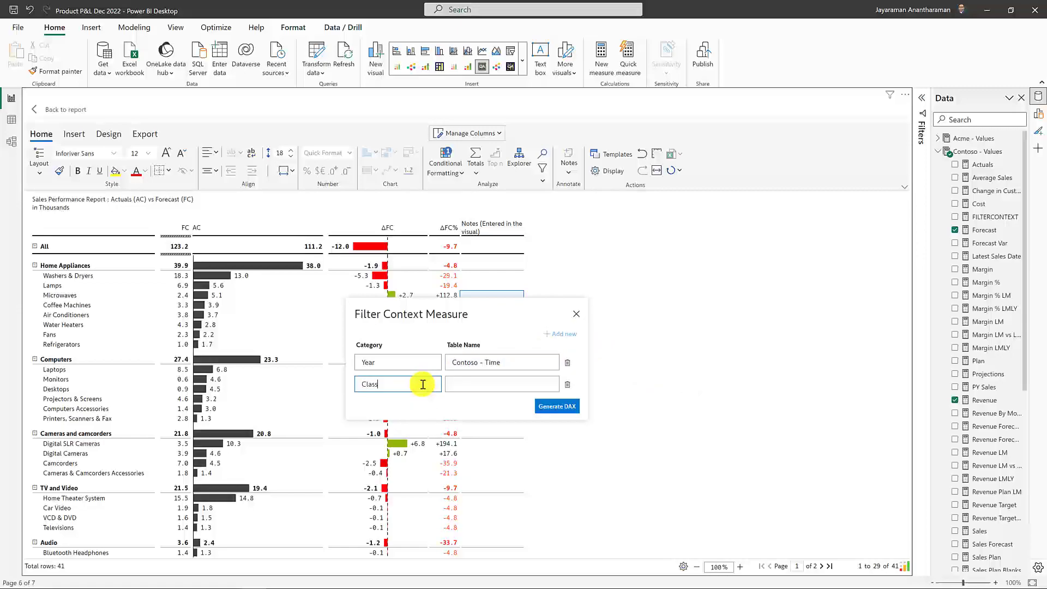
pyautogui.write('Contoso - Sales')
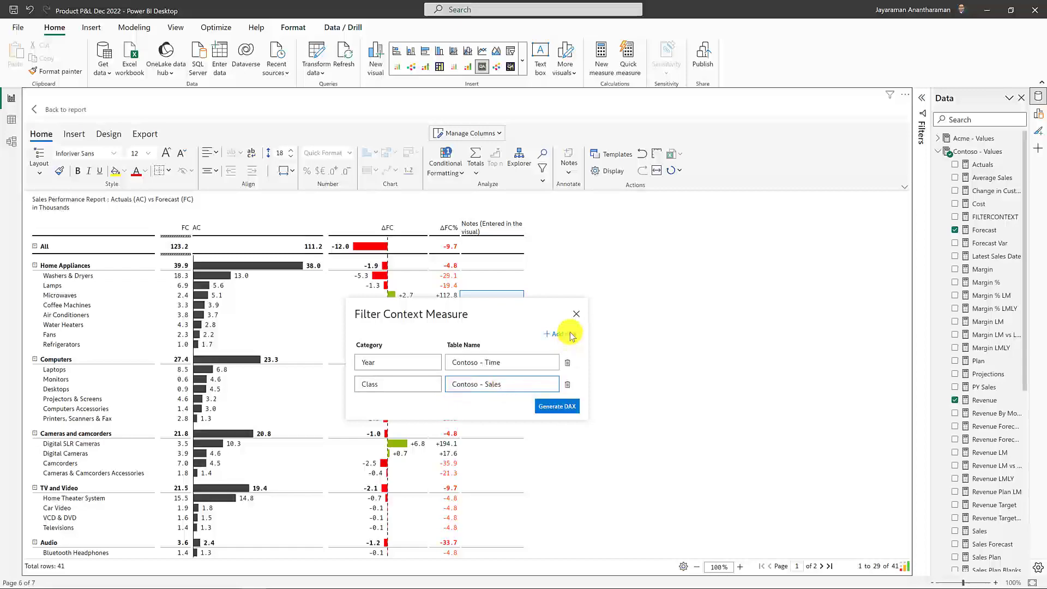
pyautogui.click(560, 333)
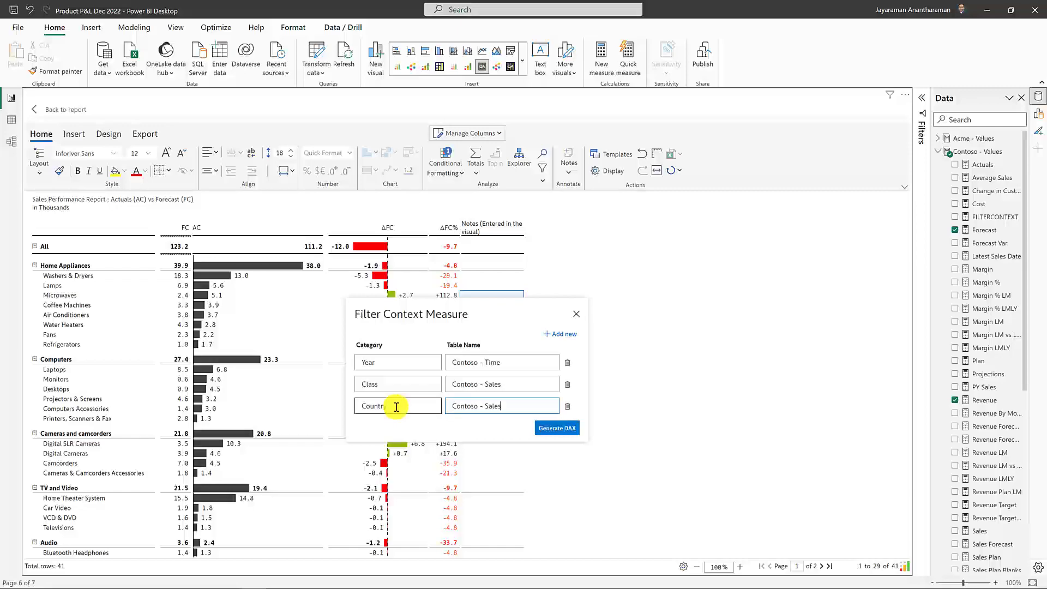
pyautogui.moveTo(556, 428)
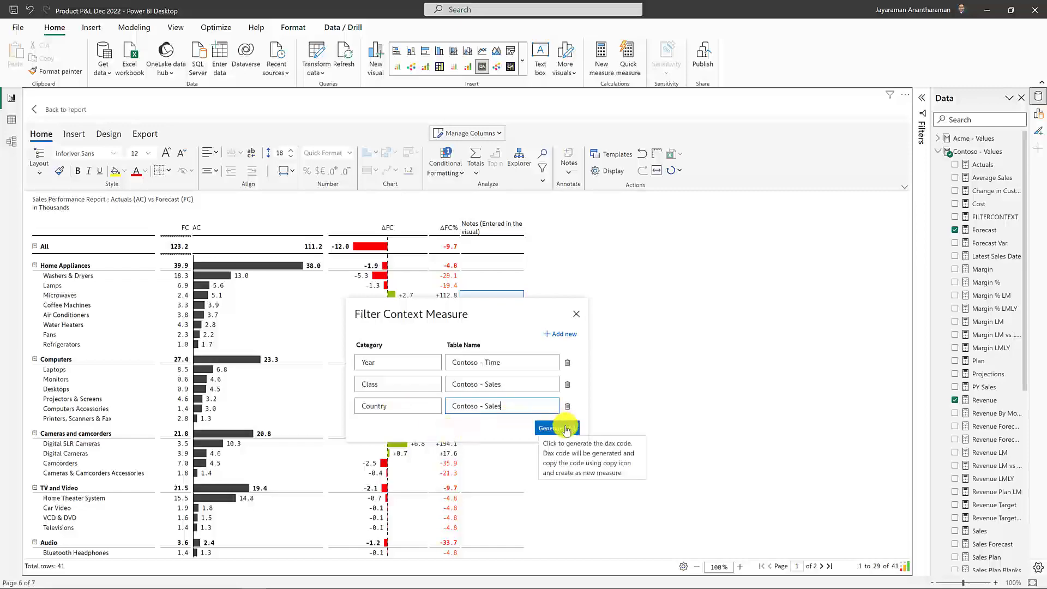
pyautogui.click(556, 428)
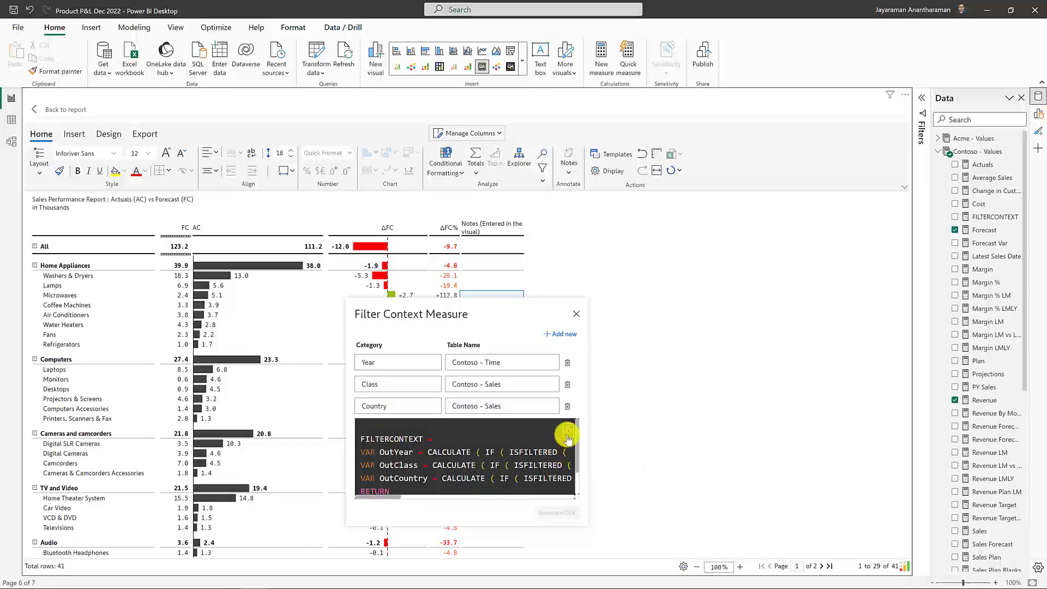
pyautogui.click(568, 431)
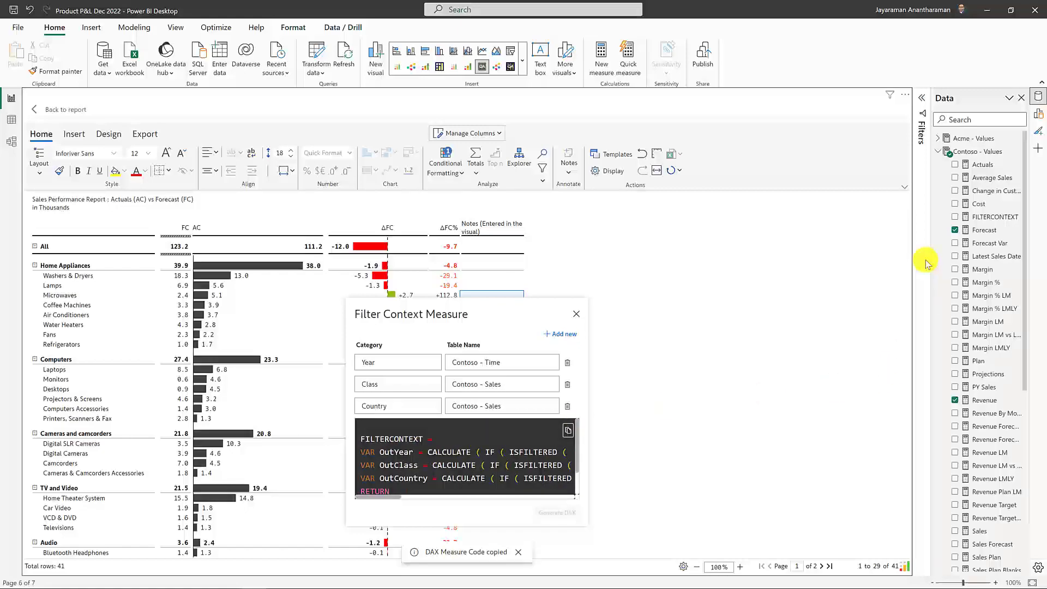
pyautogui.moveTo(575, 315)
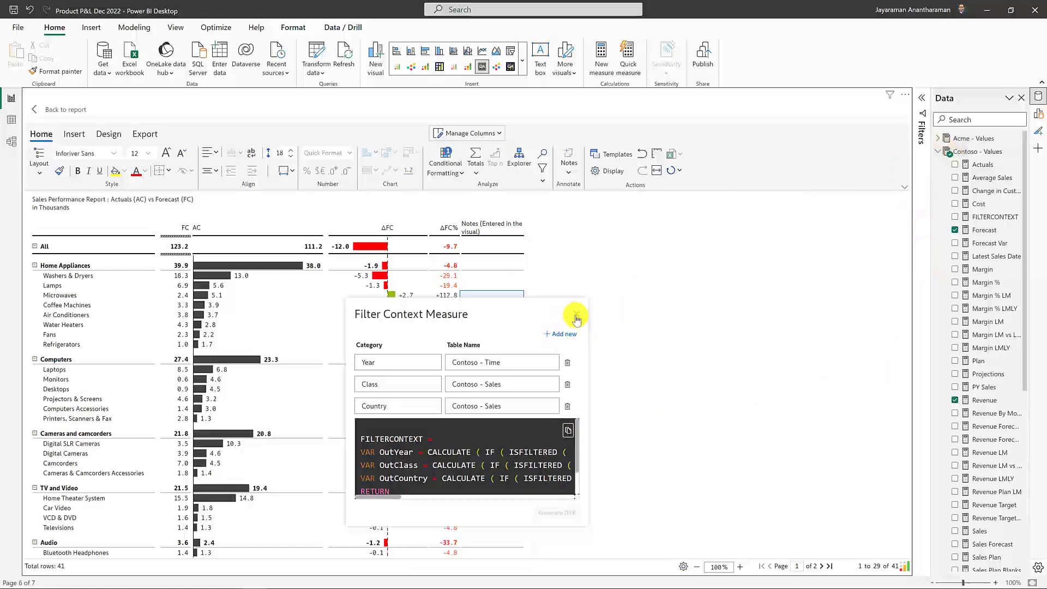
pyautogui.click(575, 315)
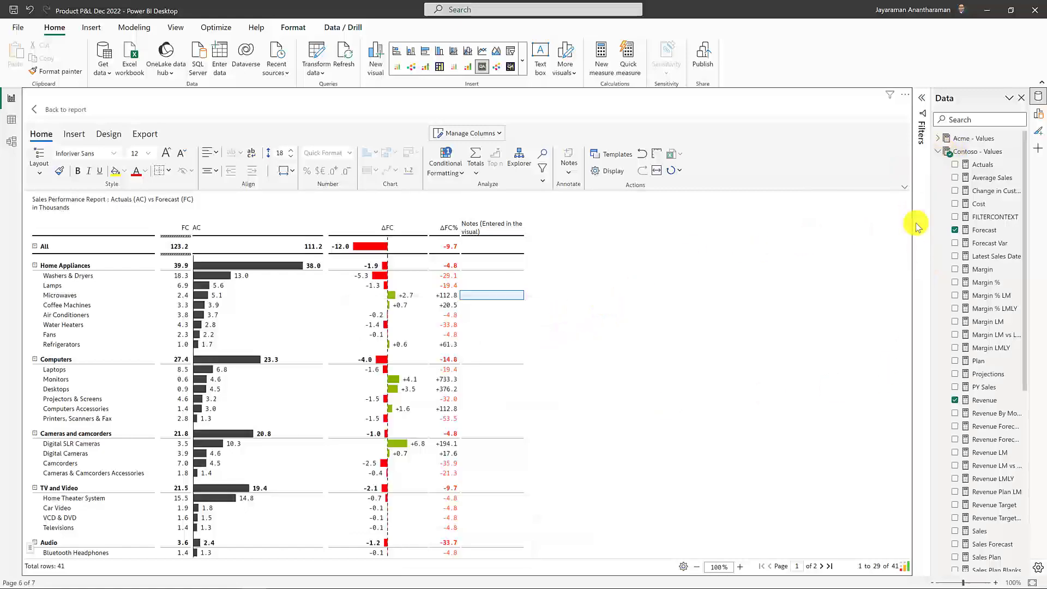
# Paste the generated DAX into the FILTERCONTEXT measure, commit it, and return to Report view
pyautogui.click(994, 217)
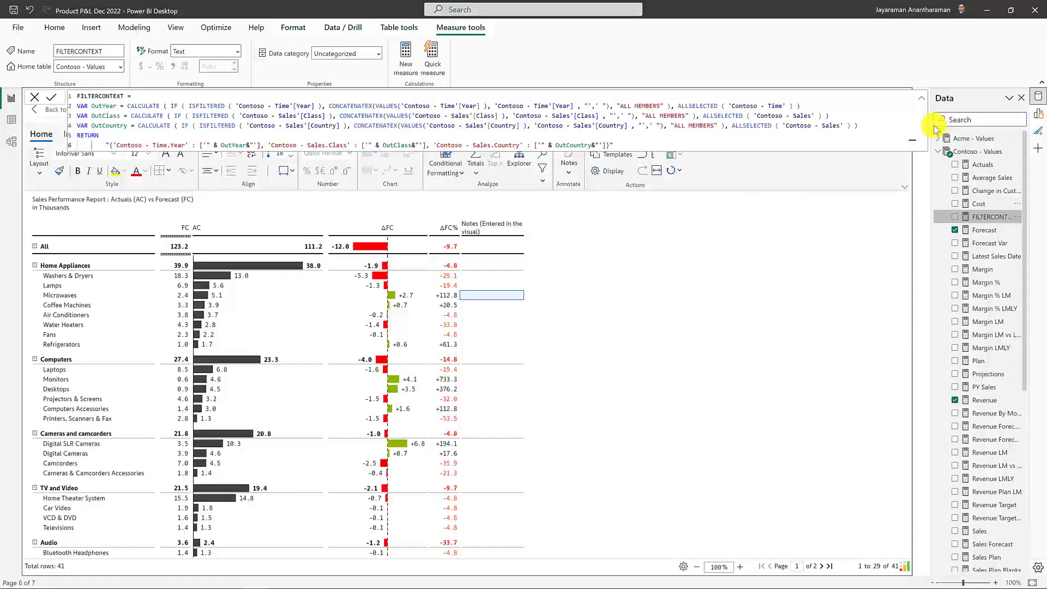
pyautogui.click(12, 98)
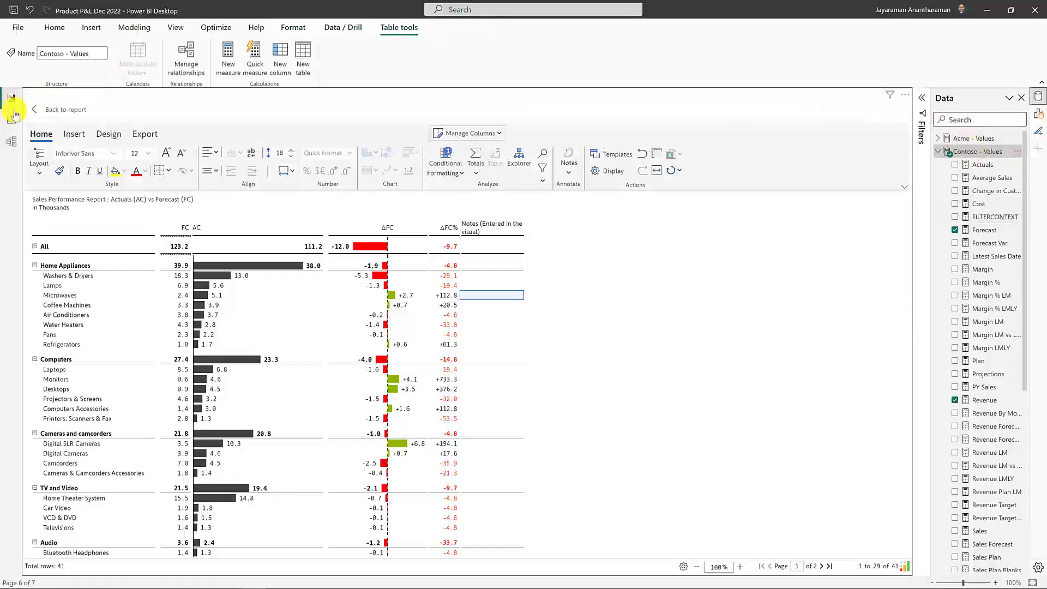
pyautogui.click(63, 109)
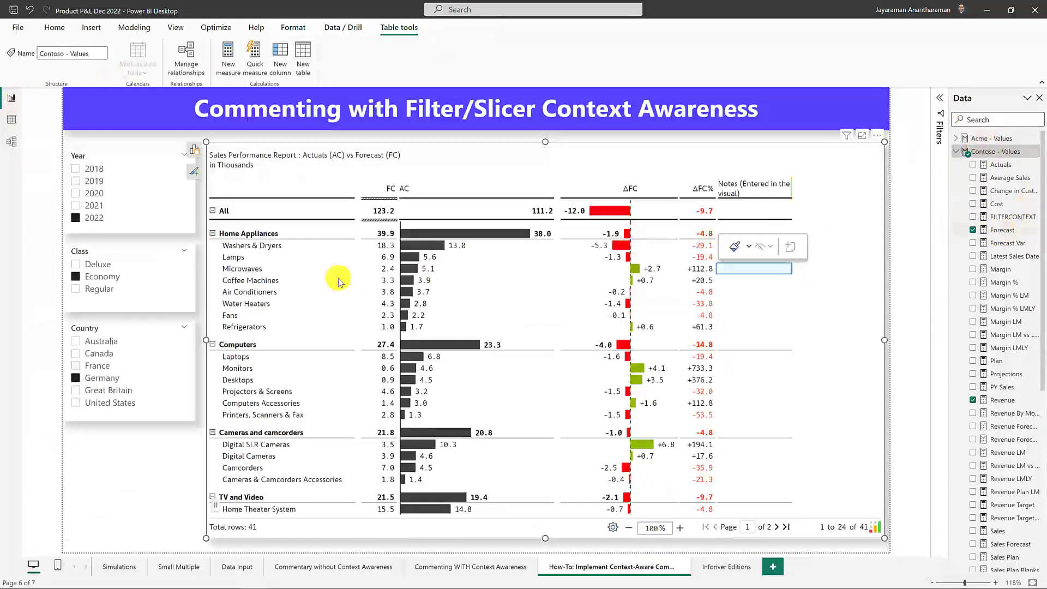
pyautogui.moveTo(984, 226)
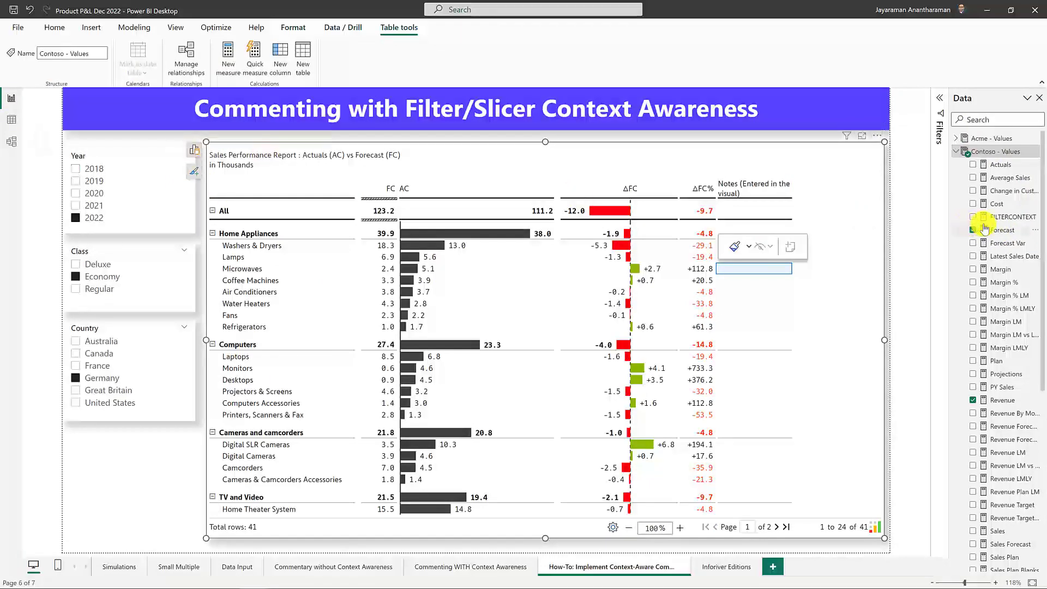
pyautogui.moveTo(1012, 217)
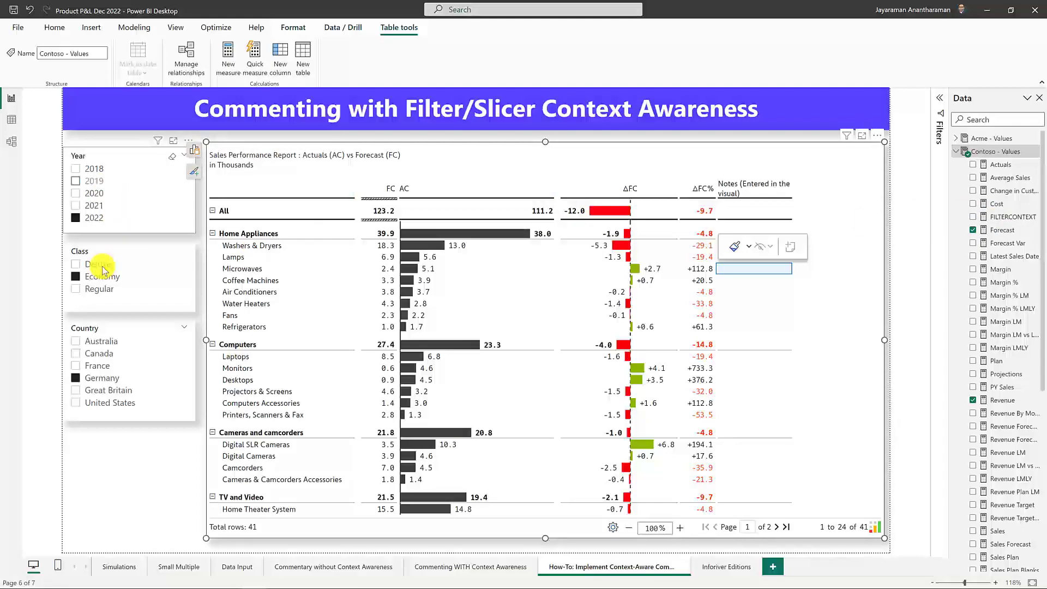
pyautogui.moveTo(159, 179)
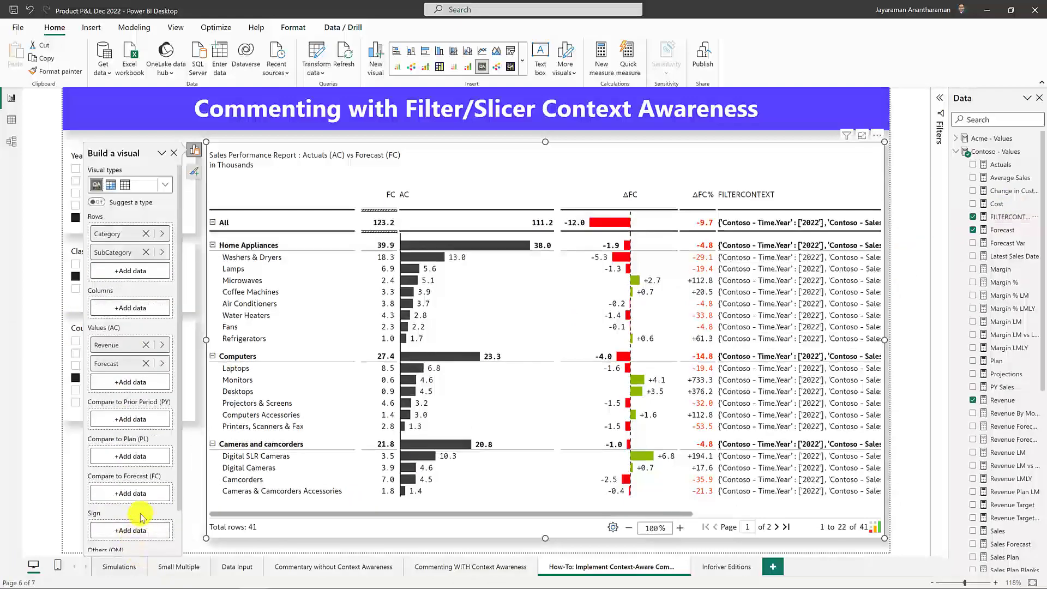
pyautogui.moveTo(174, 152)
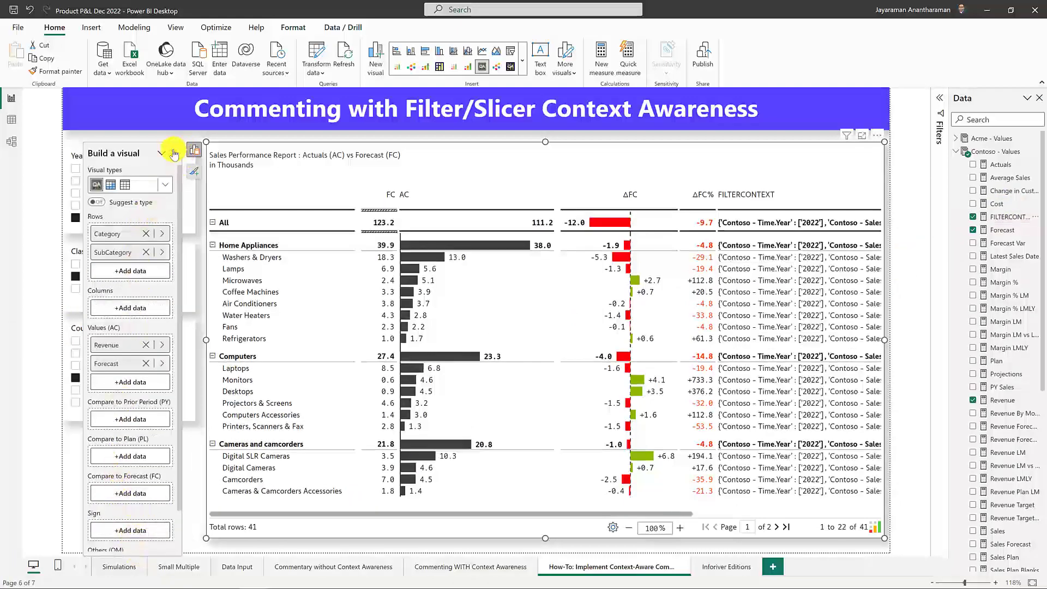
# Add FILTERCONTEXT to the Inforiver matrix and hide the field assignments pane
pyautogui.click(162, 154)
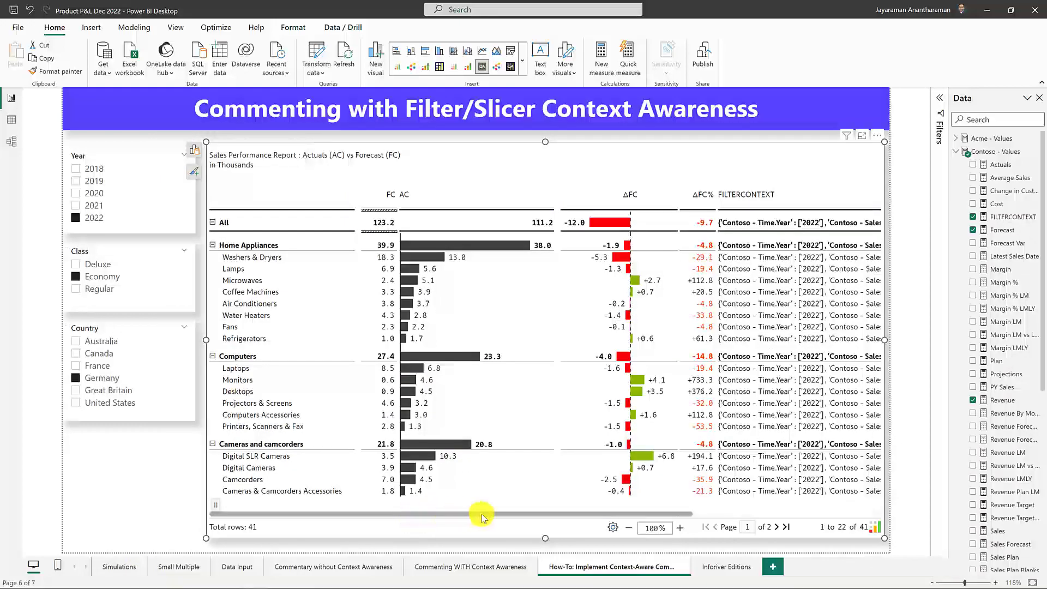
pyautogui.moveTo(725, 256)
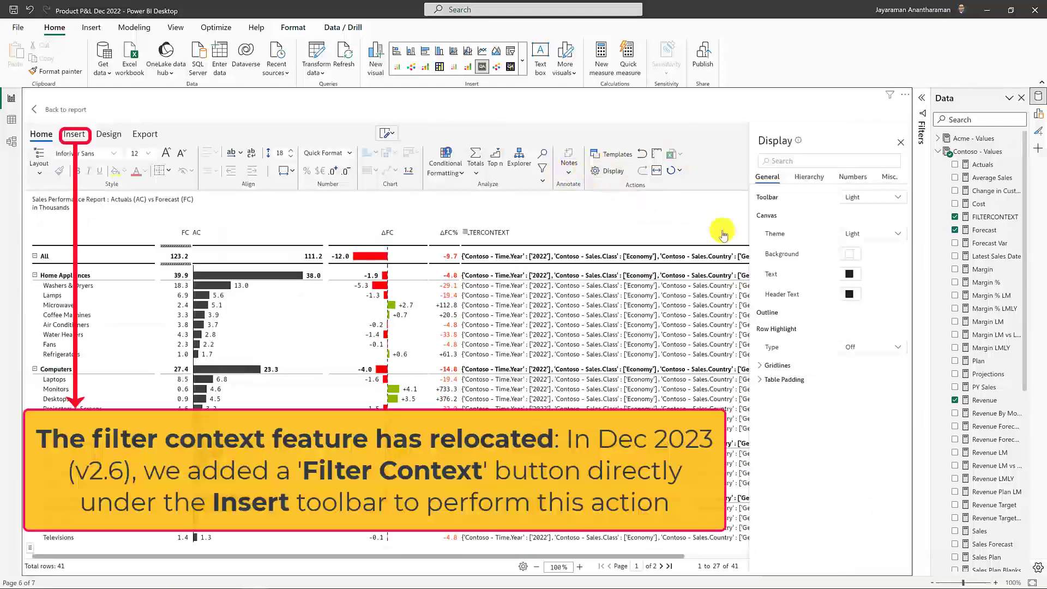
# Set the matrix's Misc Filter/Slicer Context to FILTERCONTEXT, then go back to the report
pyautogui.click(889, 177)
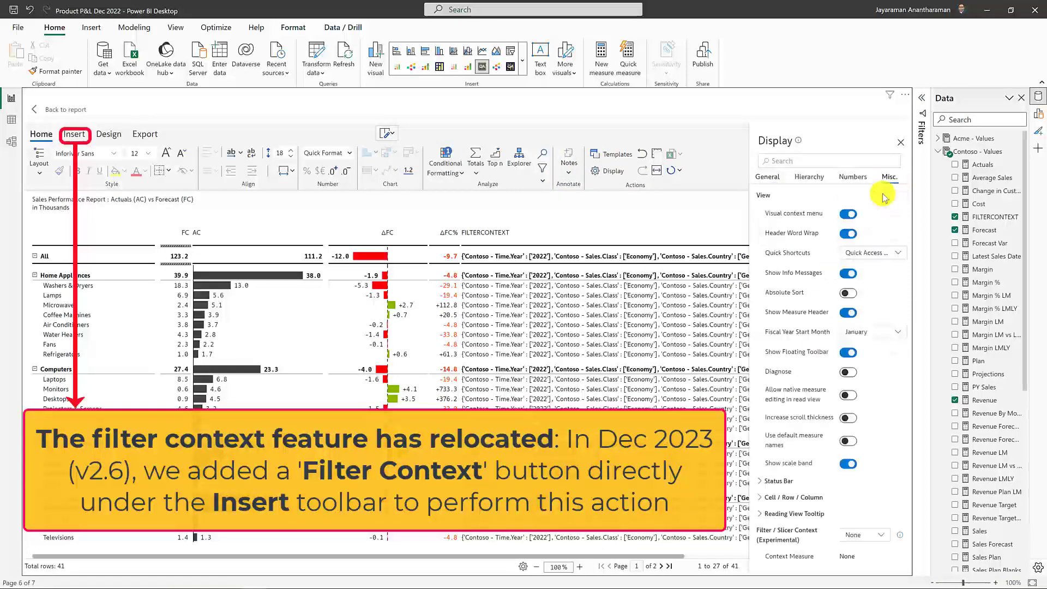
pyautogui.moveTo(900, 535)
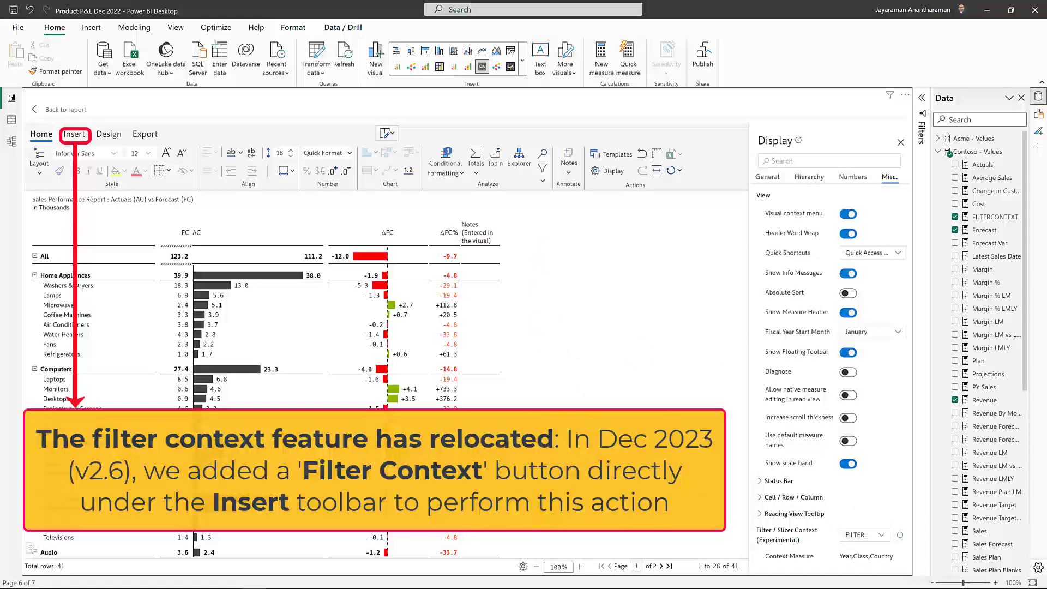
pyautogui.click(900, 142)
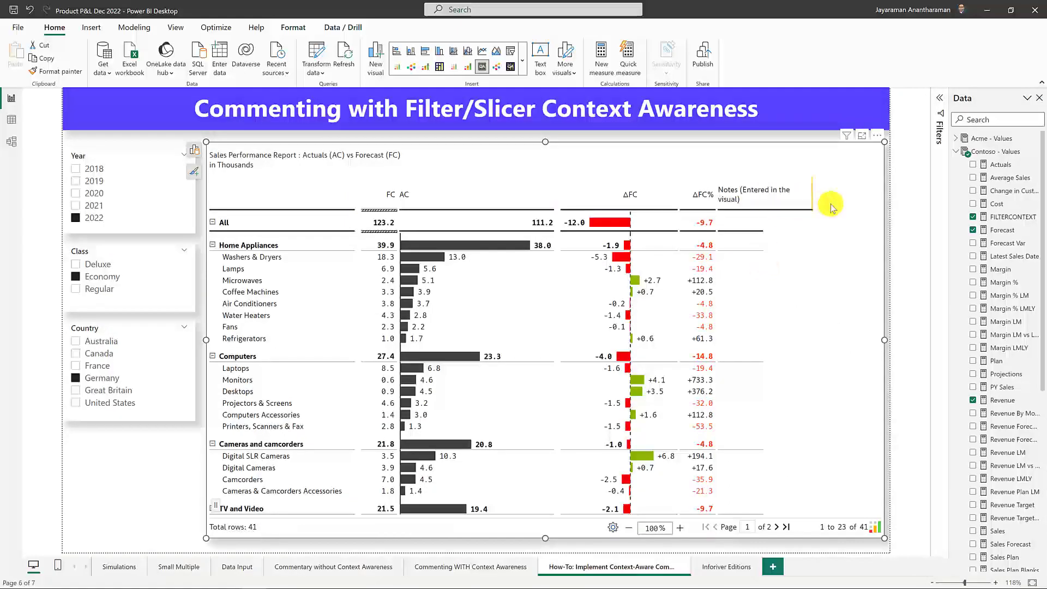
# Enter and save the note 'my new context aware comment' in the Notes column
pyautogui.scroll(-3)
pyautogui.write('my')
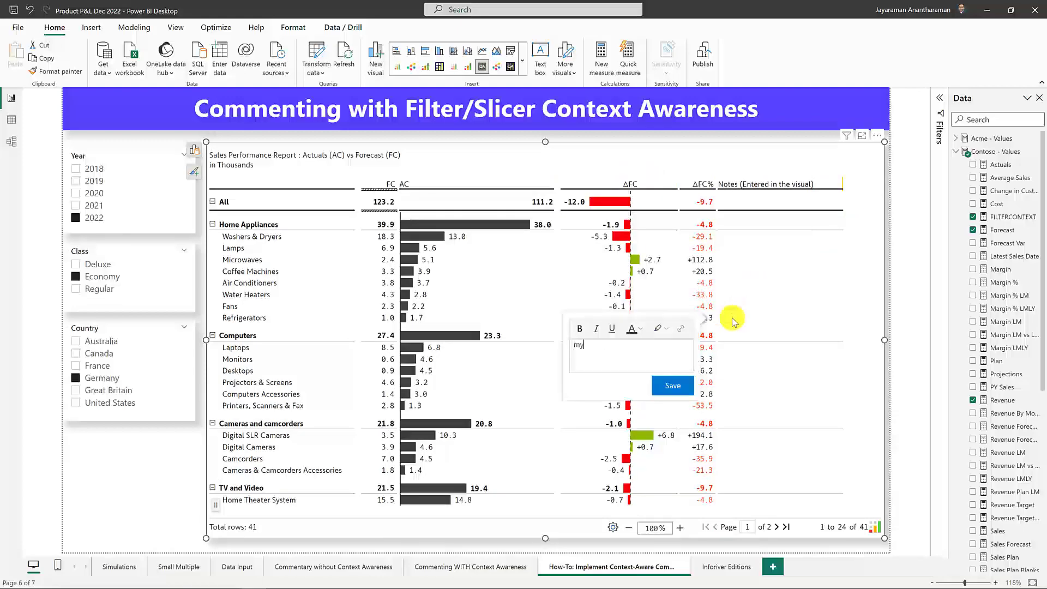
pyautogui.write('new context aware')
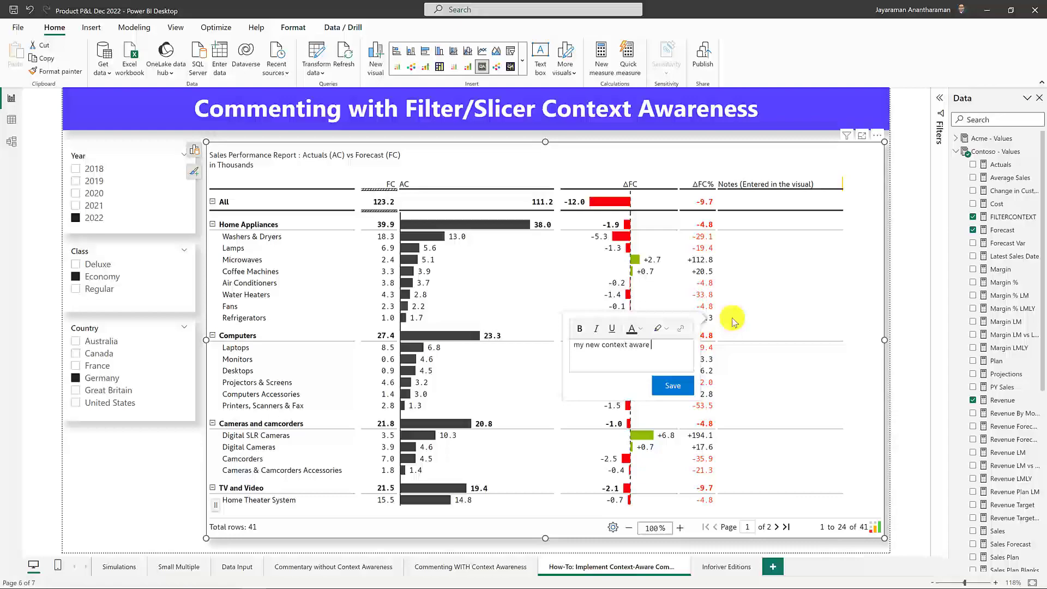
pyautogui.write('comment')
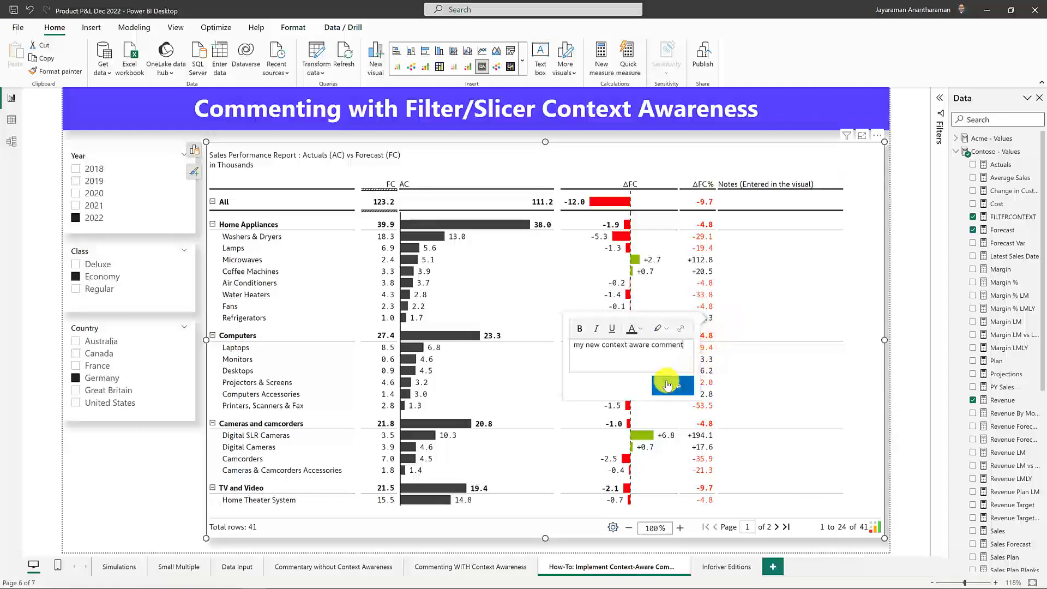
pyautogui.click(673, 386)
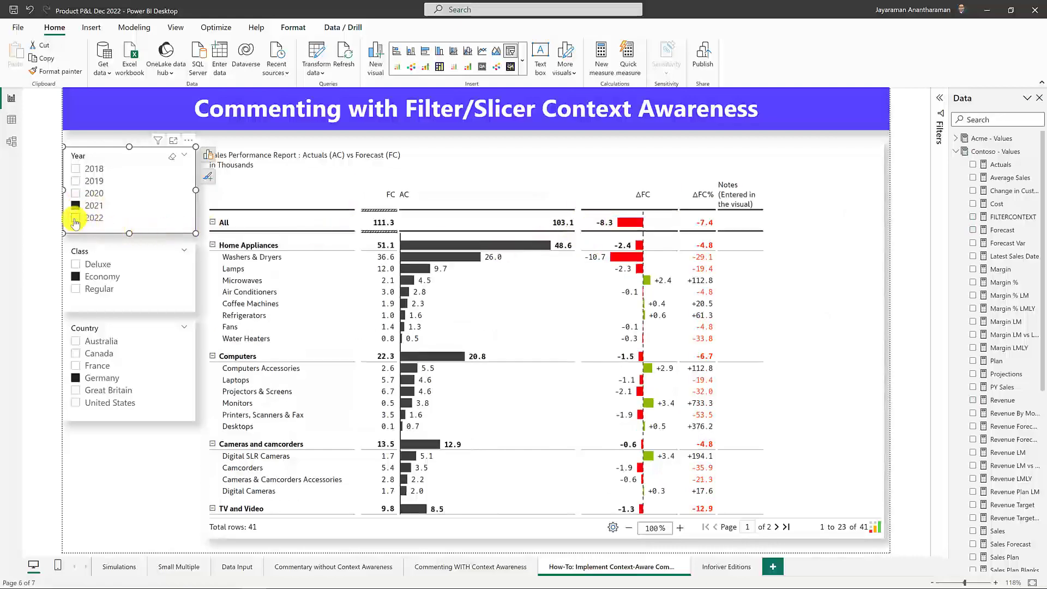
# Select 2022 in the Year slicer so the Refrigerators note reappears in the matrix
pyautogui.click(75, 218)
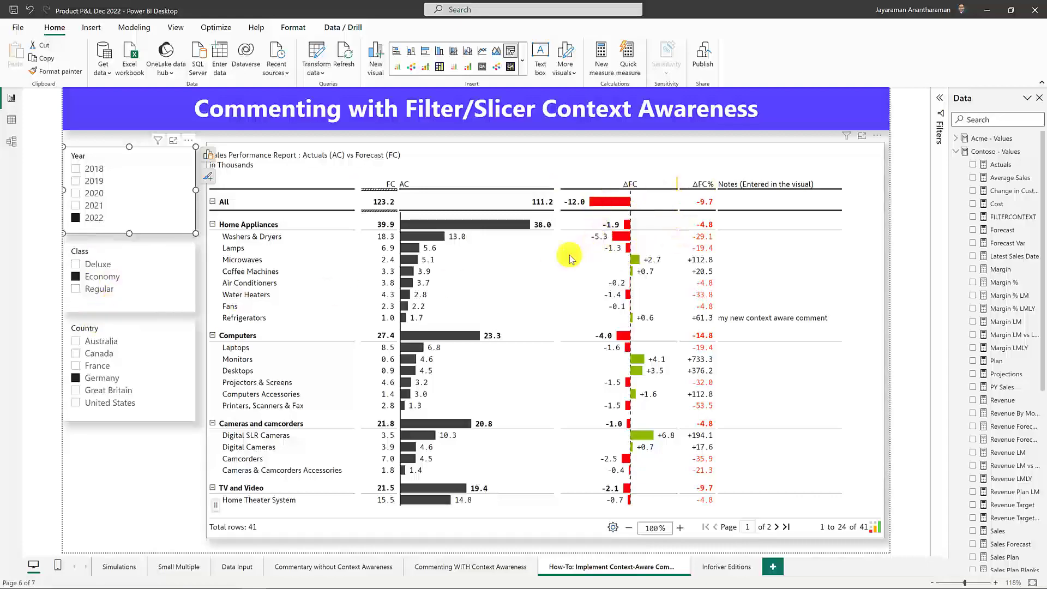
pyautogui.moveTo(298, 314)
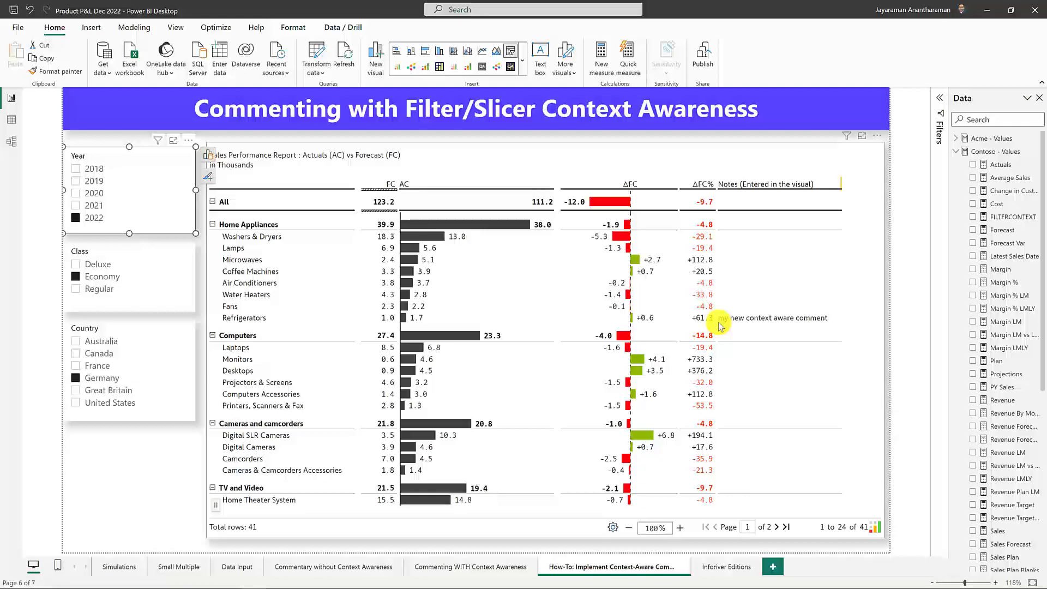
pyautogui.moveTo(720, 494)
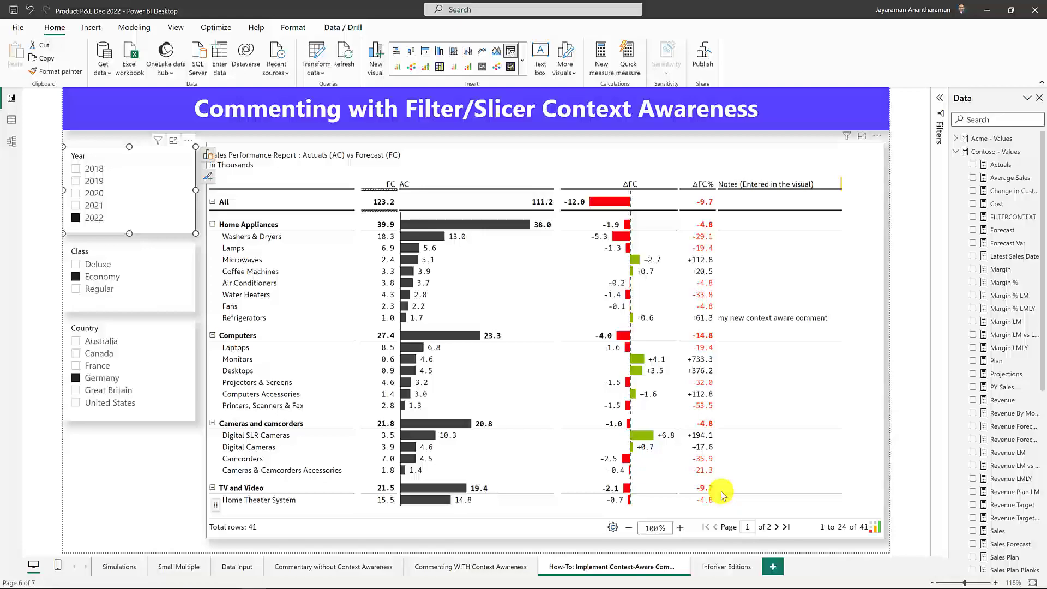
pyautogui.moveTo(716, 523)
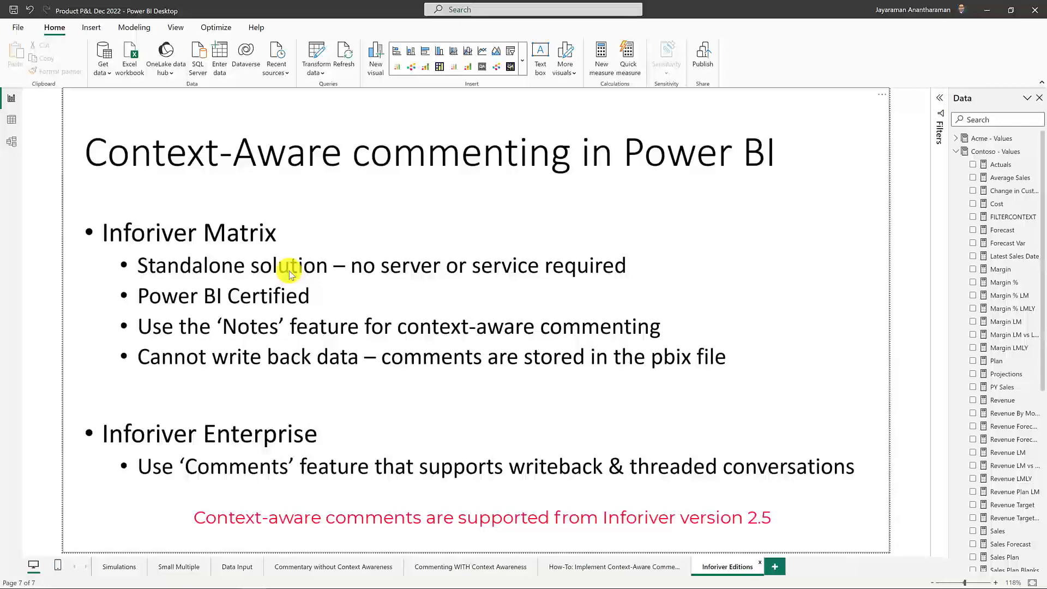
pyautogui.moveTo(378, 271)
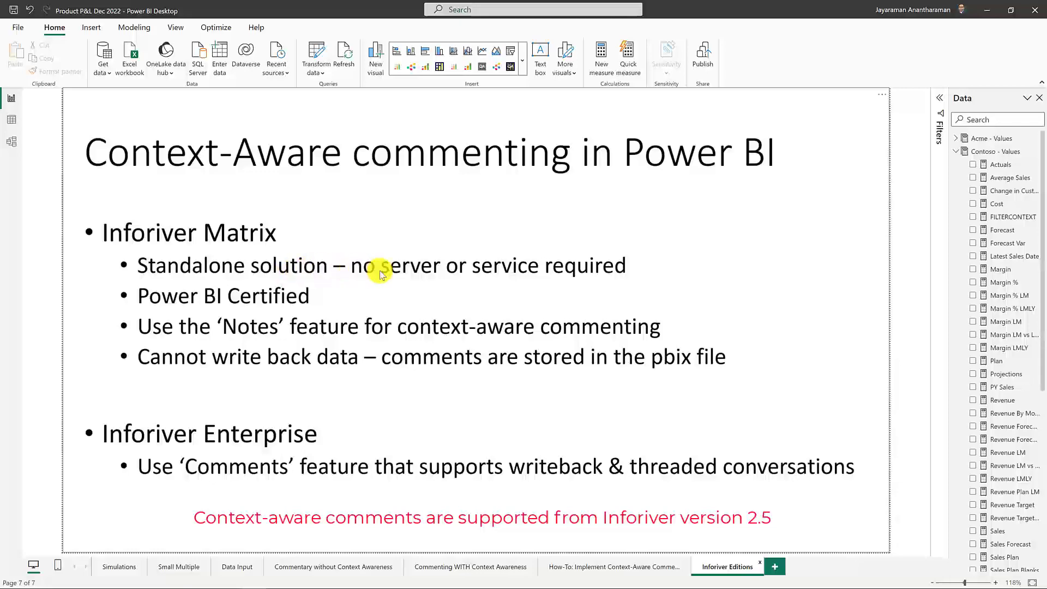
pyautogui.moveTo(214, 304)
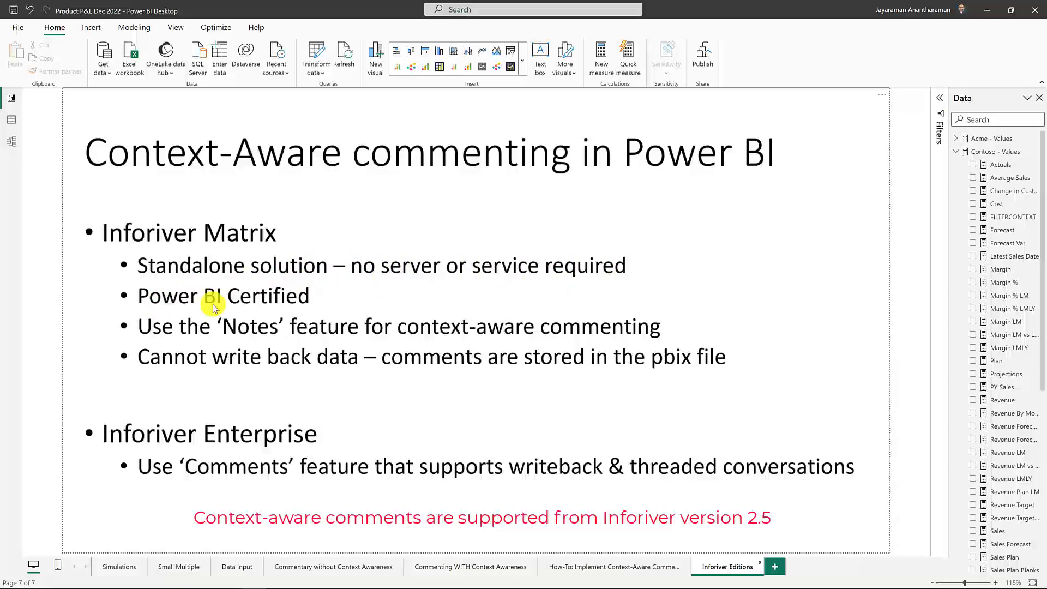
pyautogui.moveTo(221, 277)
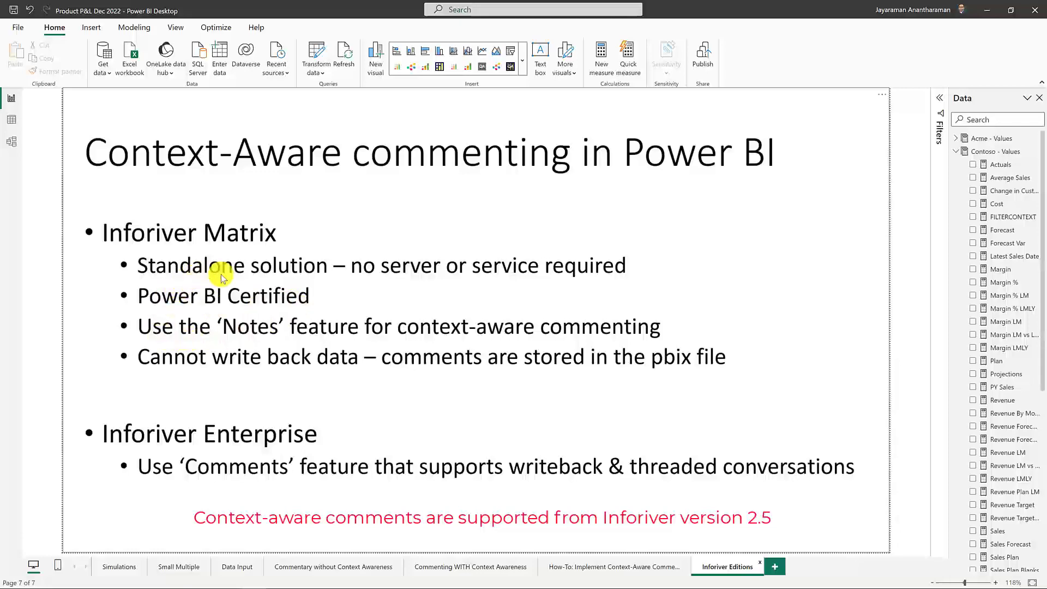
pyautogui.moveTo(157, 332)
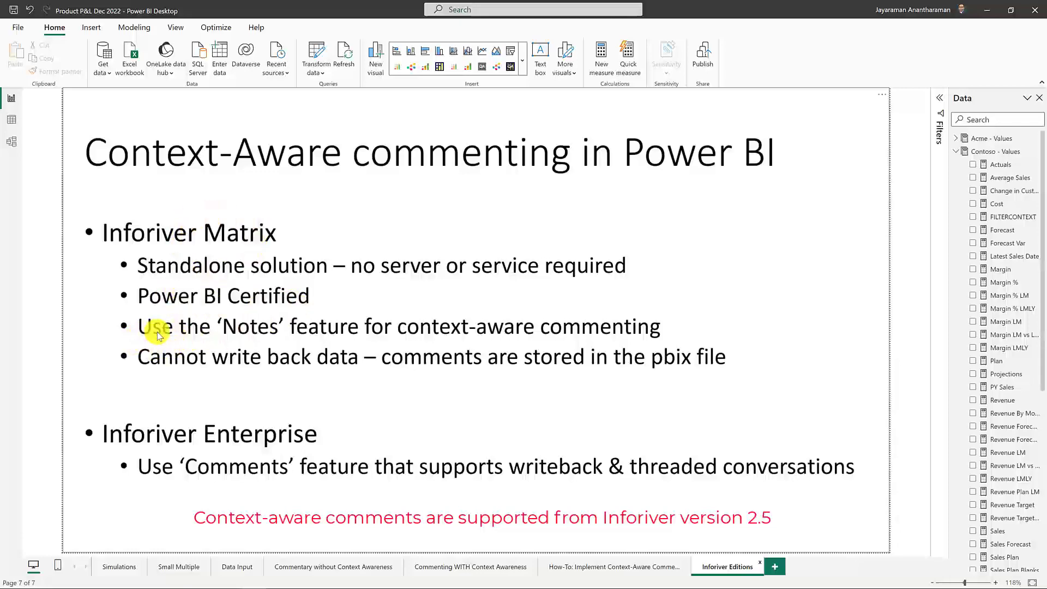
pyautogui.moveTo(268, 256)
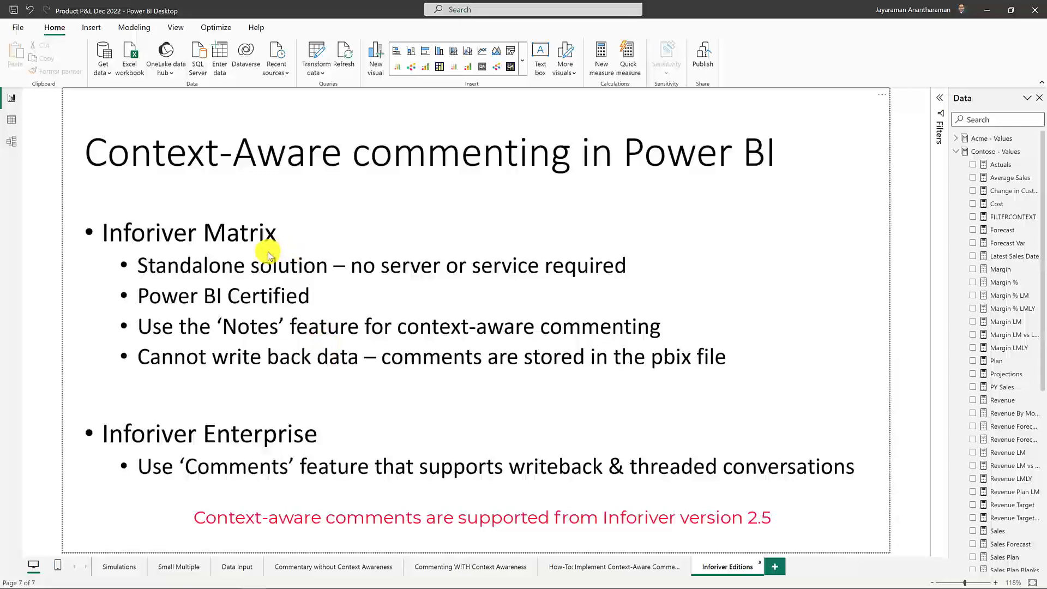
pyautogui.moveTo(421, 374)
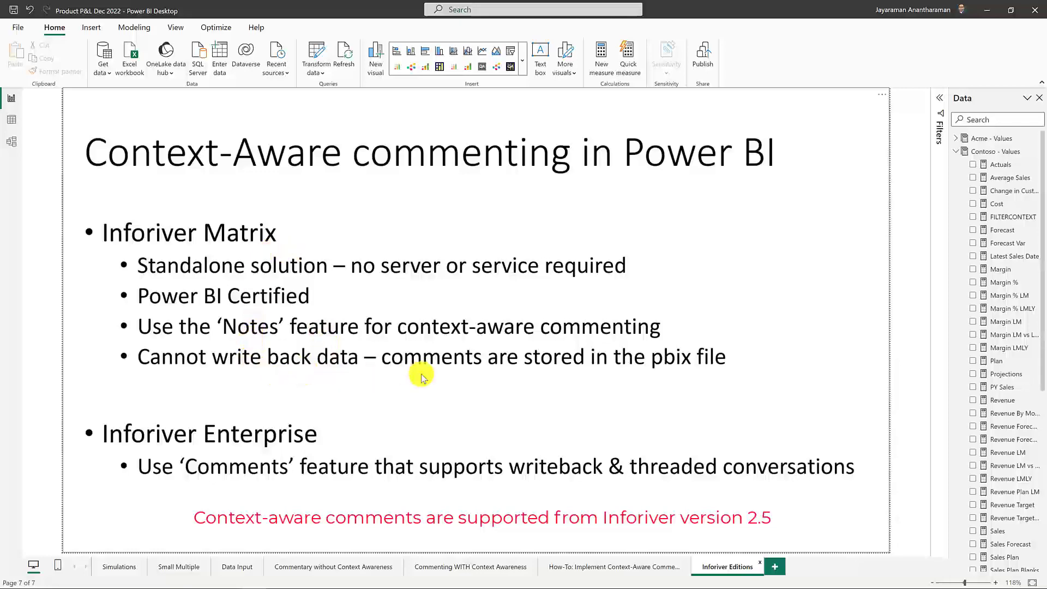
pyautogui.moveTo(586, 351)
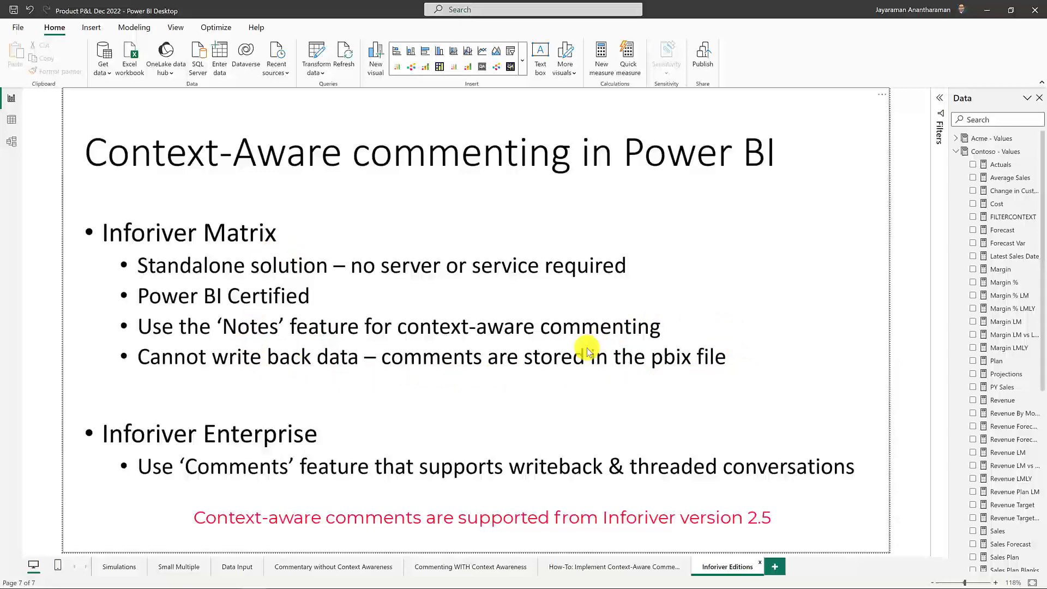
pyautogui.moveTo(263, 242)
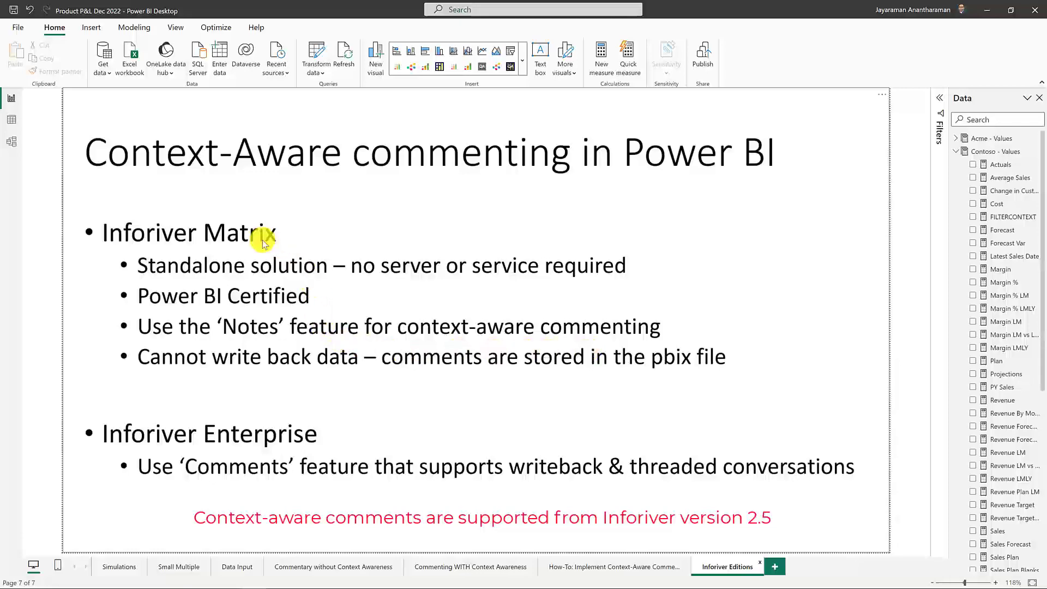
pyautogui.moveTo(658, 503)
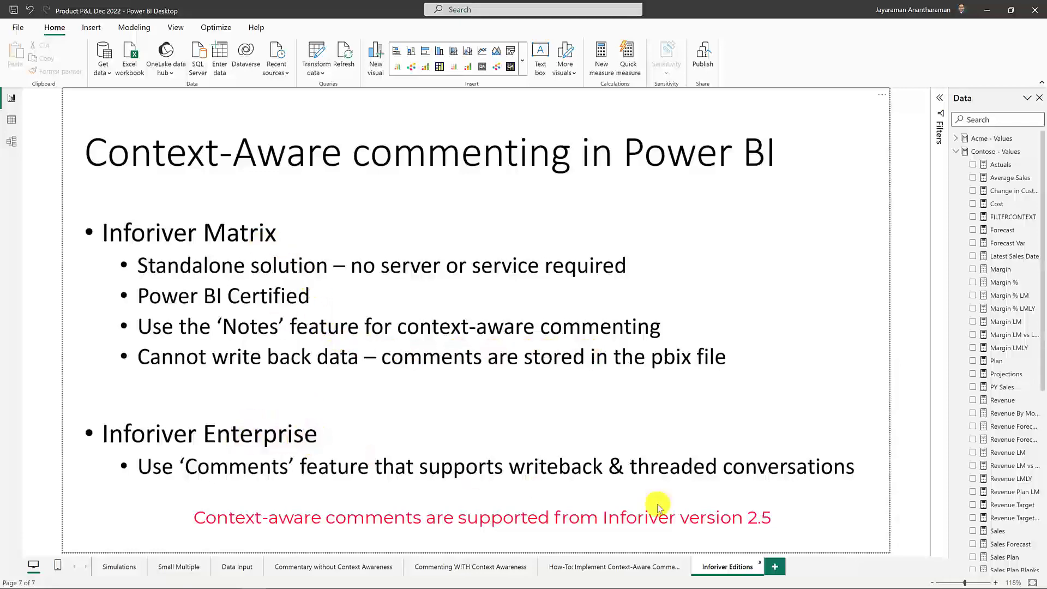
pyautogui.moveTo(247, 467)
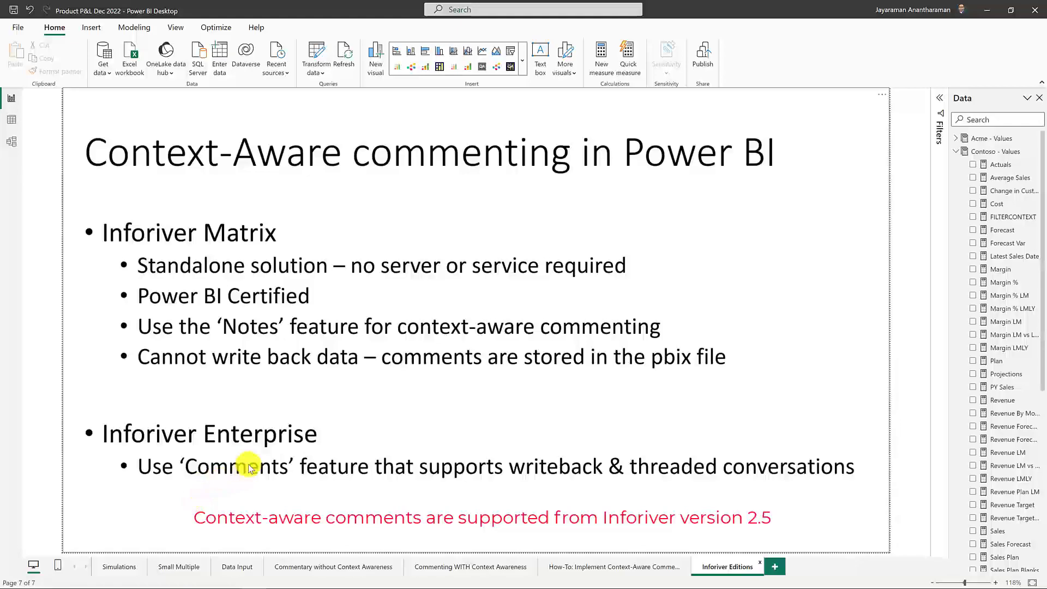
pyautogui.moveTo(524, 462)
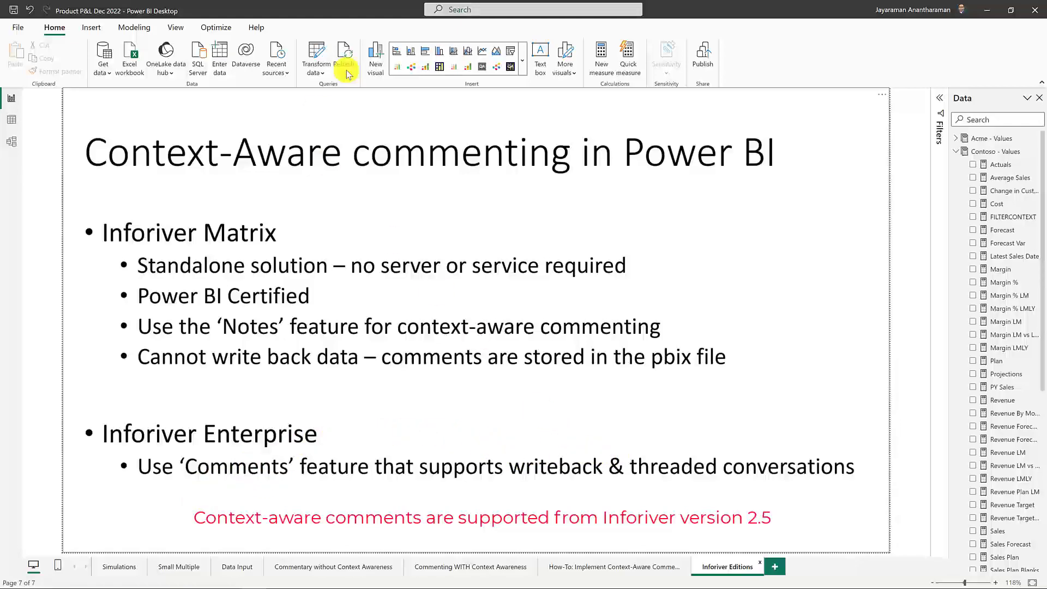
pyautogui.moveTo(324, 100)
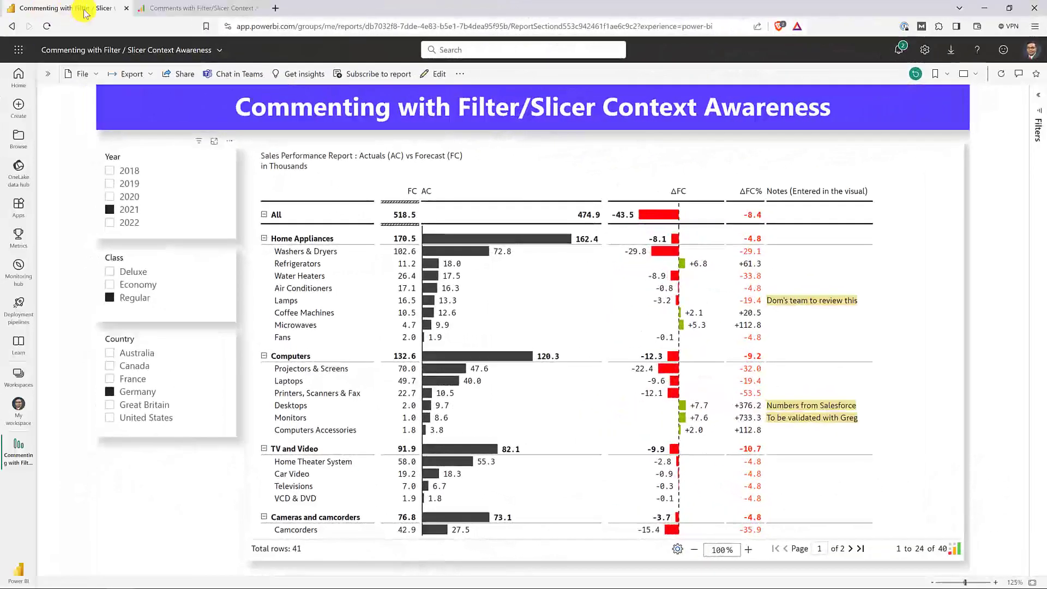
# Switch to the Inforiver context-awareness blog tab and scroll through its implementation steps
pyautogui.click(198, 8)
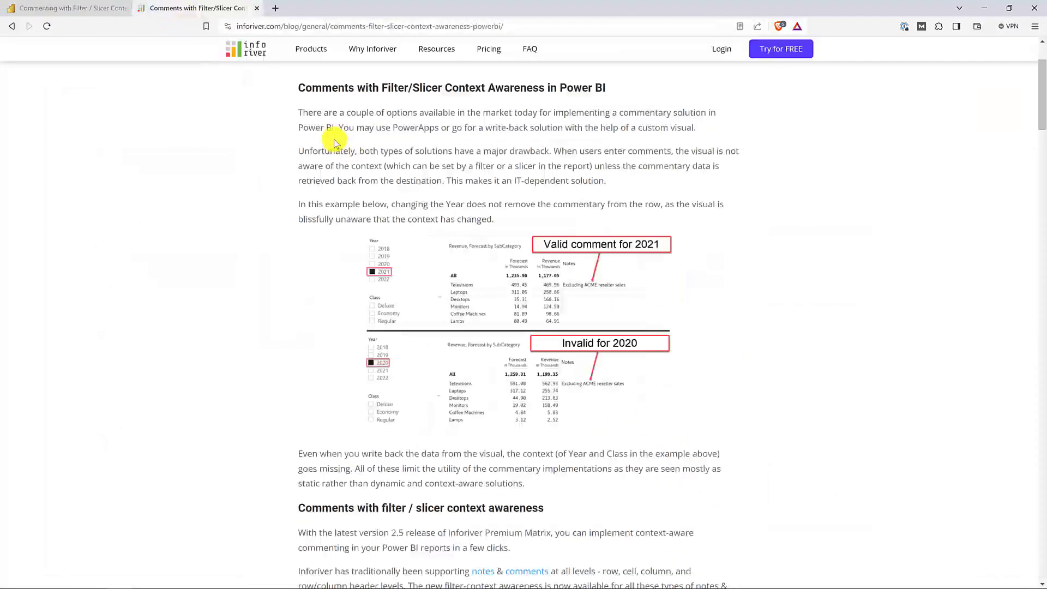
pyautogui.scroll(3)
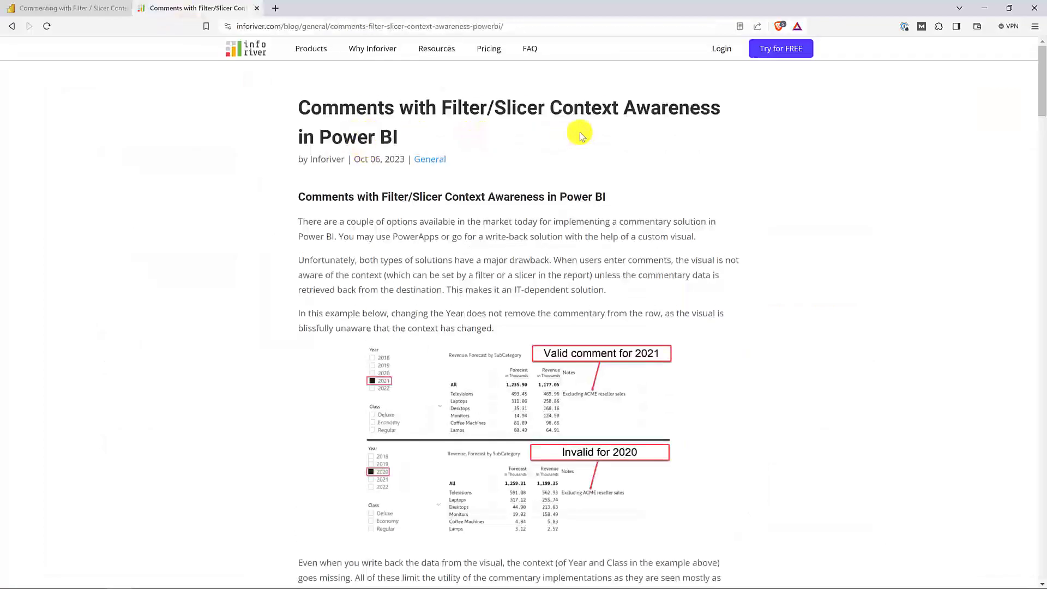
pyautogui.scroll(-3)
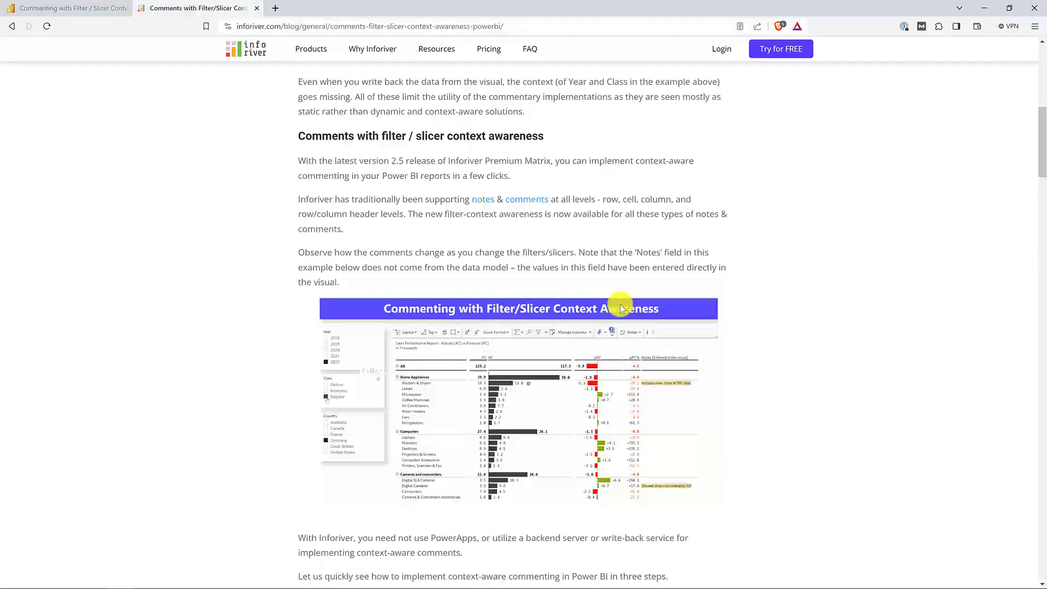
pyautogui.scroll(-3)
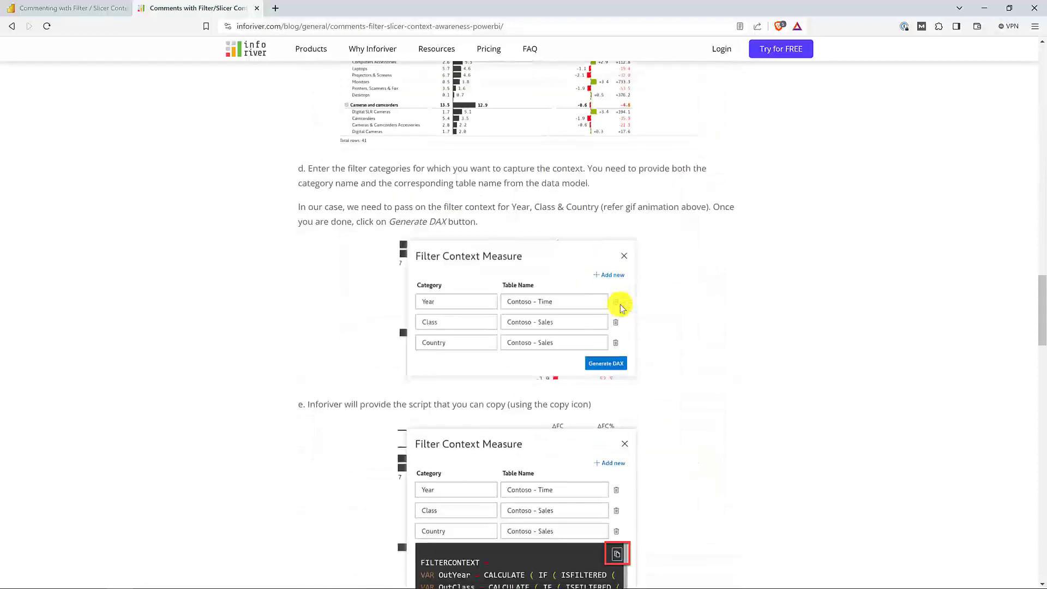
pyautogui.scroll(-3)
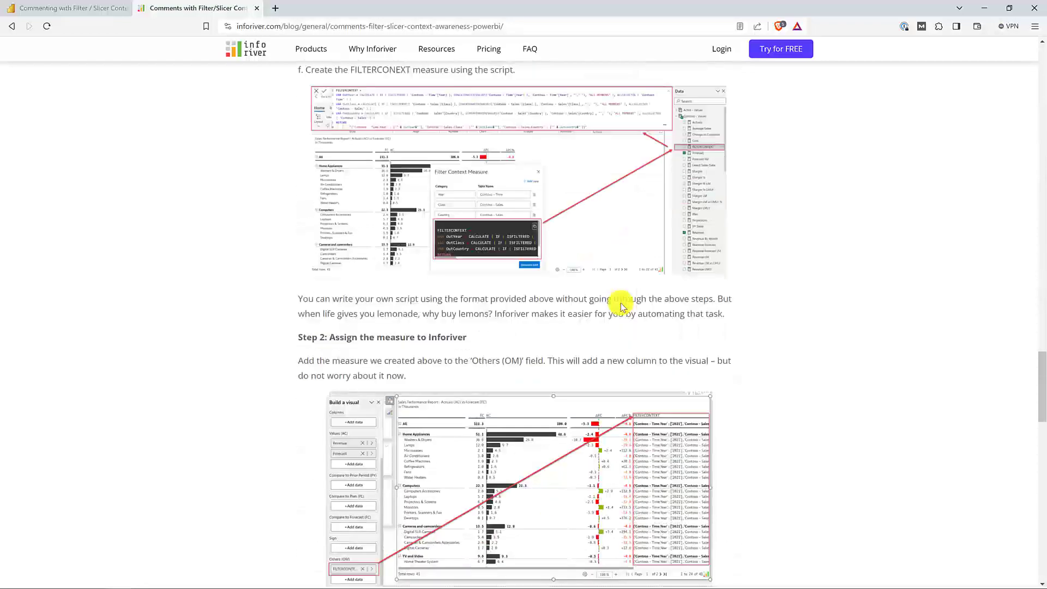
pyautogui.scroll(-3)
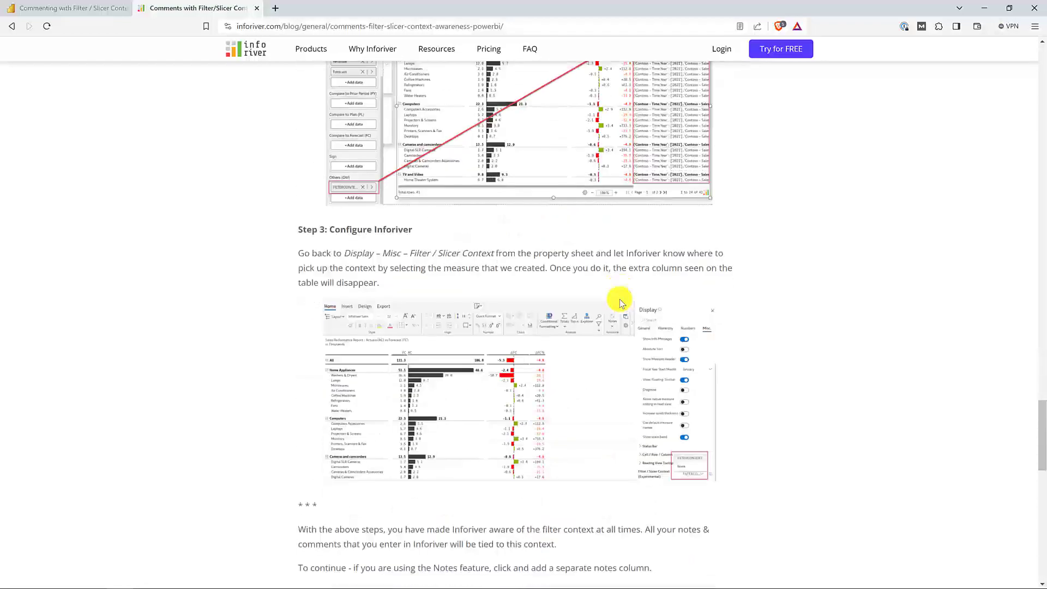
pyautogui.scroll(-3)
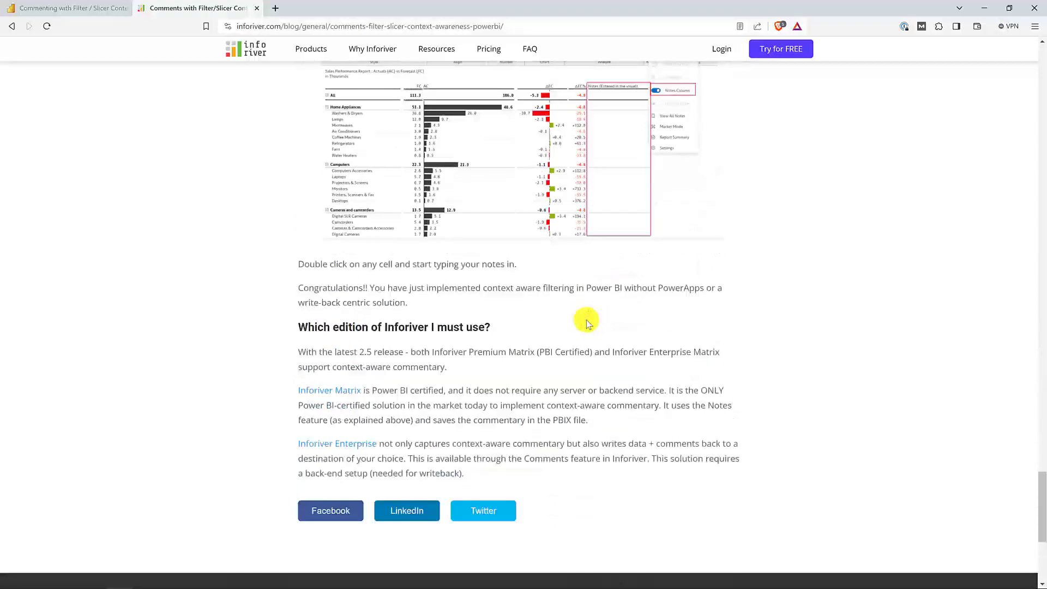
pyautogui.scroll(3)
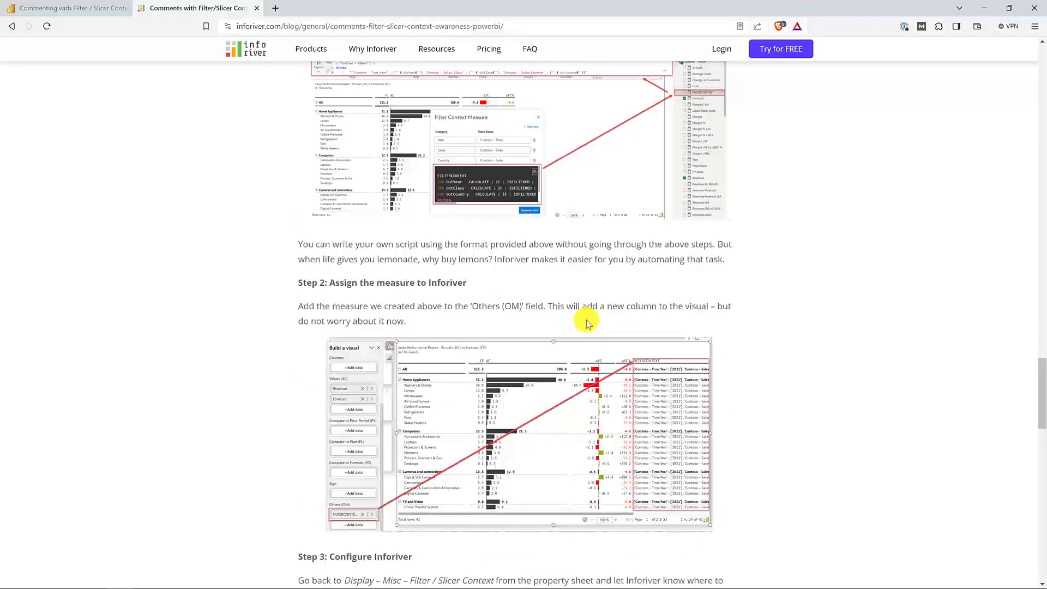
pyautogui.moveTo(784, 371)
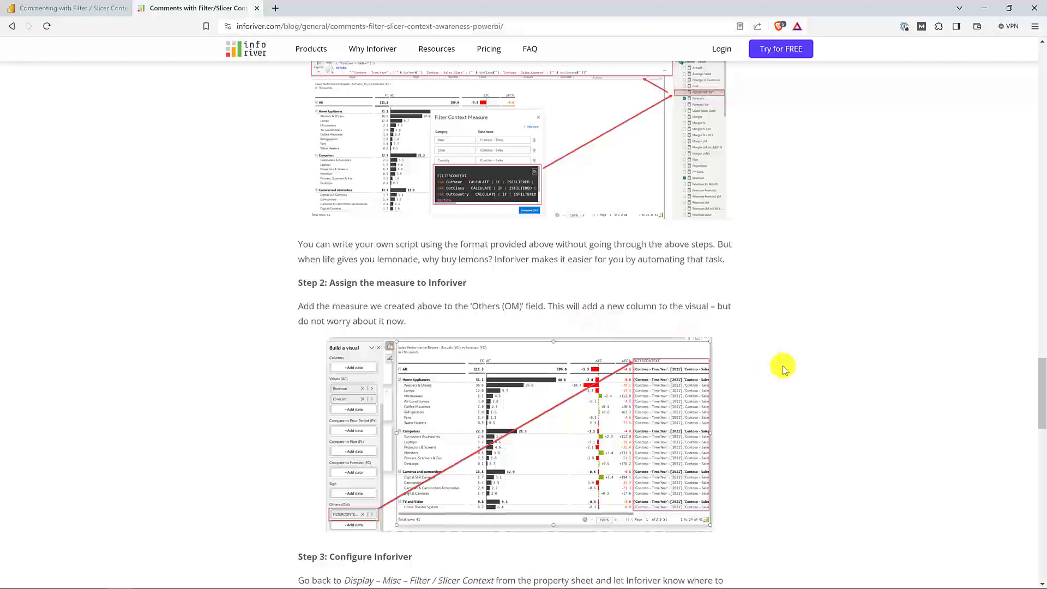